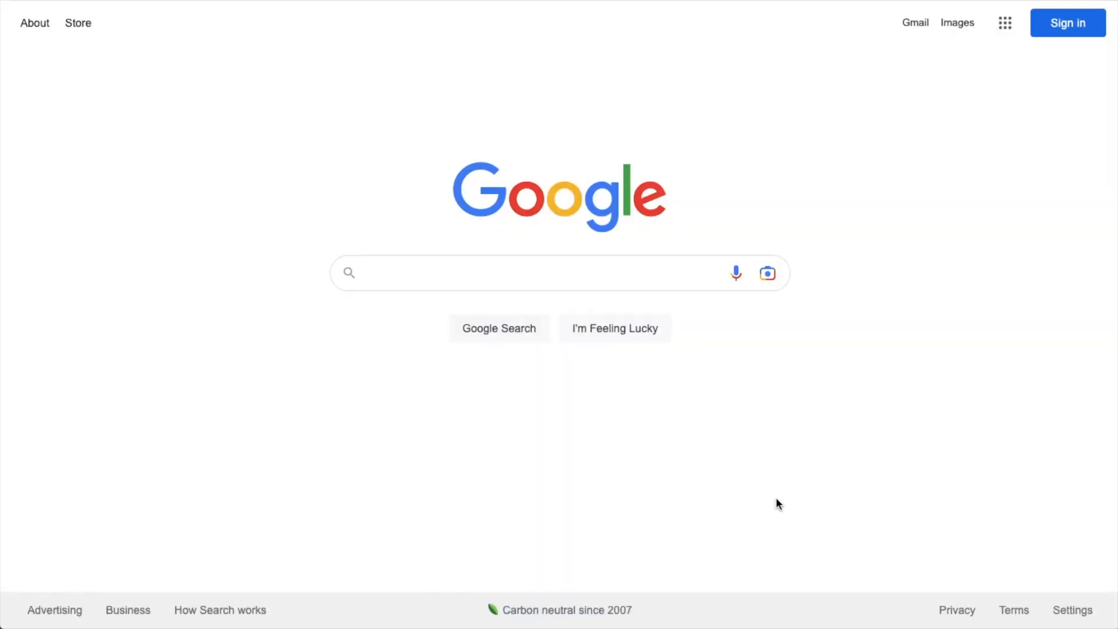
Search Google for 'duck recipe' and review the first page of results to the bottom.
left_click(560, 275)
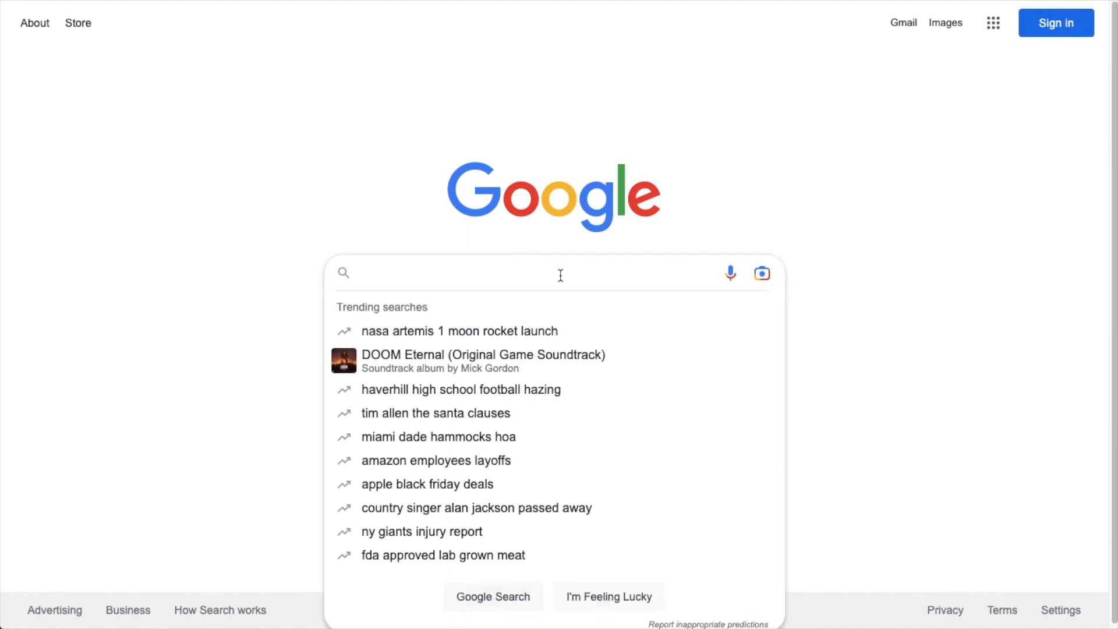
type("duck recipe")
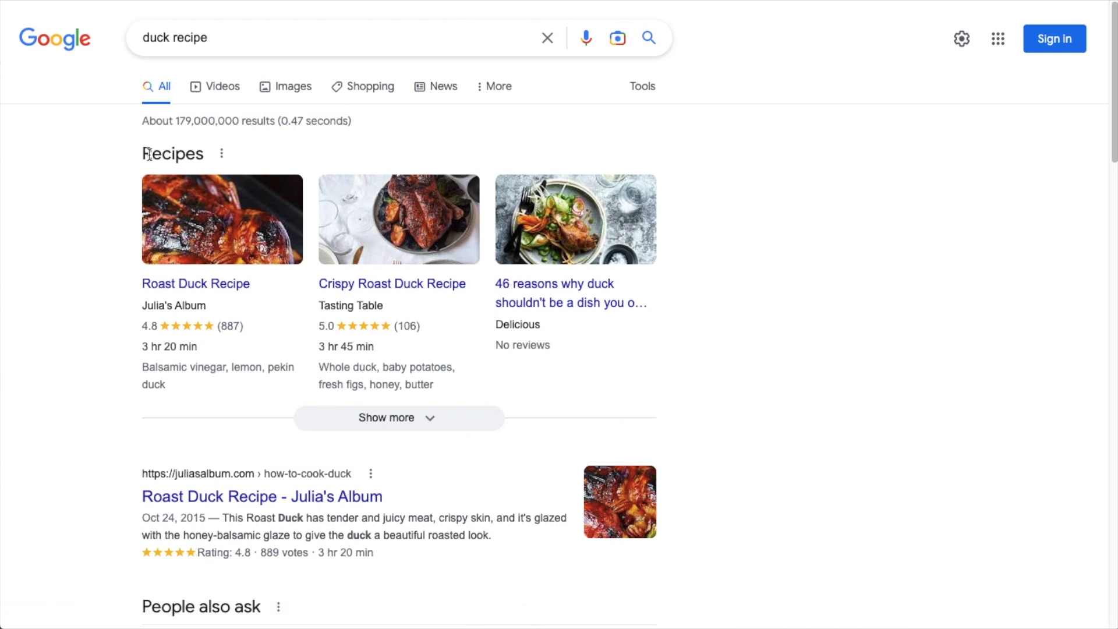
mouse_move(570, 228)
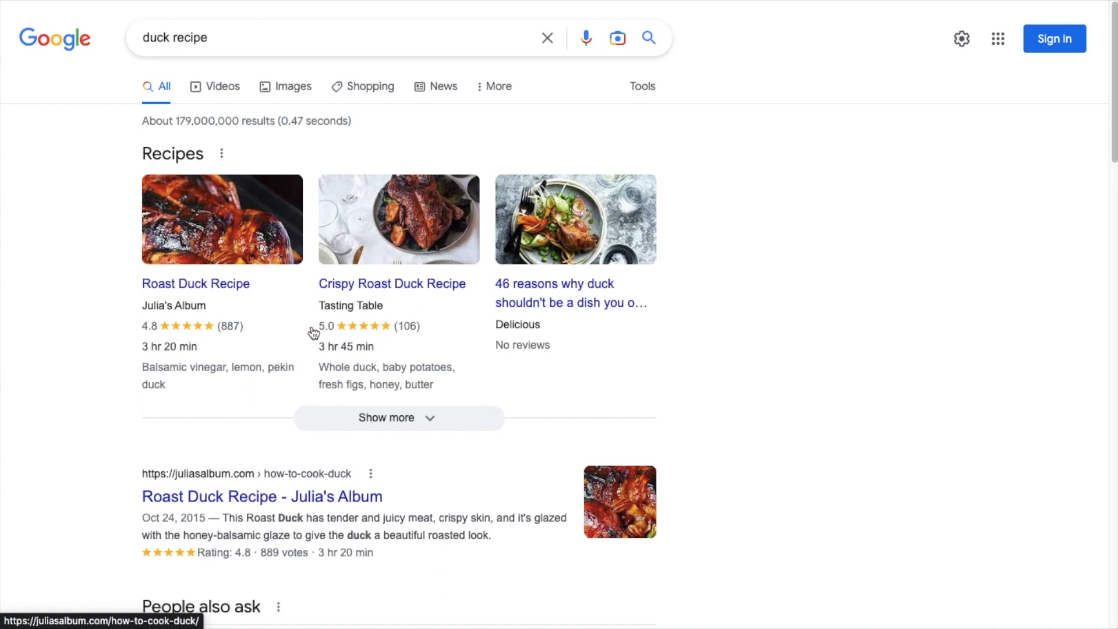
mouse_move(159, 352)
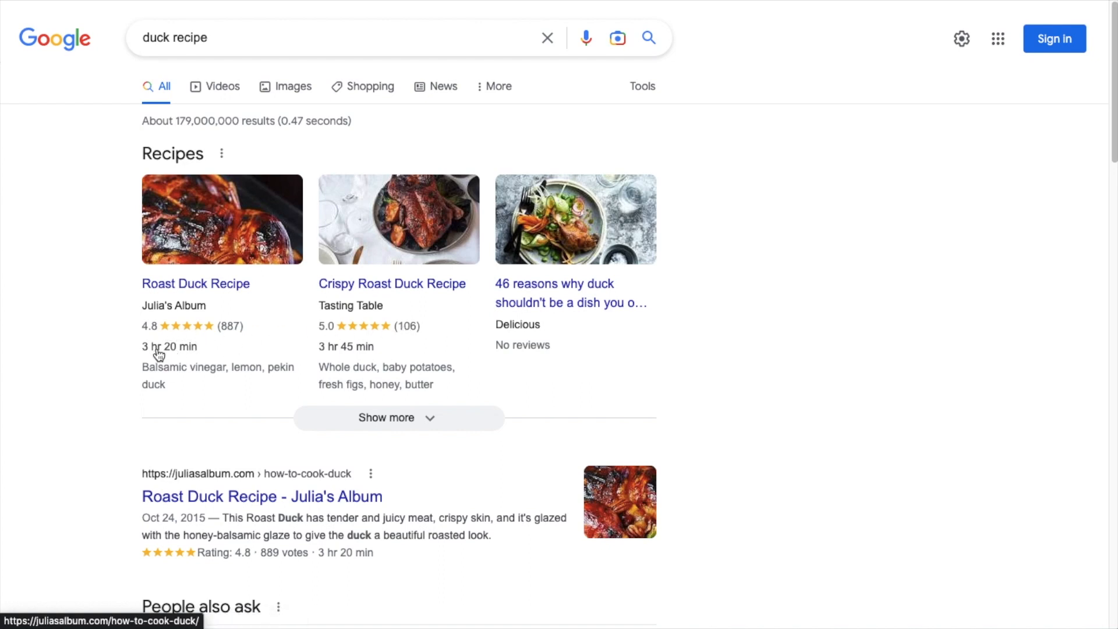
mouse_move(210, 351)
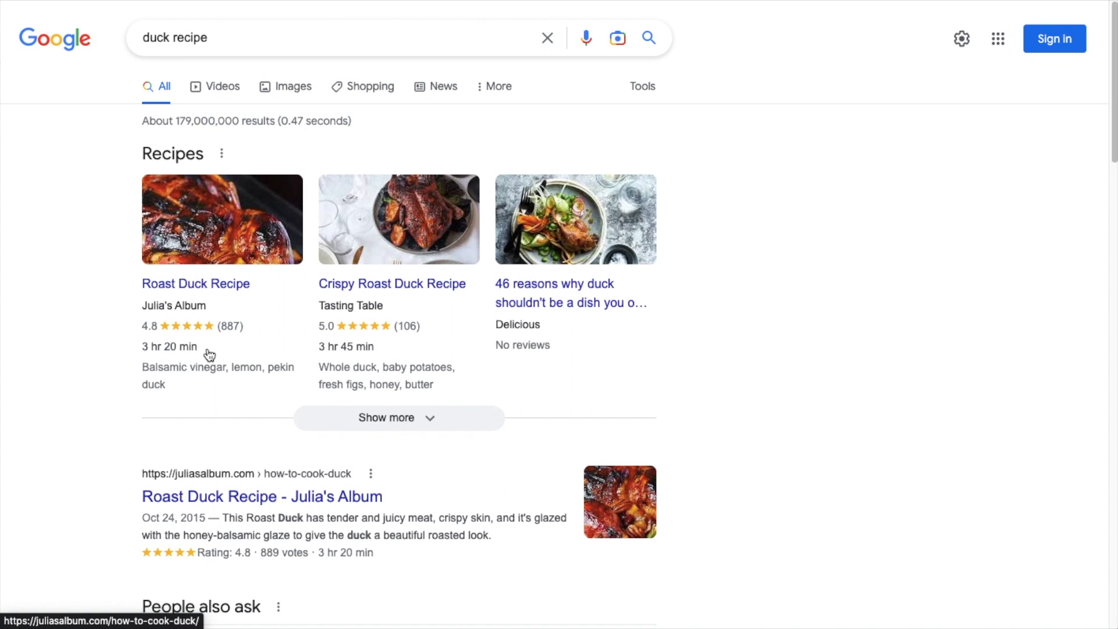
mouse_move(173, 349)
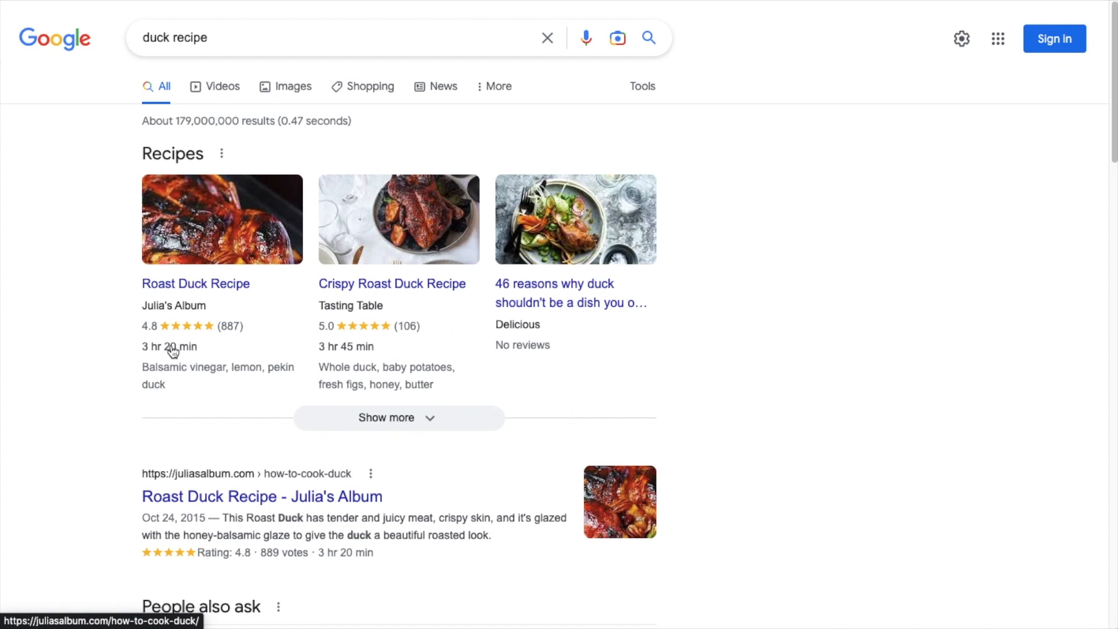
mouse_move(796, 347)
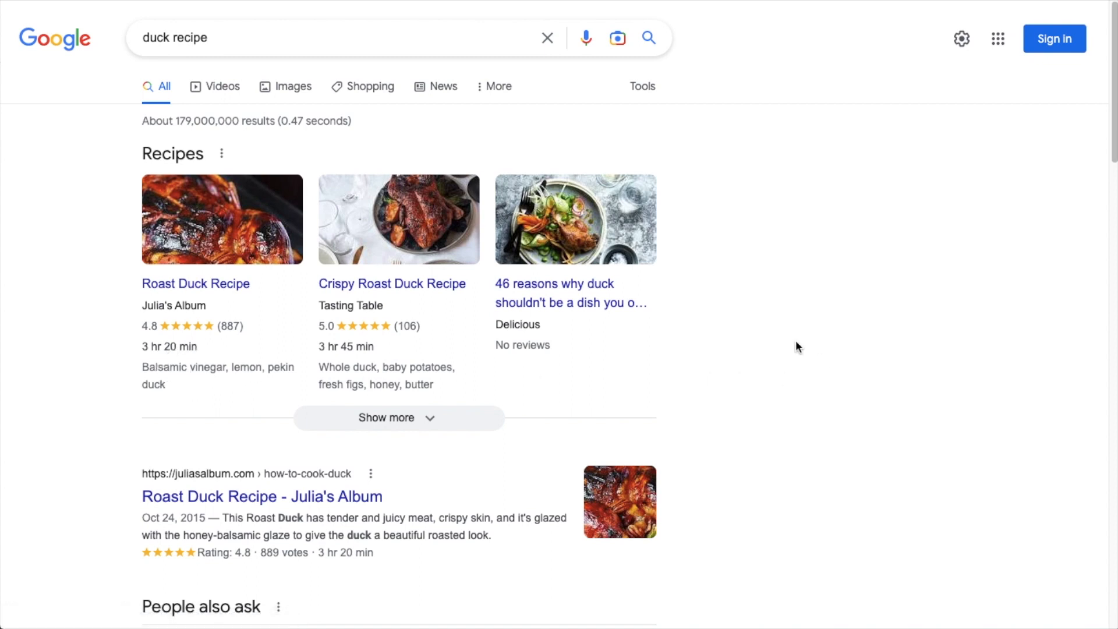
scroll("down", 3)
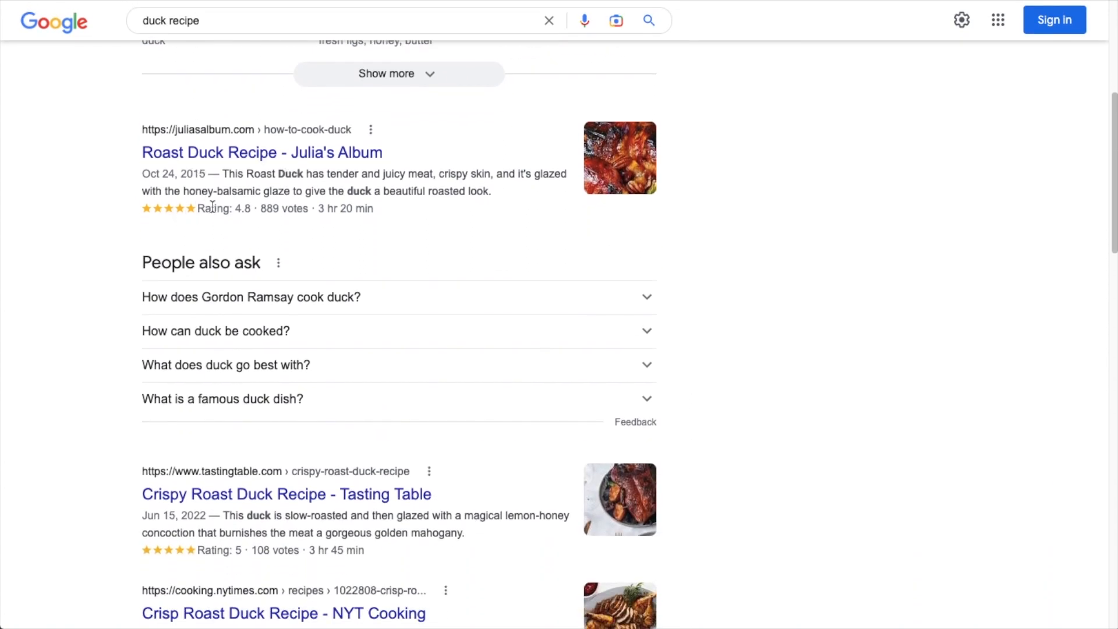
scroll("down", 3)
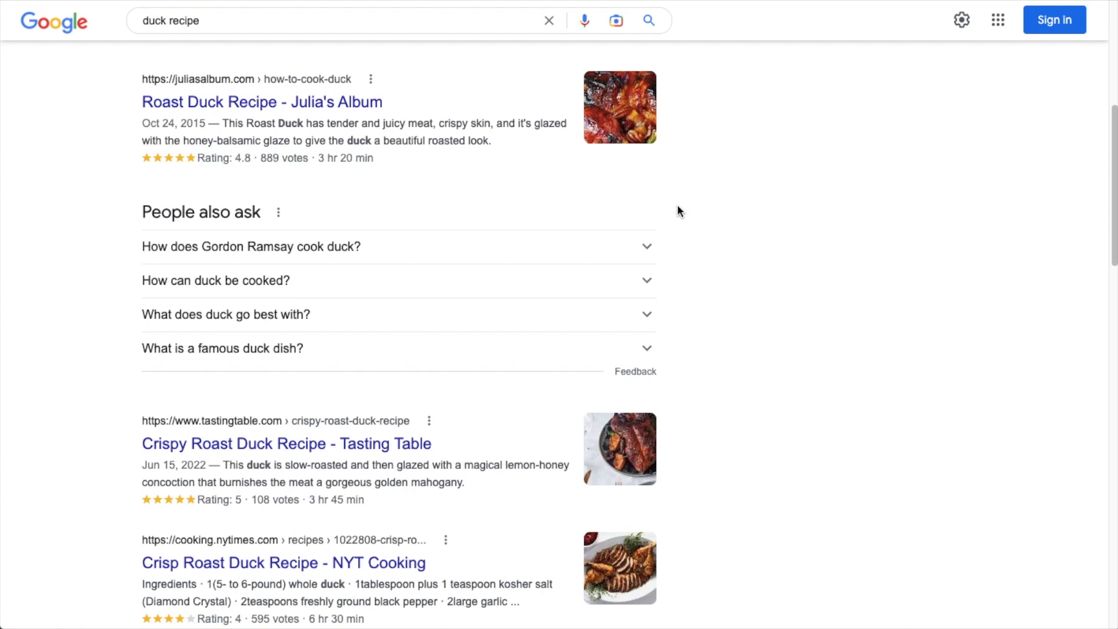
scroll("down", 3)
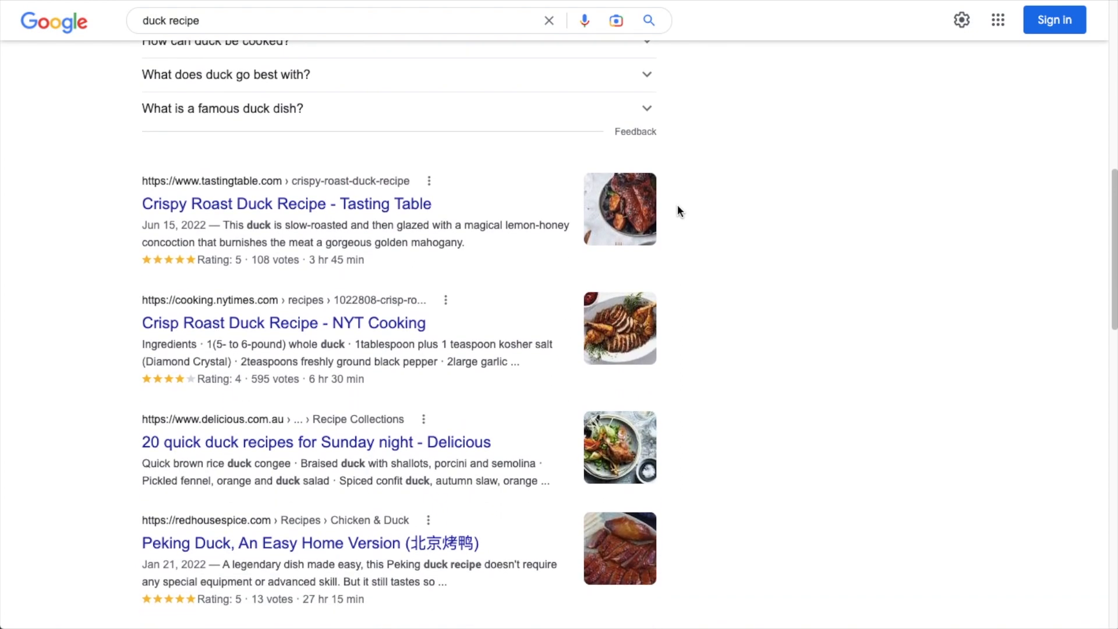
scroll("down", 3)
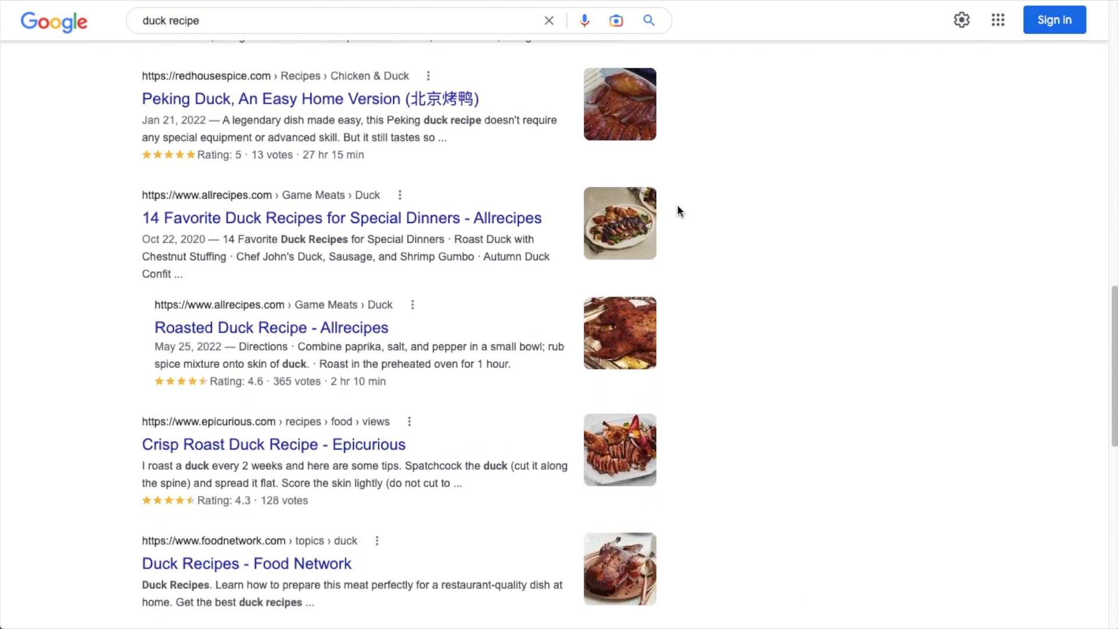
scroll("down", 3)
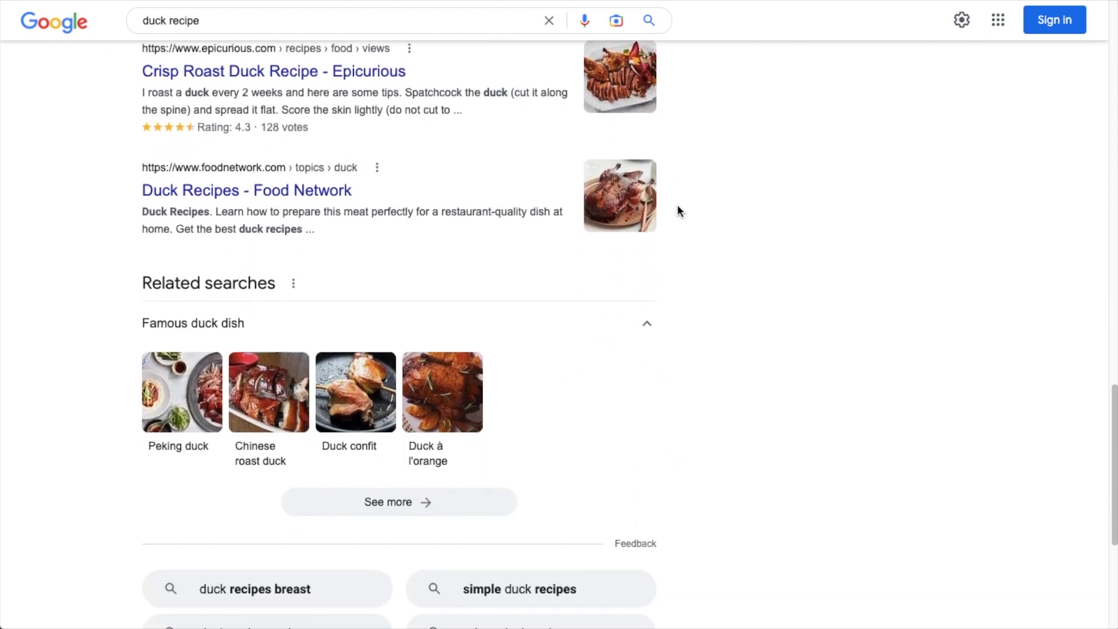
scroll("down", 3)
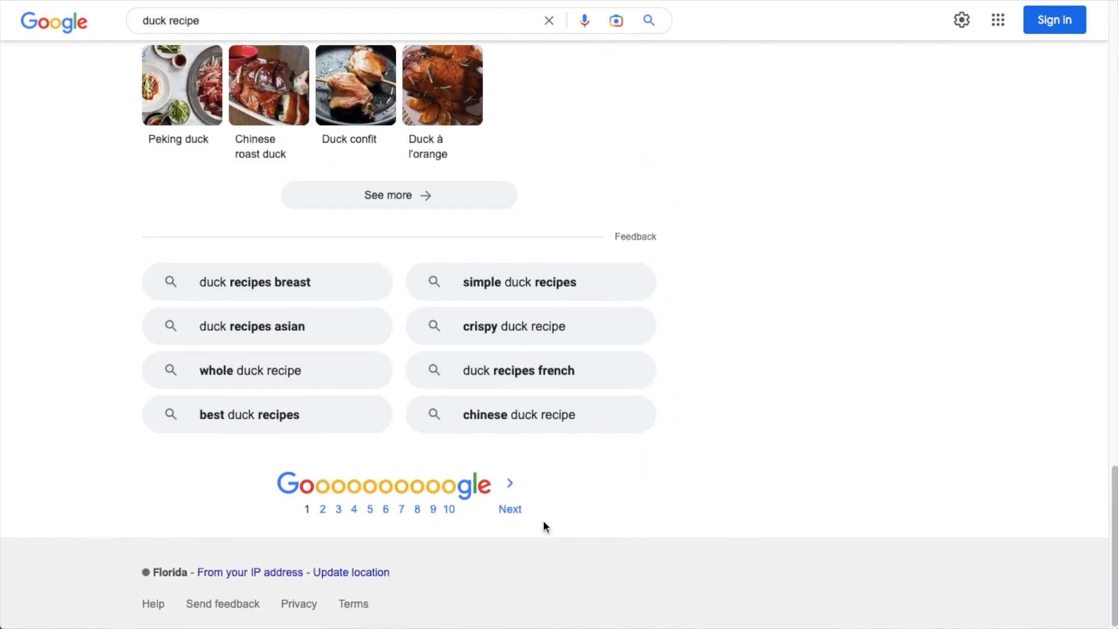
Move to page 2 of the duck recipe results and browse through it.
left_click(510, 509)
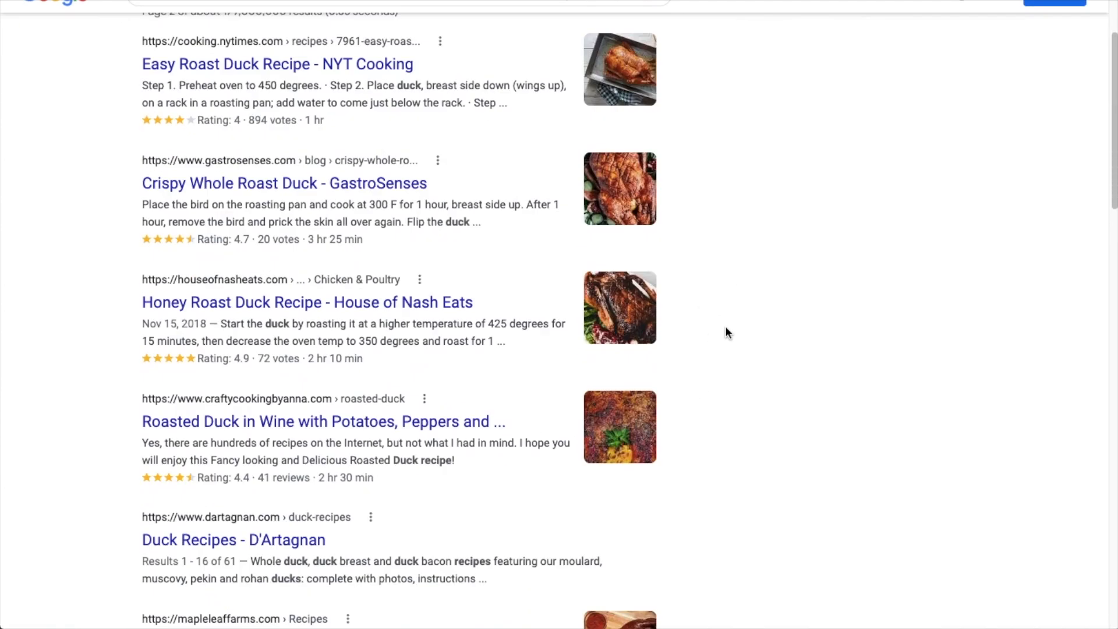
scroll("down", 3)
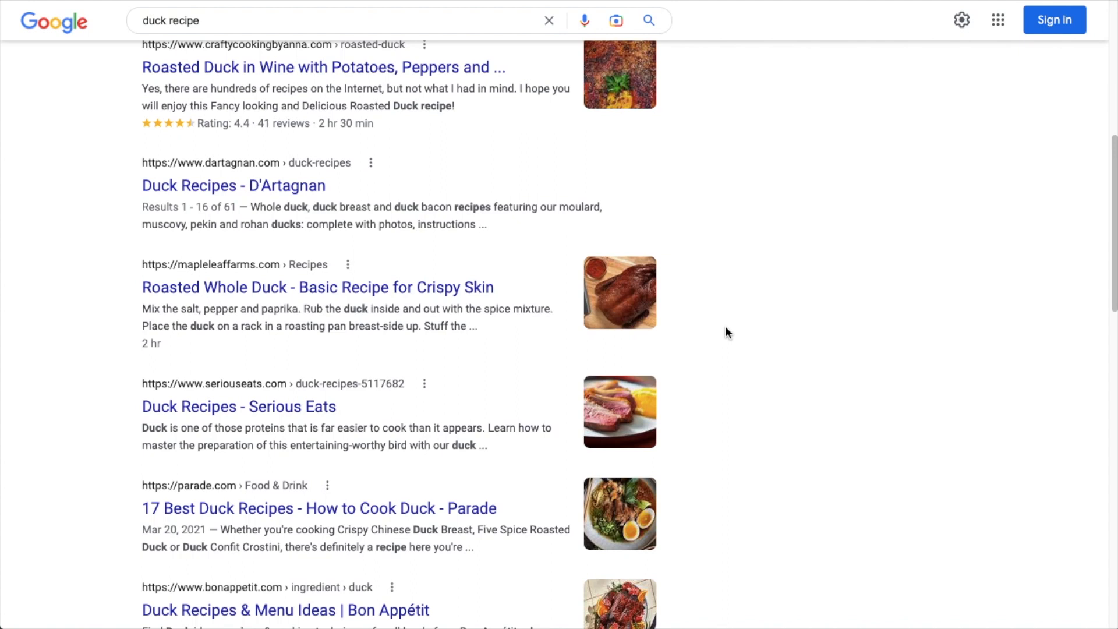
mouse_move(278, 145)
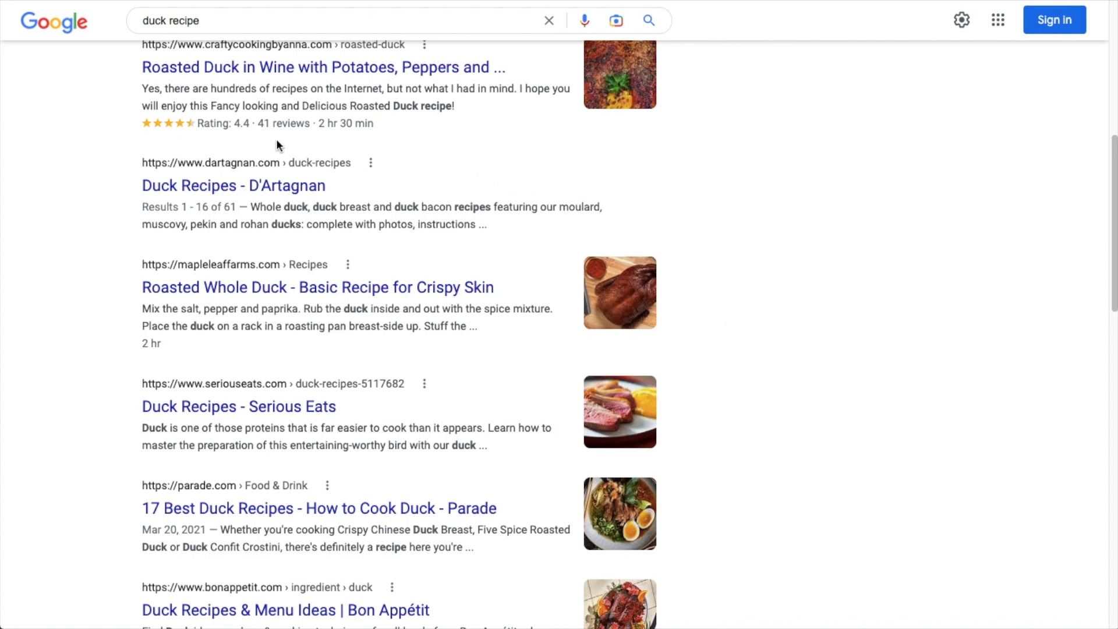
mouse_move(219, 230)
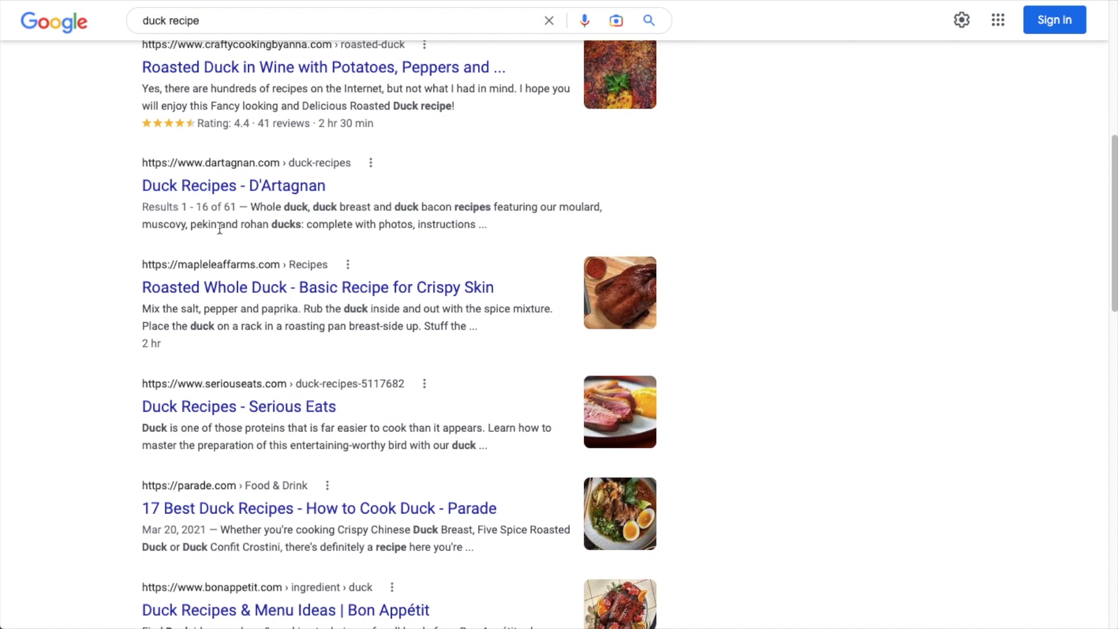
mouse_move(194, 122)
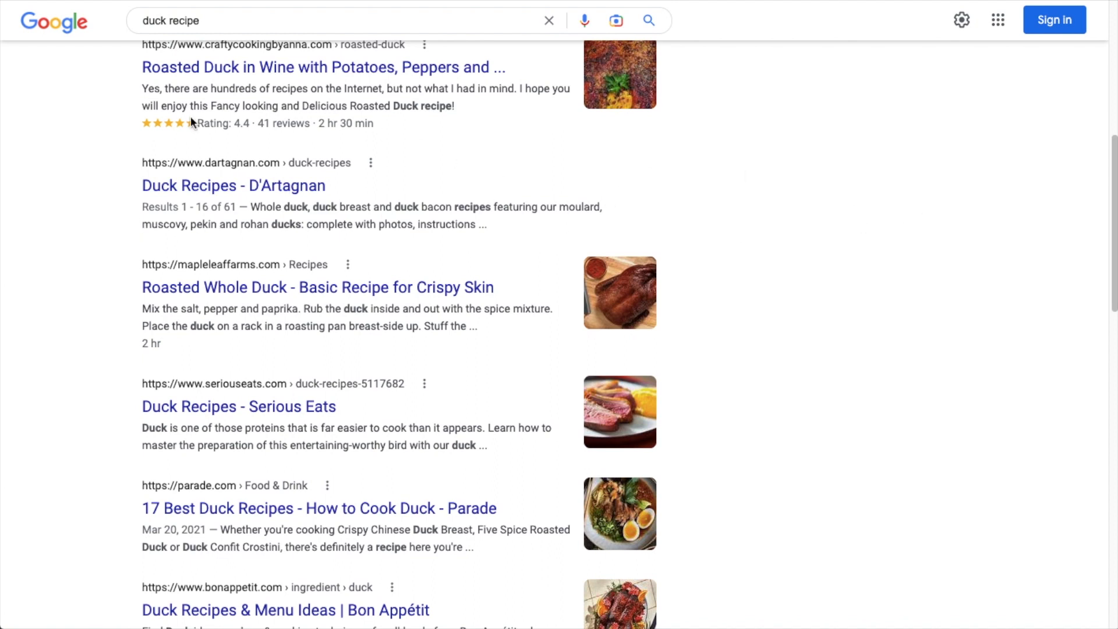
mouse_move(267, 135)
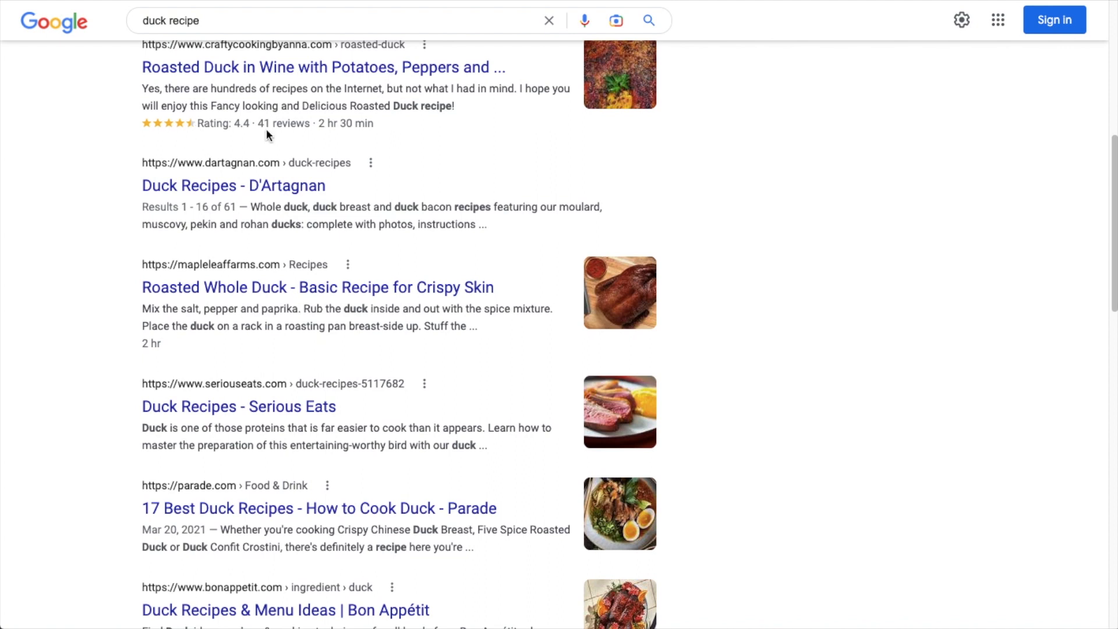
mouse_move(444, 232)
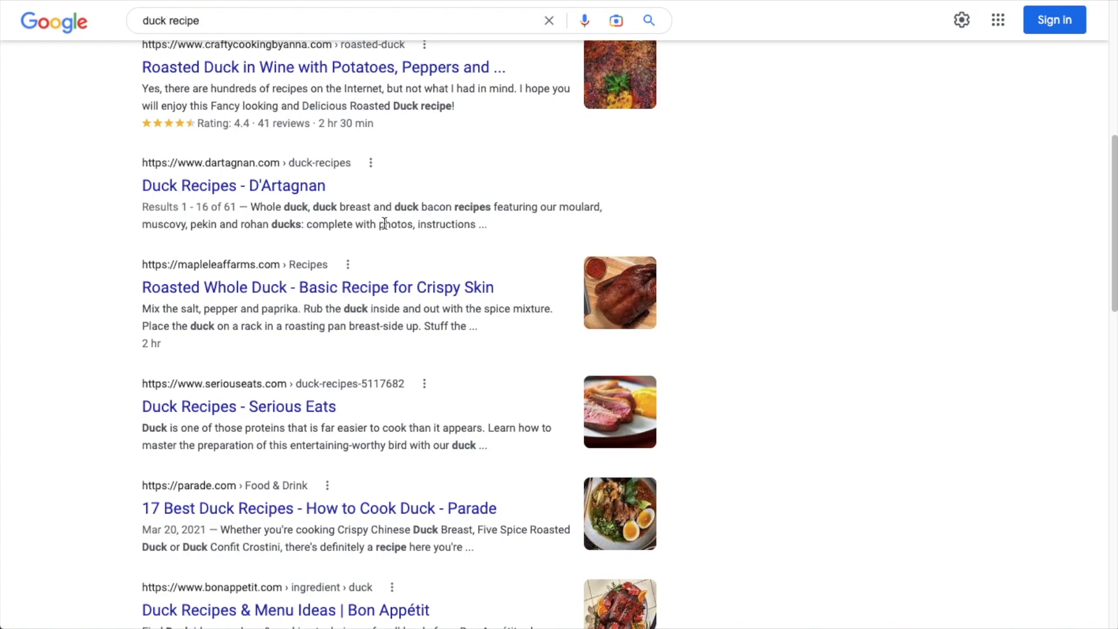
scroll("down", 3)
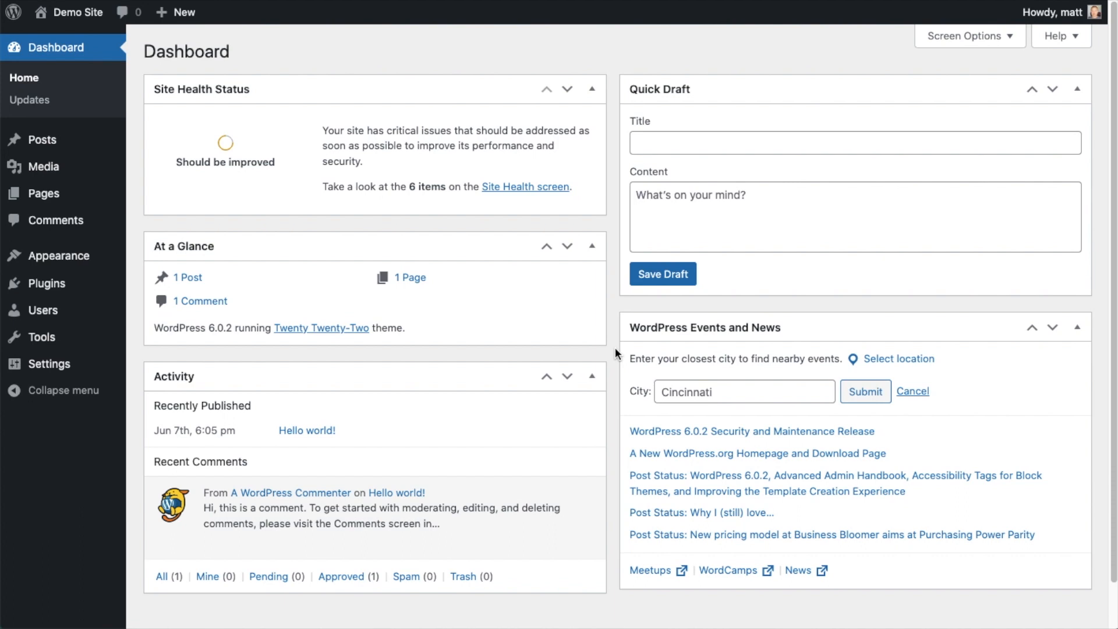
mouse_move(604, 353)
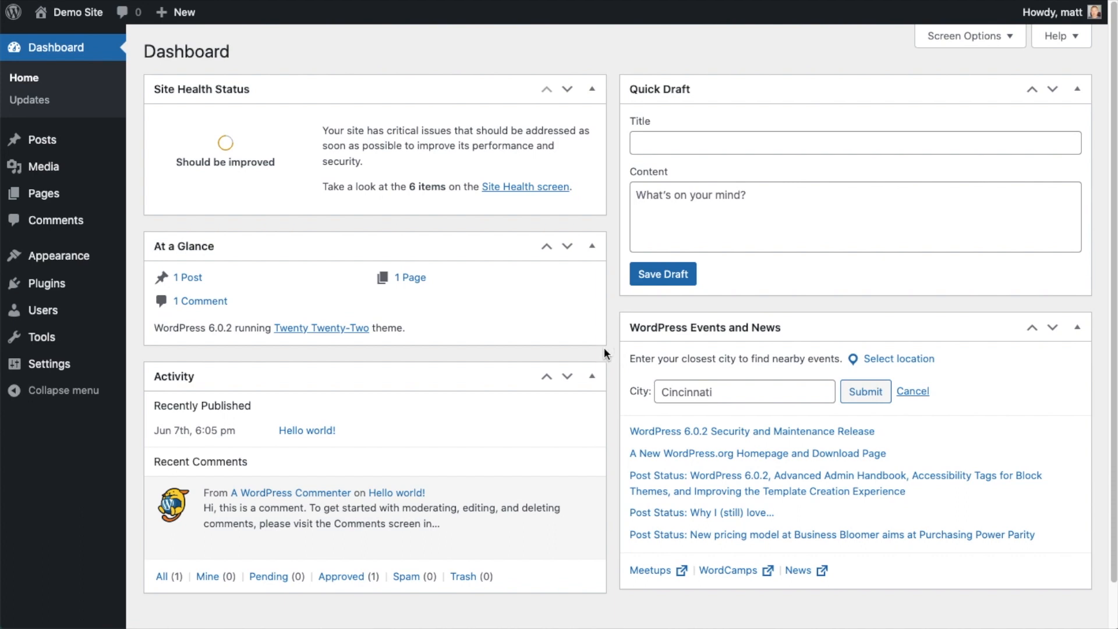
Go to Plugins in the admin sidebar and start Add New.
left_click(47, 283)
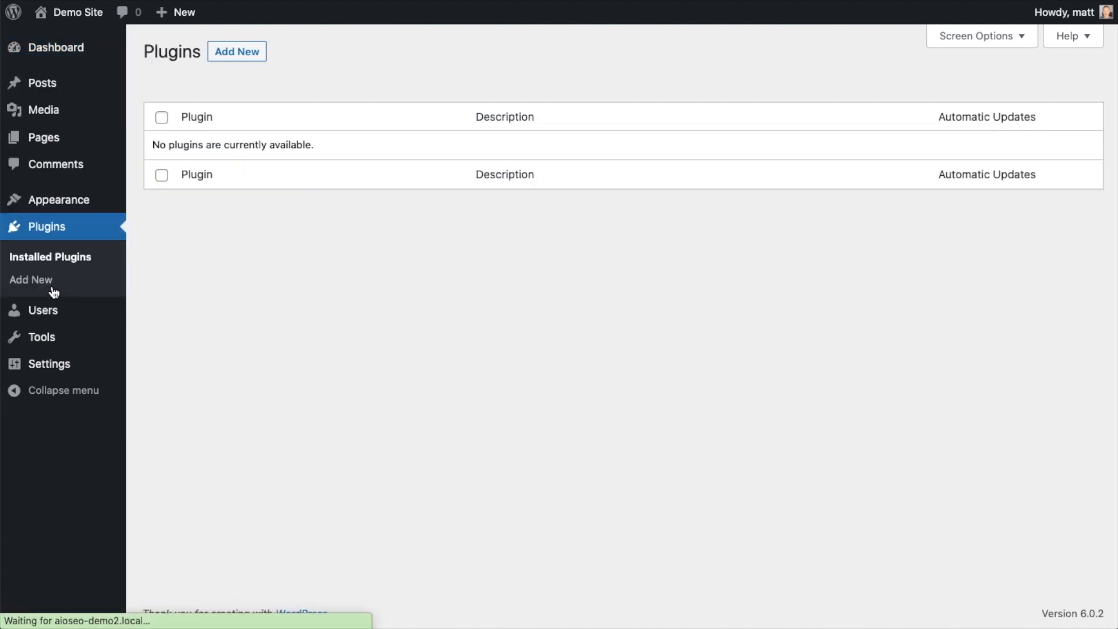
mouse_move(241, 56)
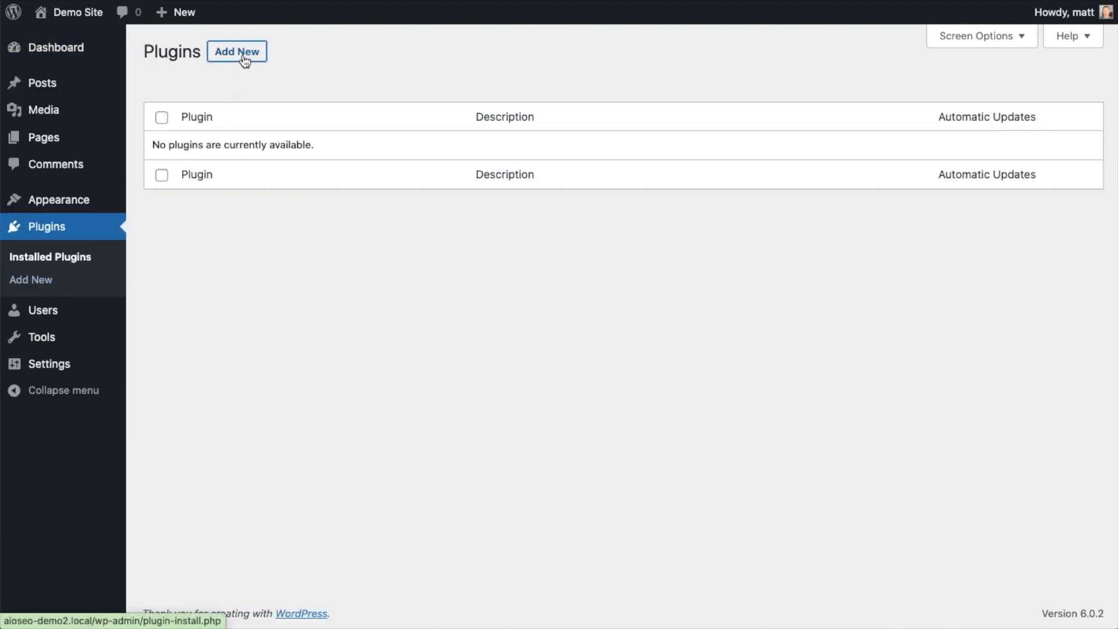
left_click(236, 52)
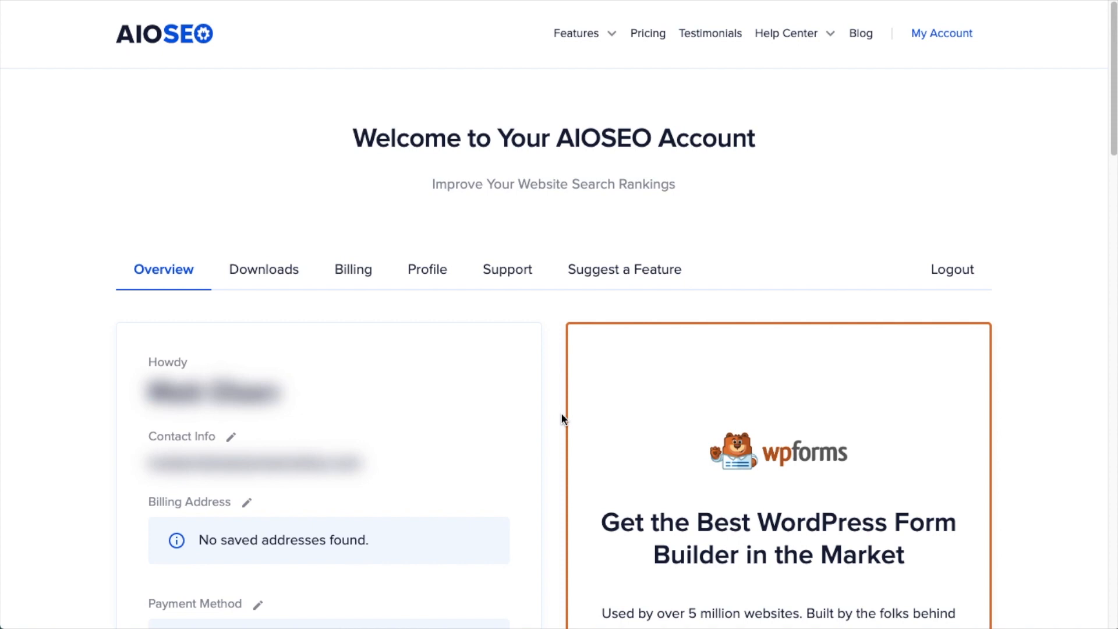
From the AIOSEO account's Downloads tab, download the AIOSEO Pro plugin file.
left_click(263, 270)
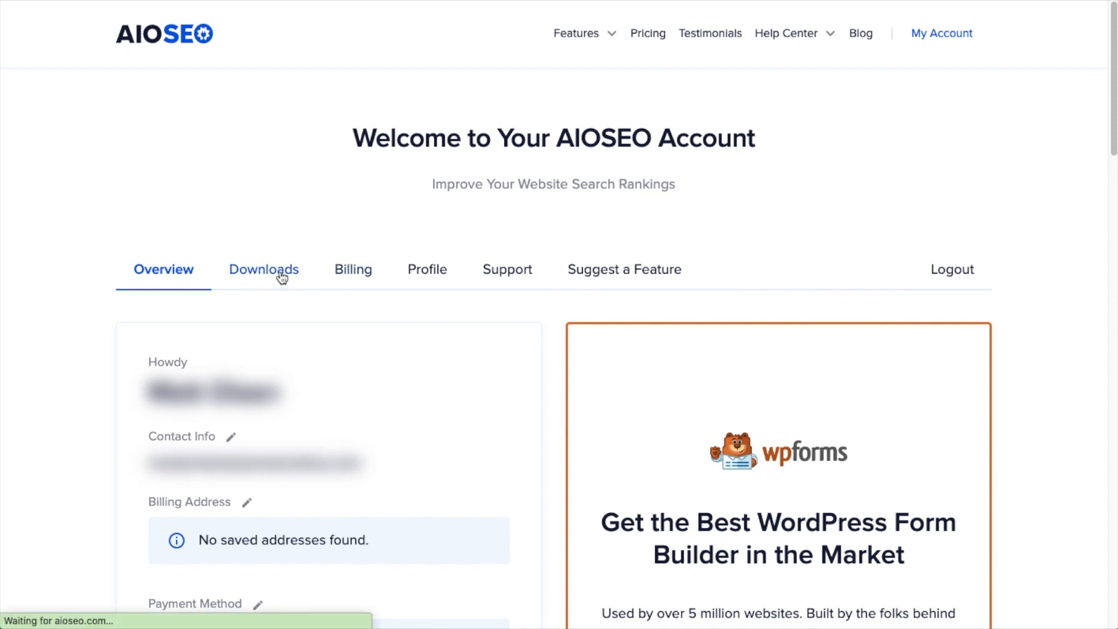
left_click(263, 270)
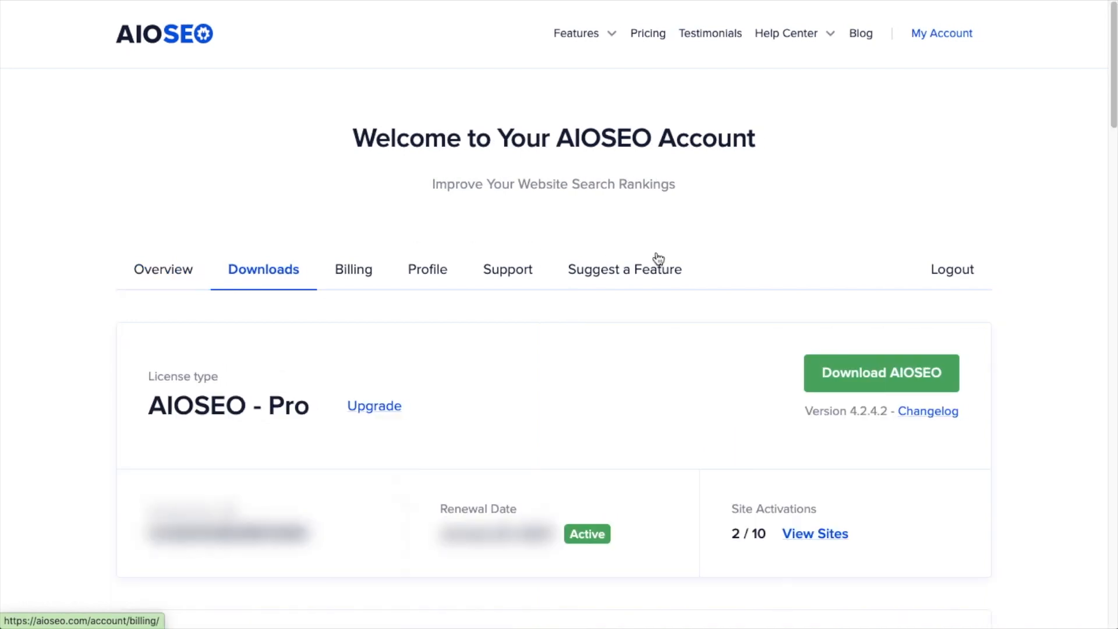
left_click(853, 375)
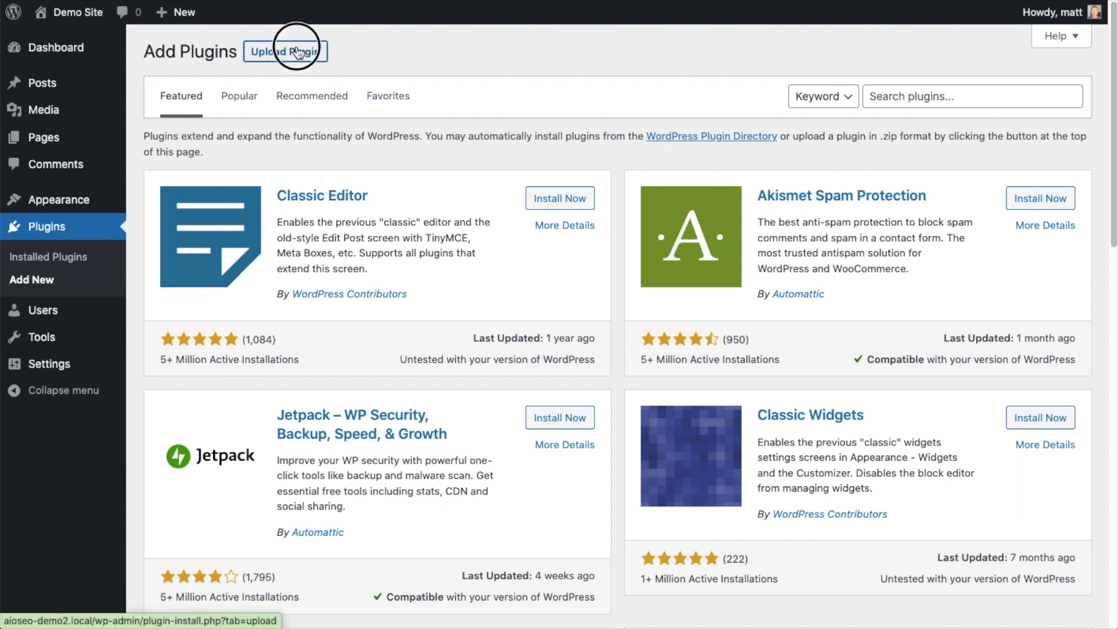
Upload aioseo-pro-v4.2.4.2.zip, install it and activate the plugin.
left_click(285, 52)
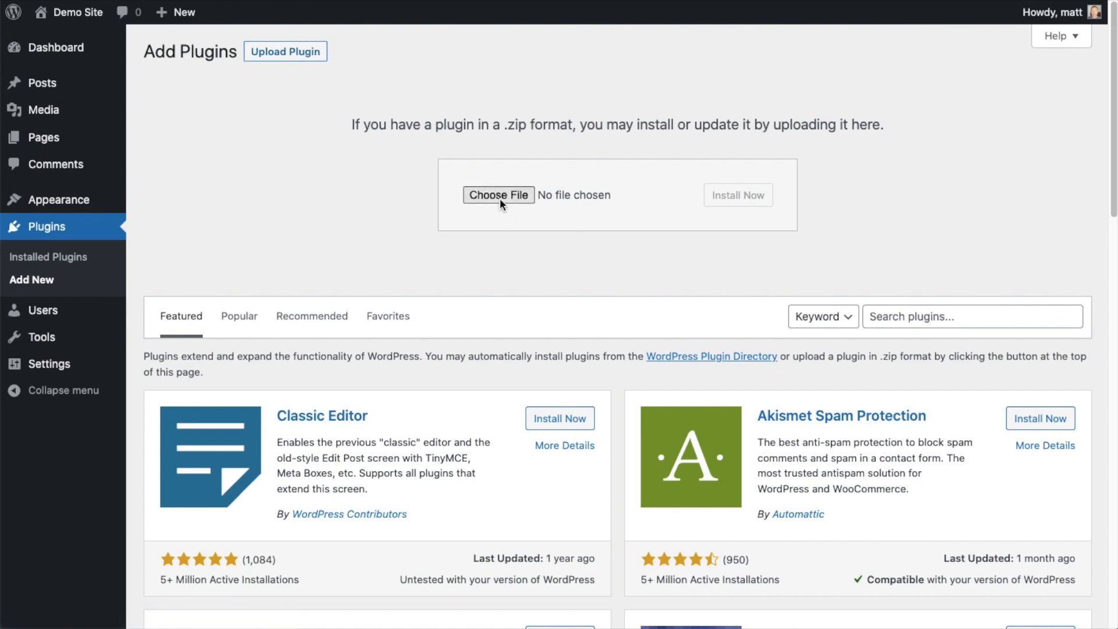
left_click(498, 194)
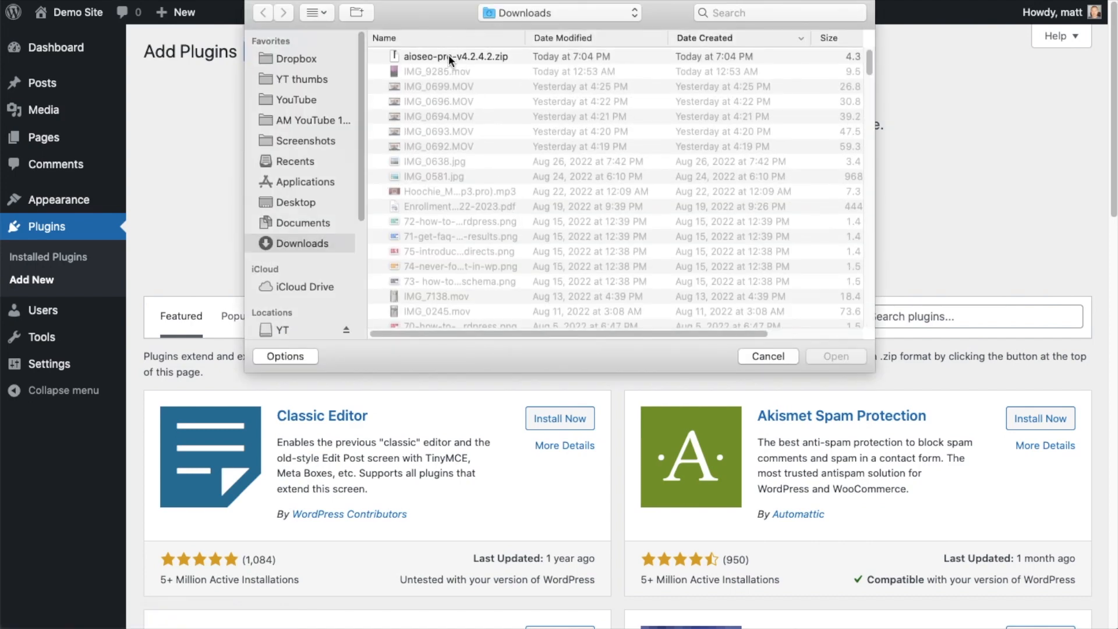
left_click(836, 356)
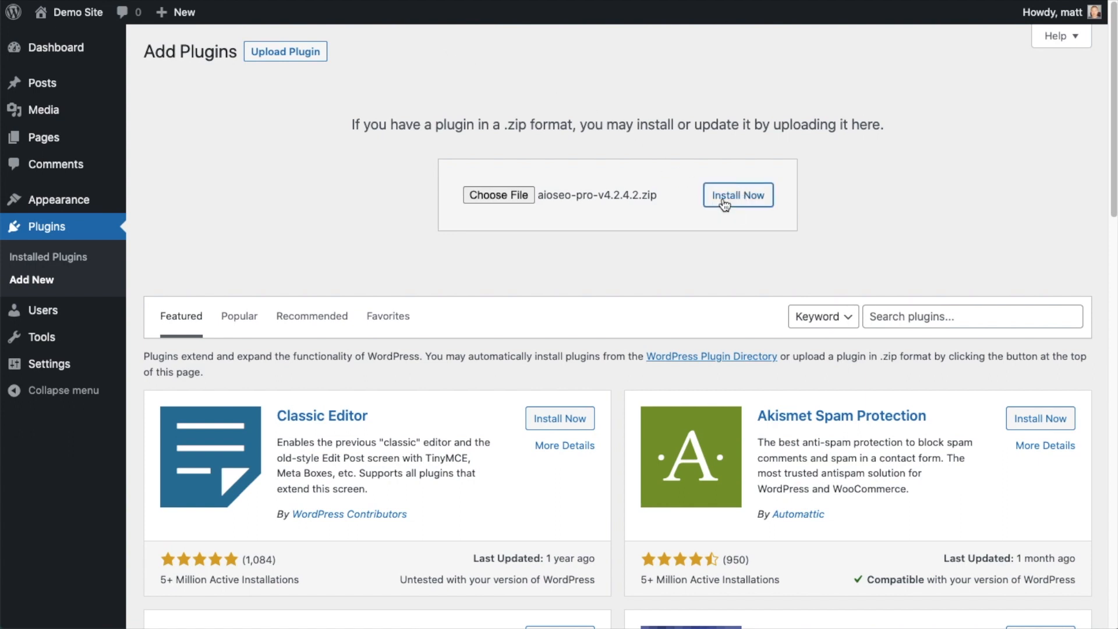
left_click(738, 195)
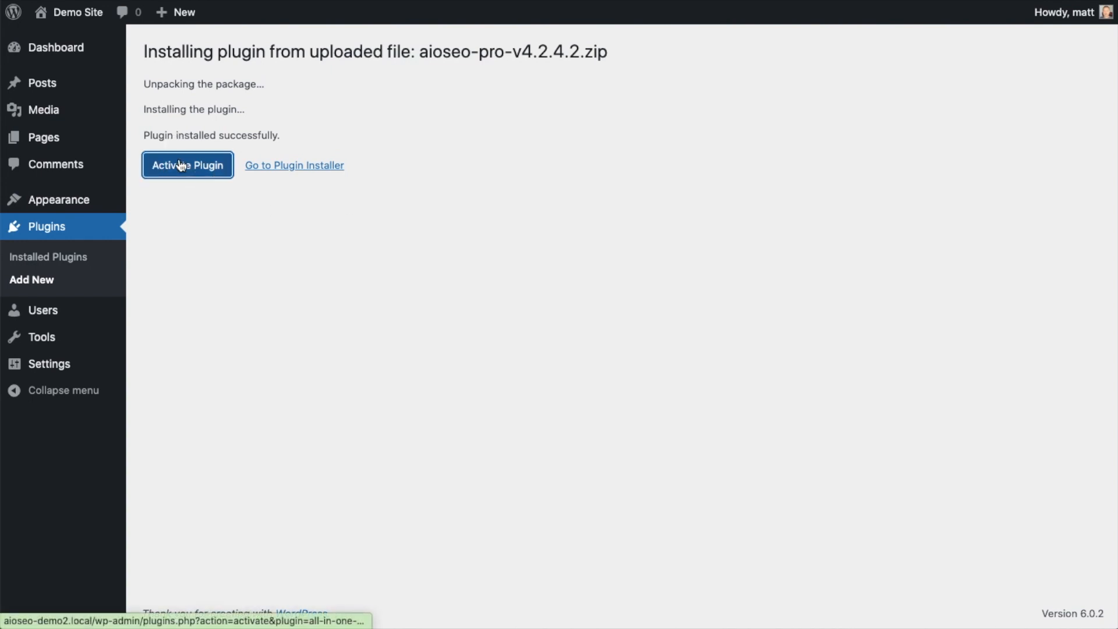
left_click(186, 165)
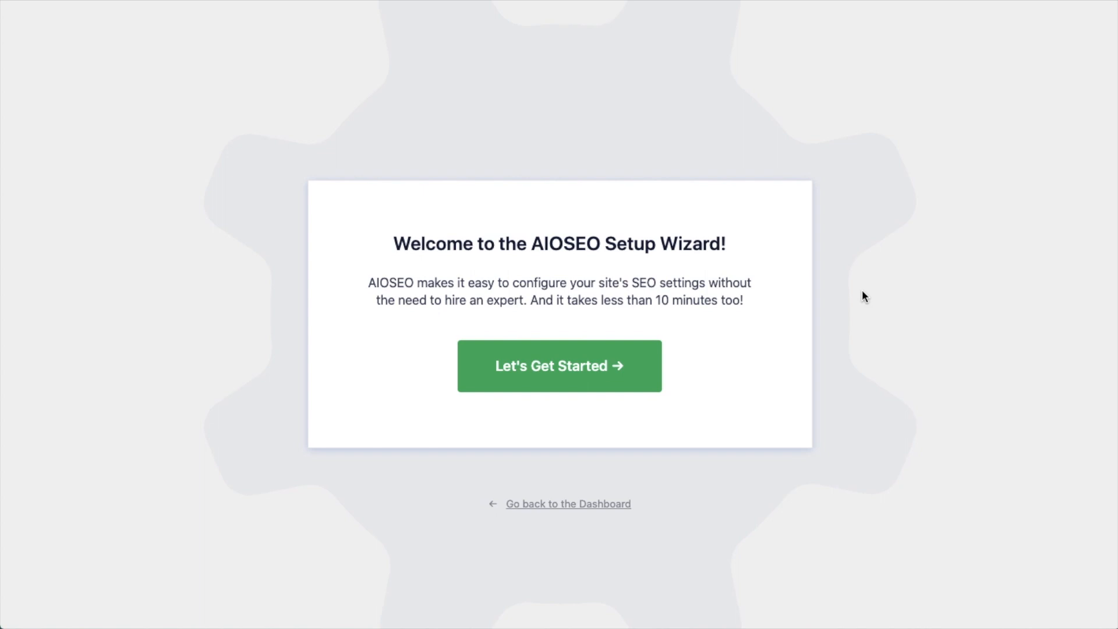
mouse_move(804, 517)
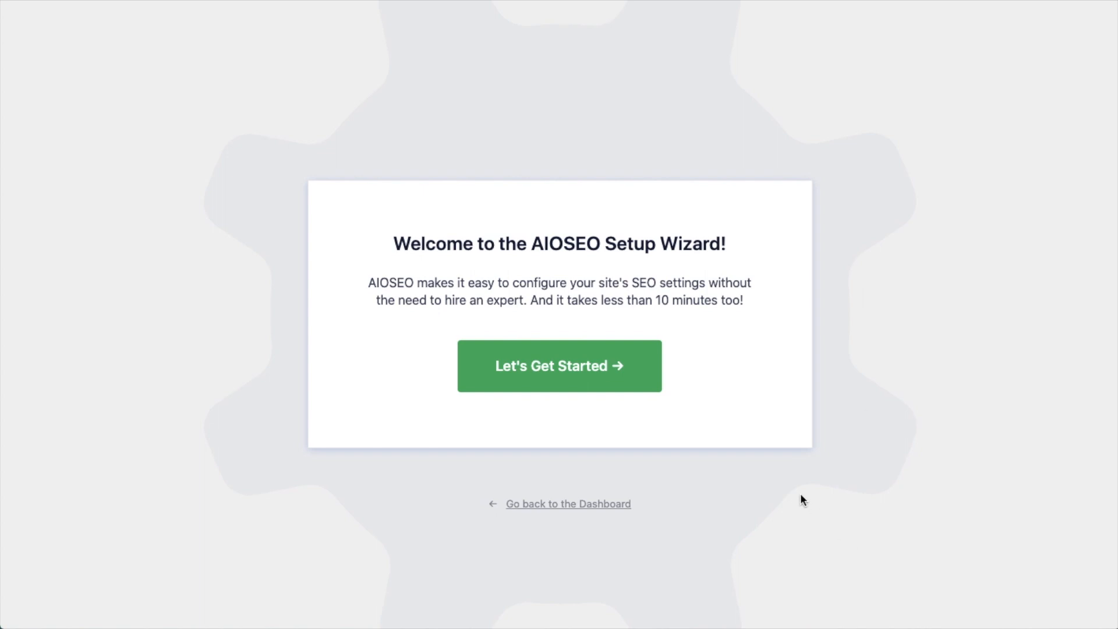
mouse_move(711, 321)
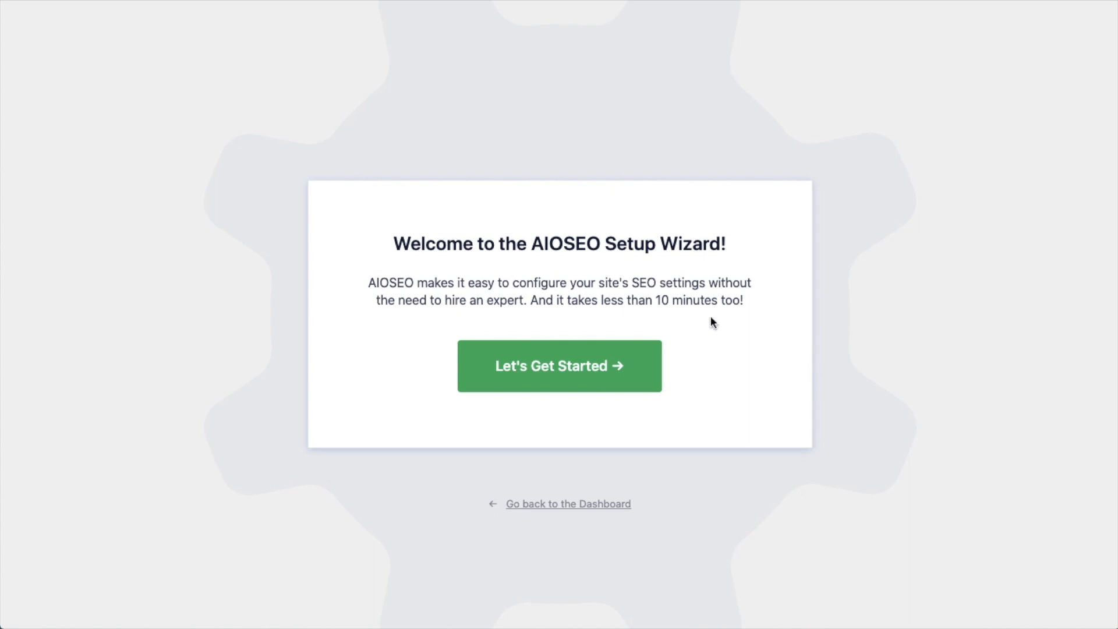
mouse_move(843, 416)
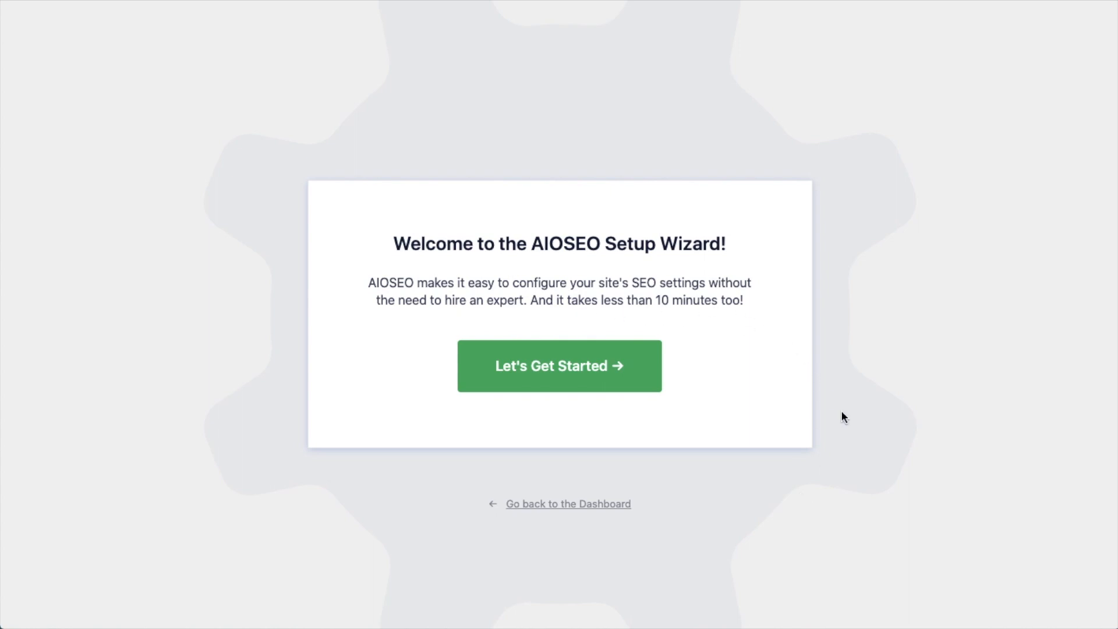
mouse_move(565, 511)
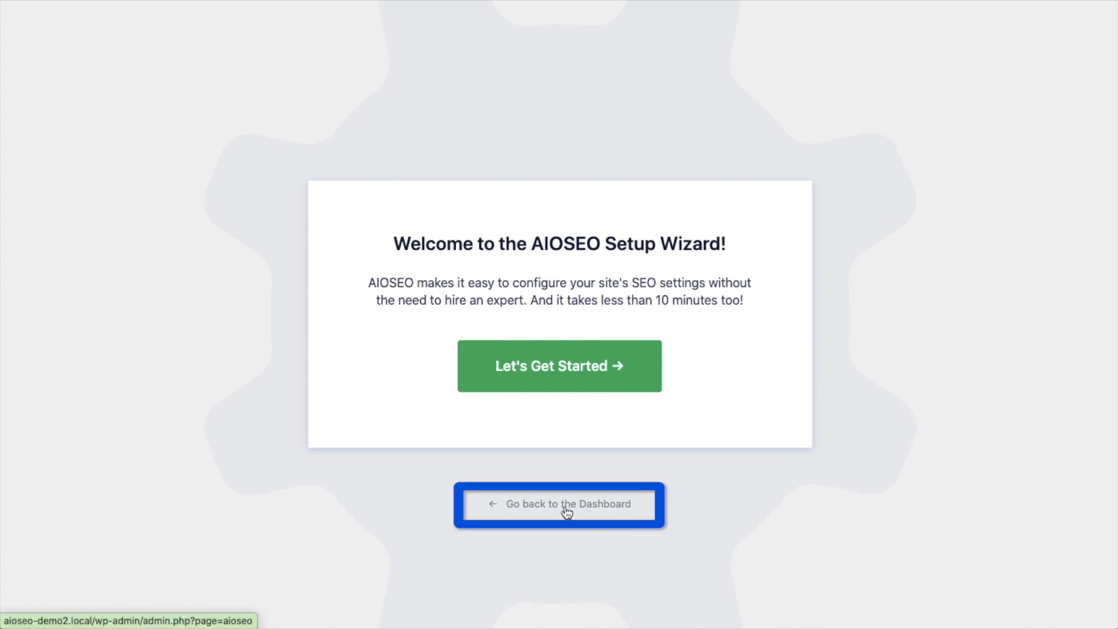
Leave the AIOSEO Setup Wizard via 'Go back to the Dashboard' and look over the SEO dashboard.
left_click(565, 504)
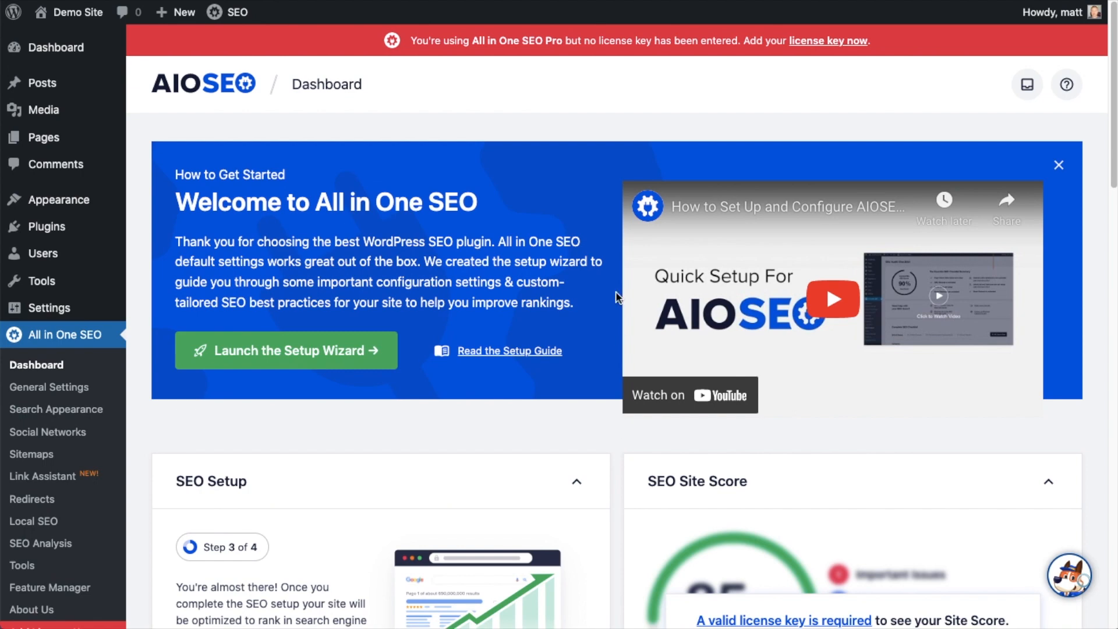
scroll("down", 3)
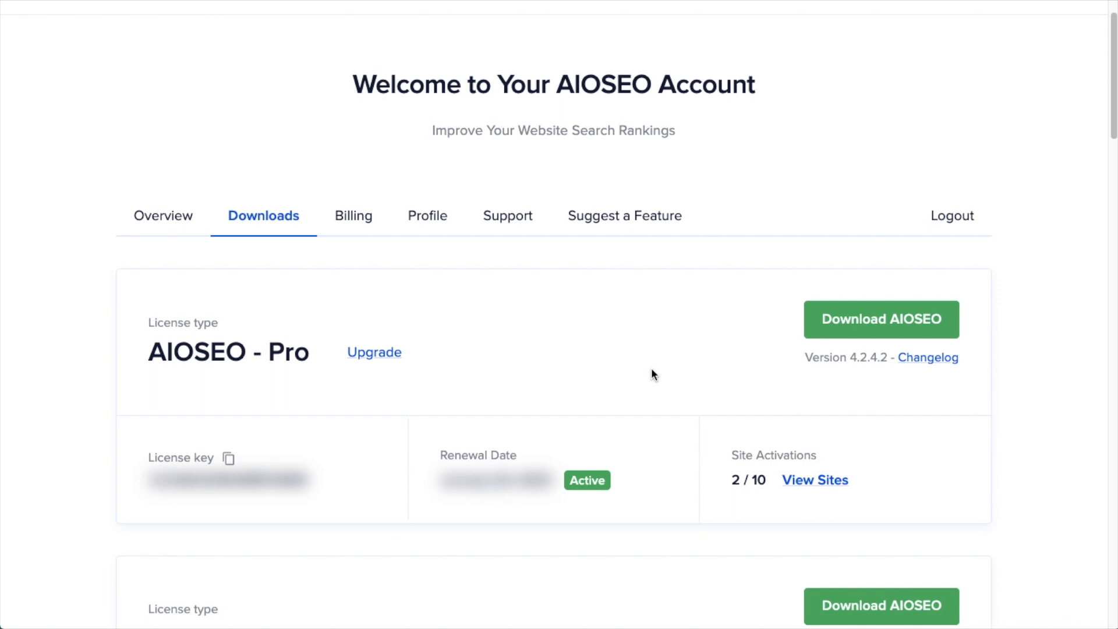
mouse_move(292, 256)
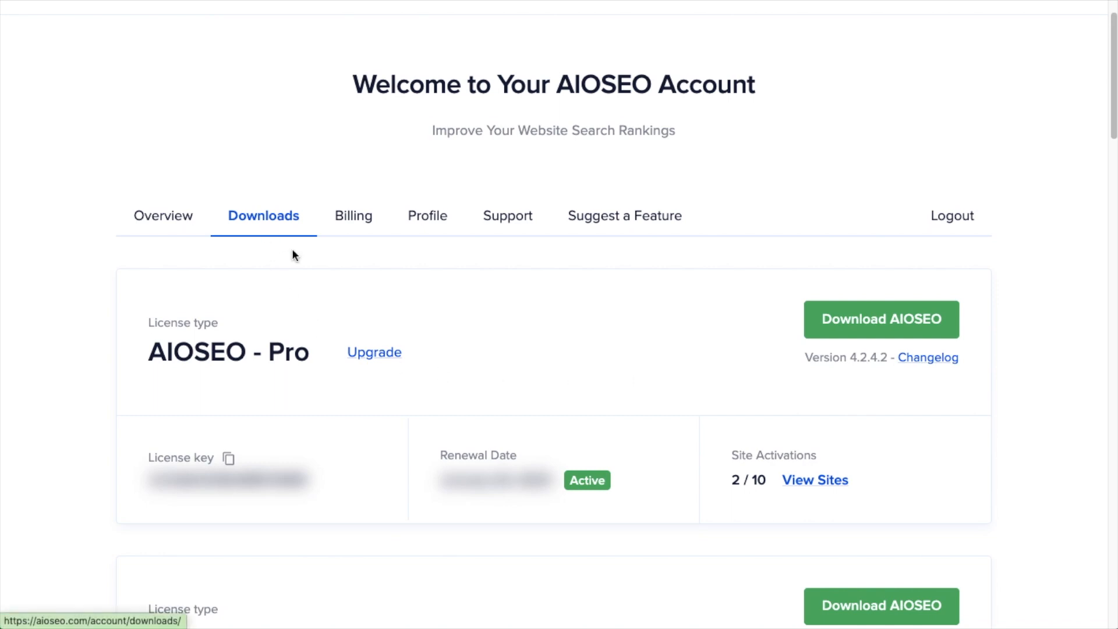
mouse_move(228, 462)
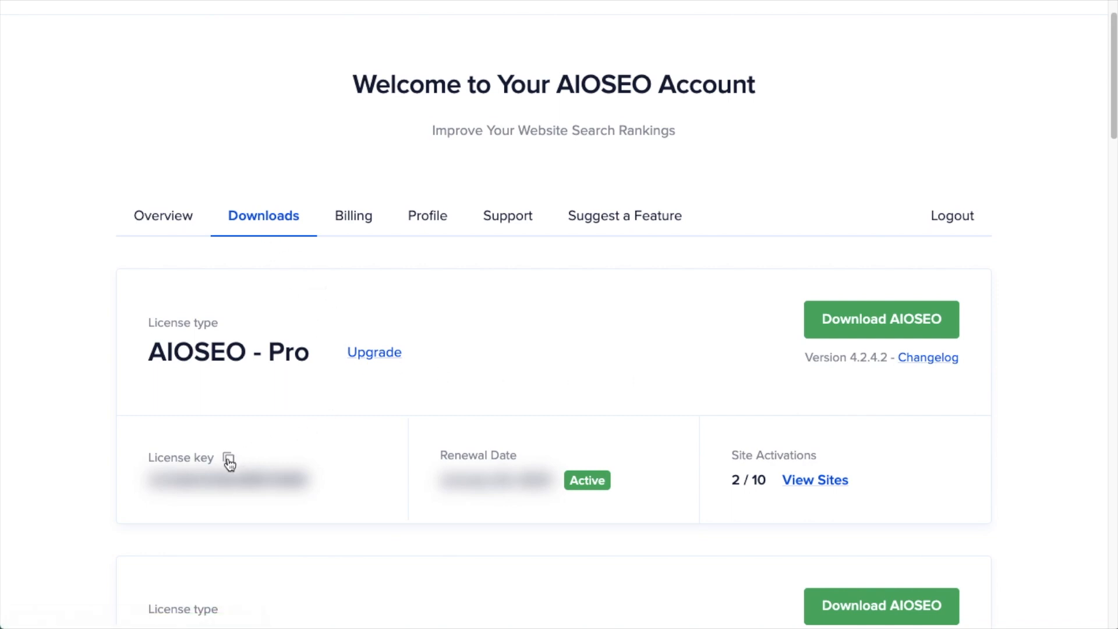
Copy the Pro plan license key from the aioseo.com Downloads page.
left_click(230, 459)
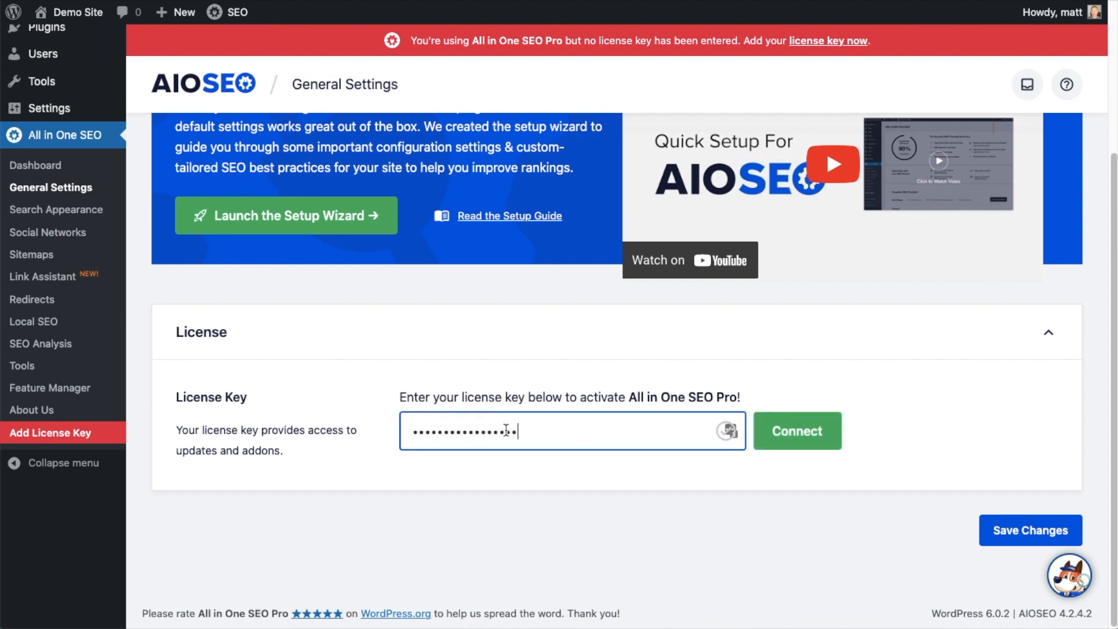
Connect the pasted license key in General Settings and save the changes.
left_click(796, 431)
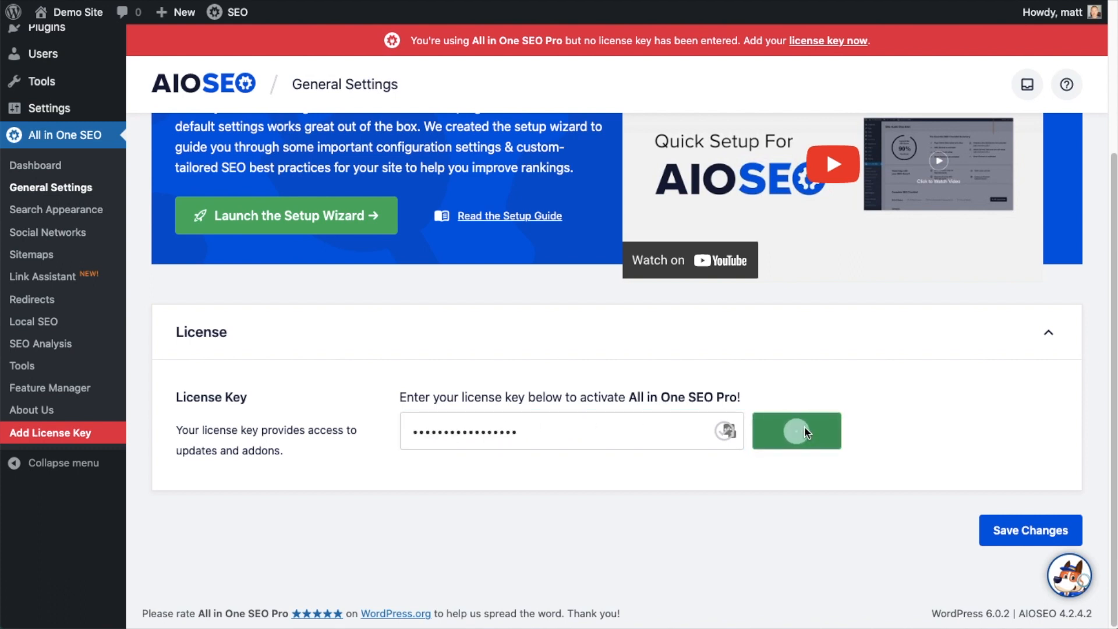
left_click(797, 431)
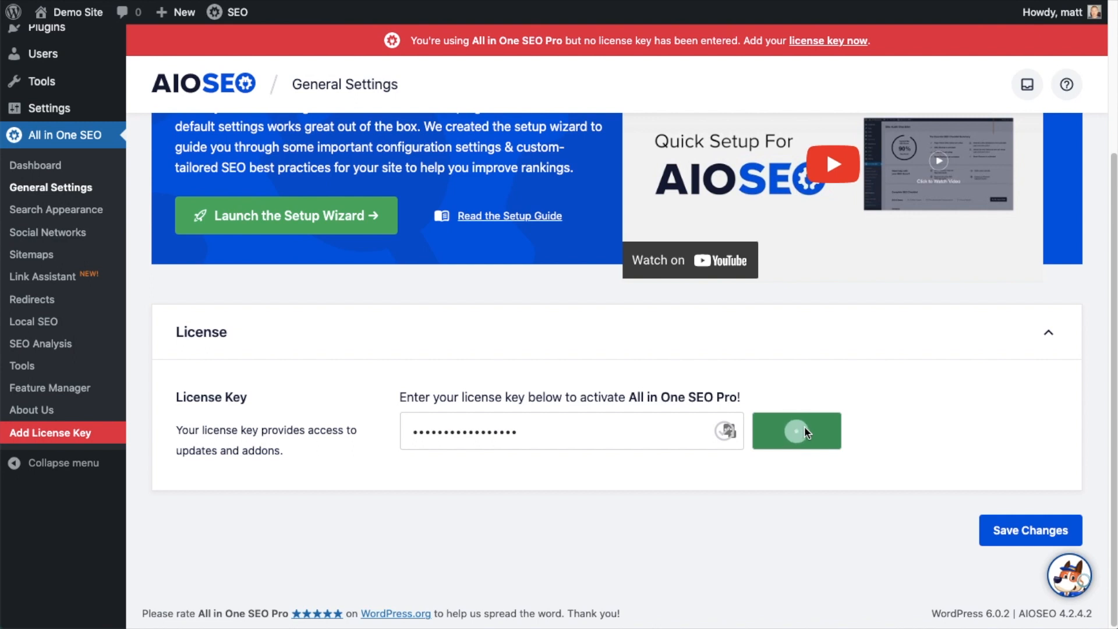
left_click(796, 431)
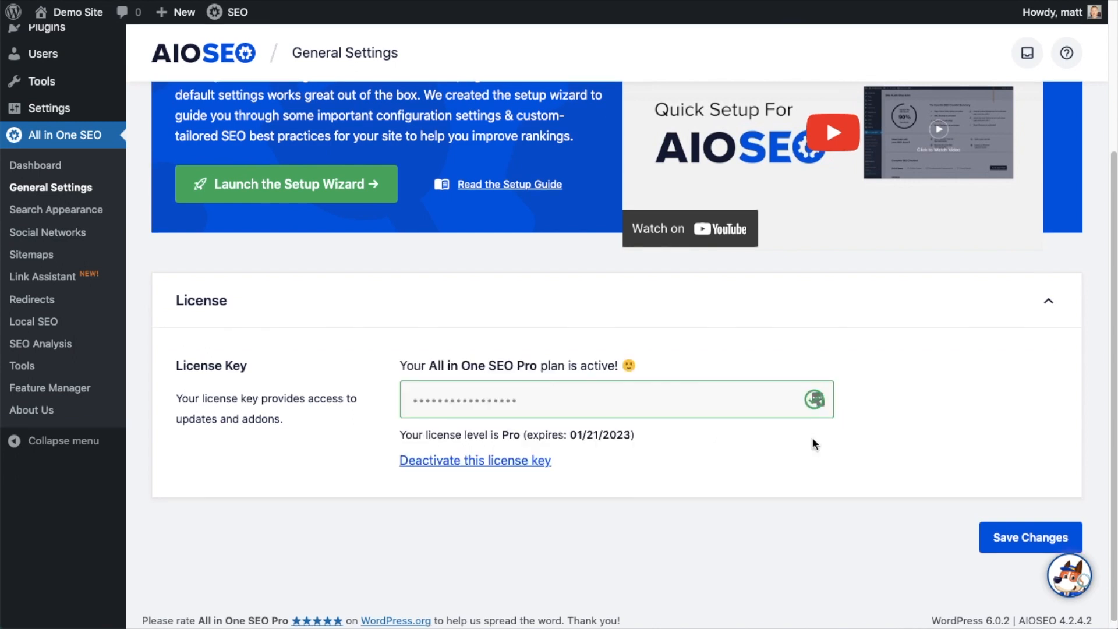
mouse_move(1018, 488)
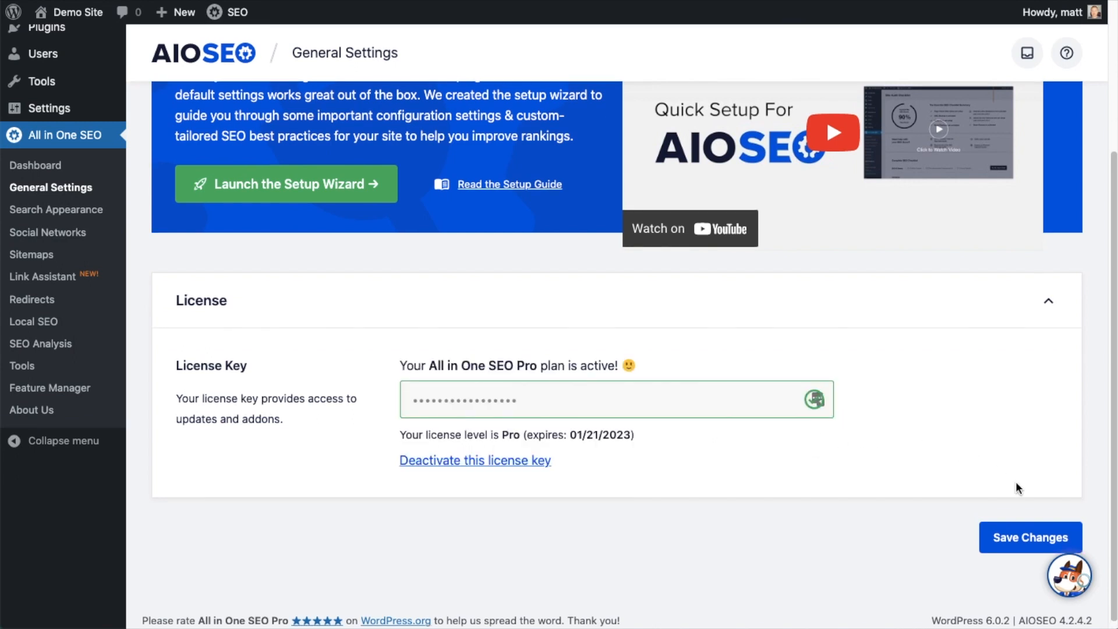
left_click(1031, 536)
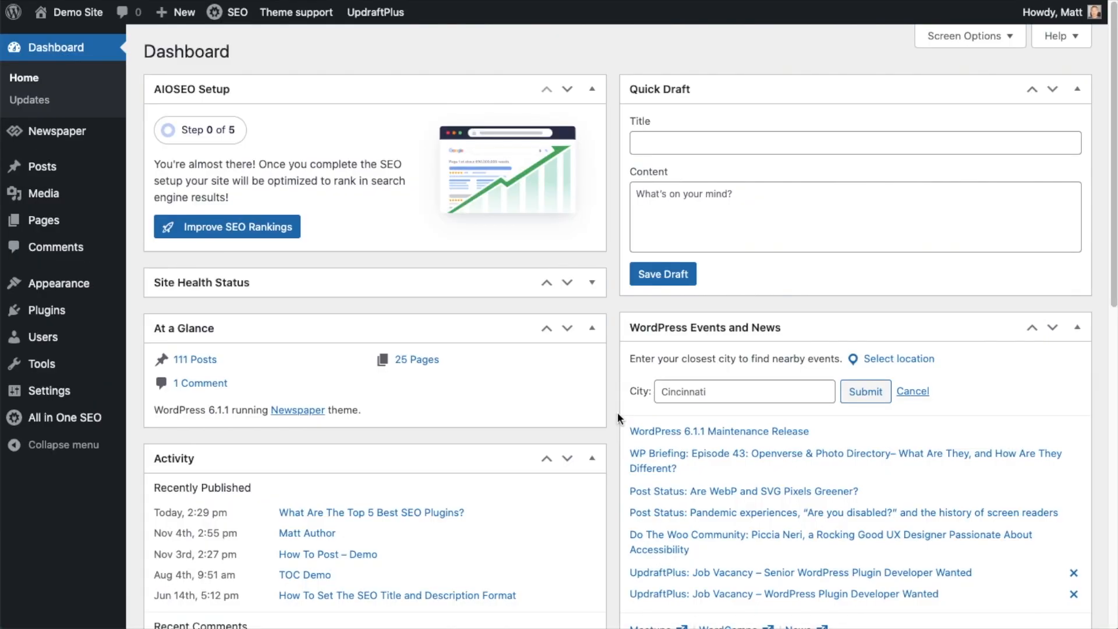
mouse_move(56, 169)
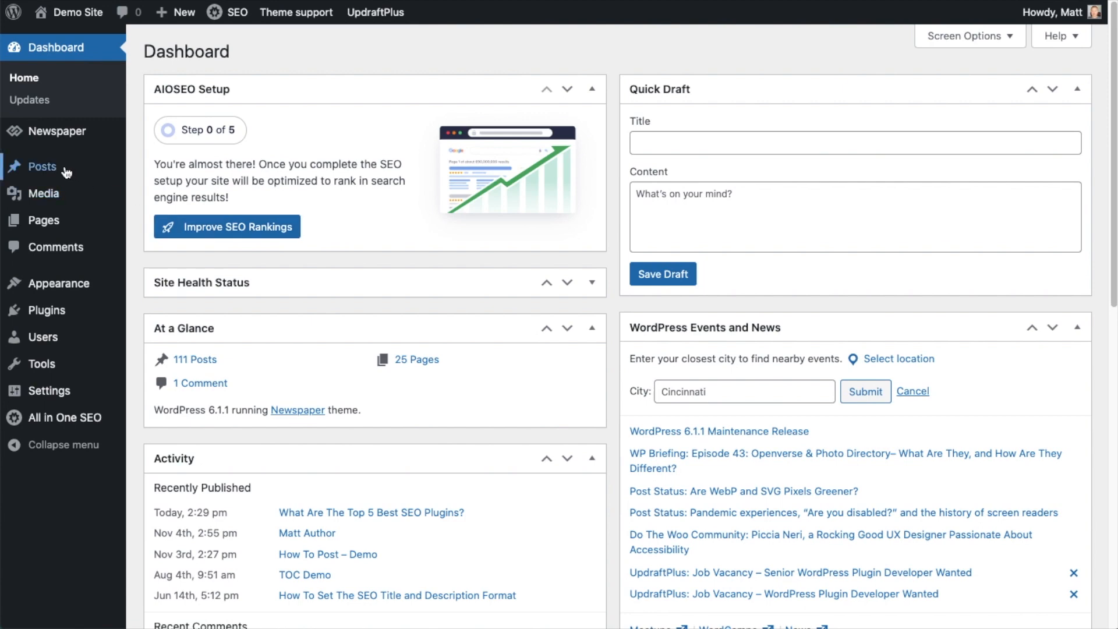
From the Posts list, open 'How To Post – Demo' in the block editor.
left_click(42, 167)
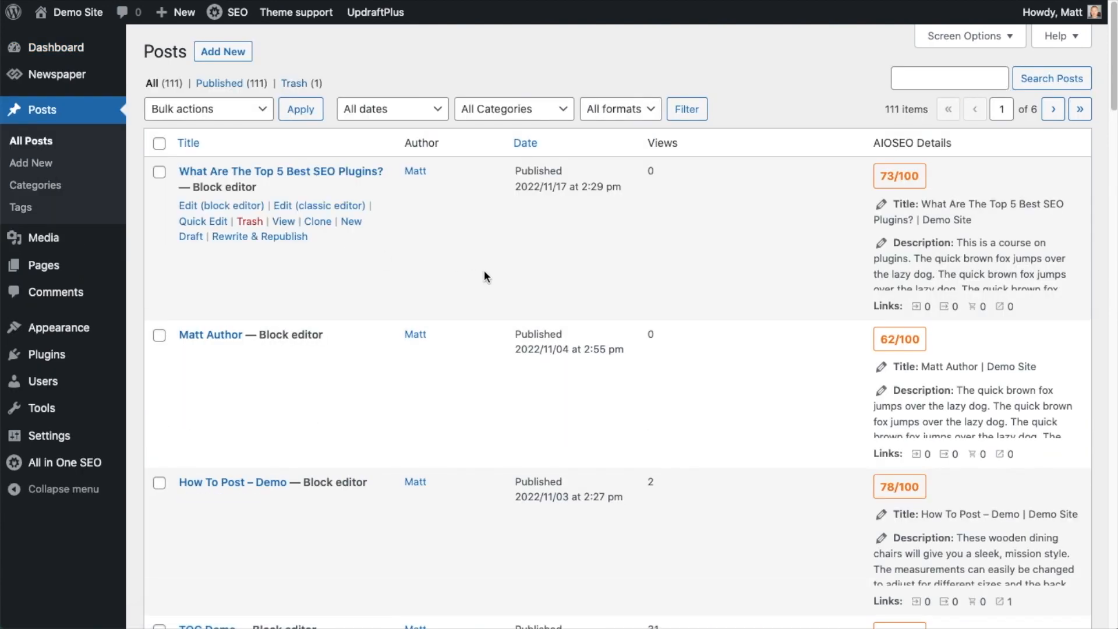
scroll("down", 3)
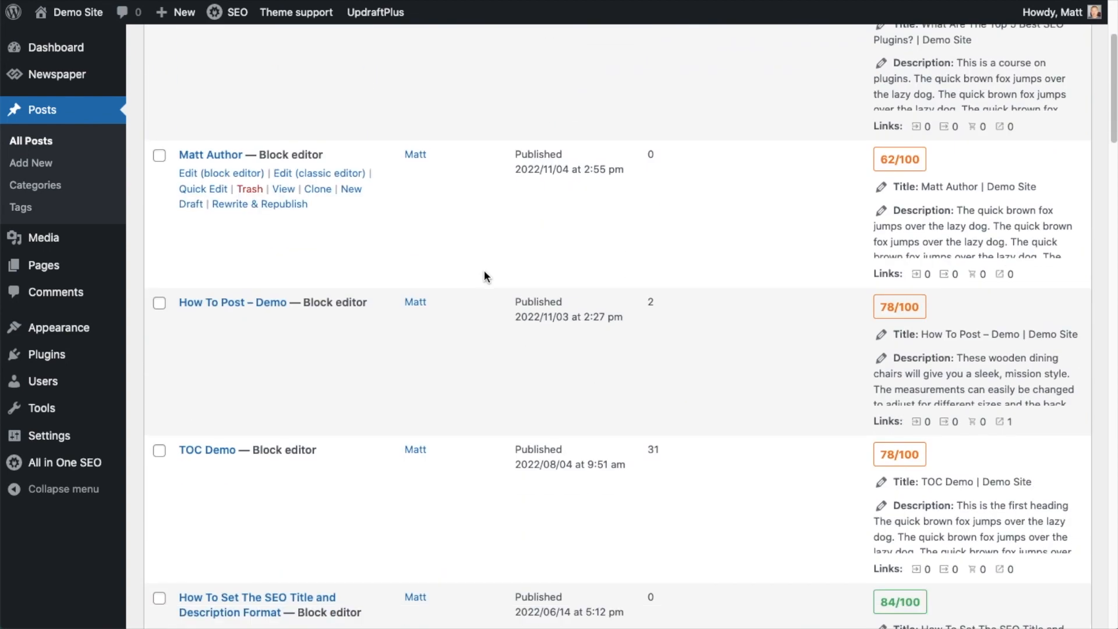
scroll("down", 3)
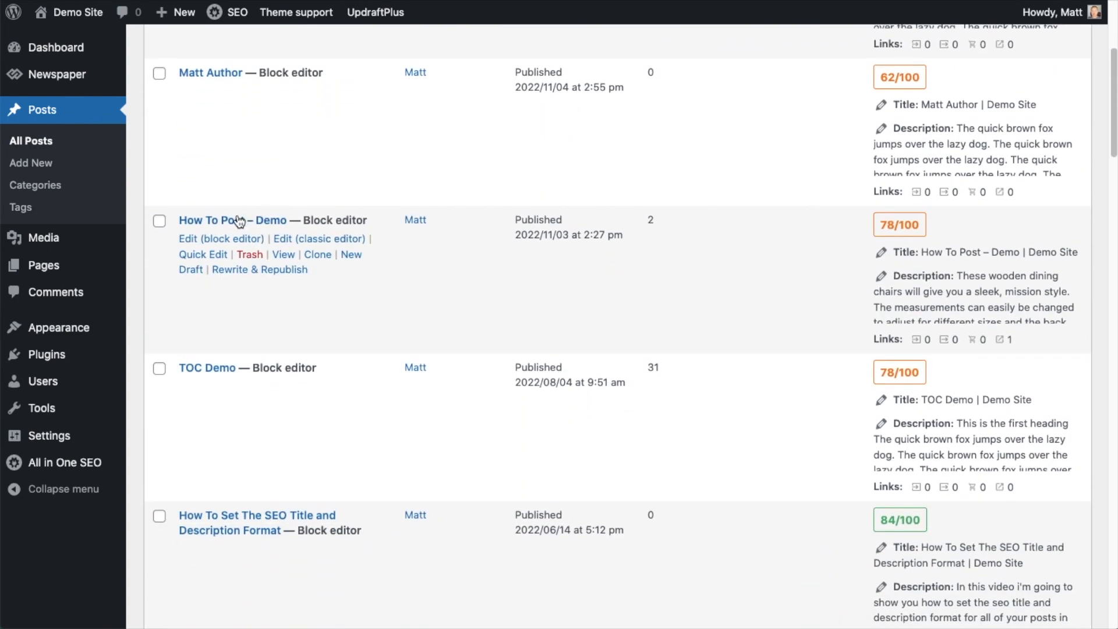
left_click(231, 220)
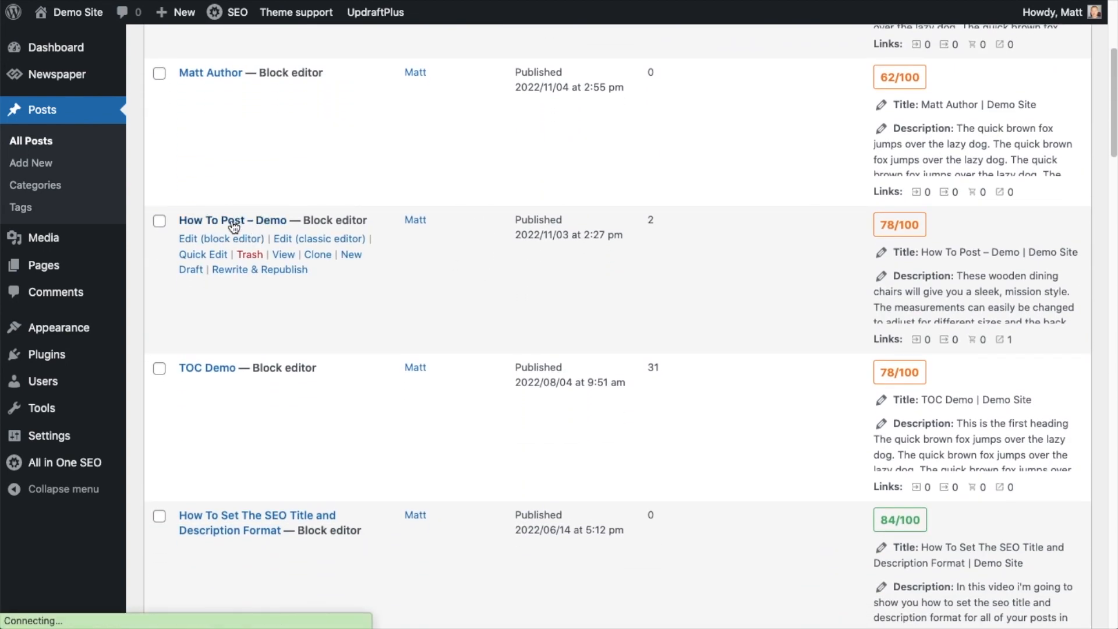
left_click(221, 239)
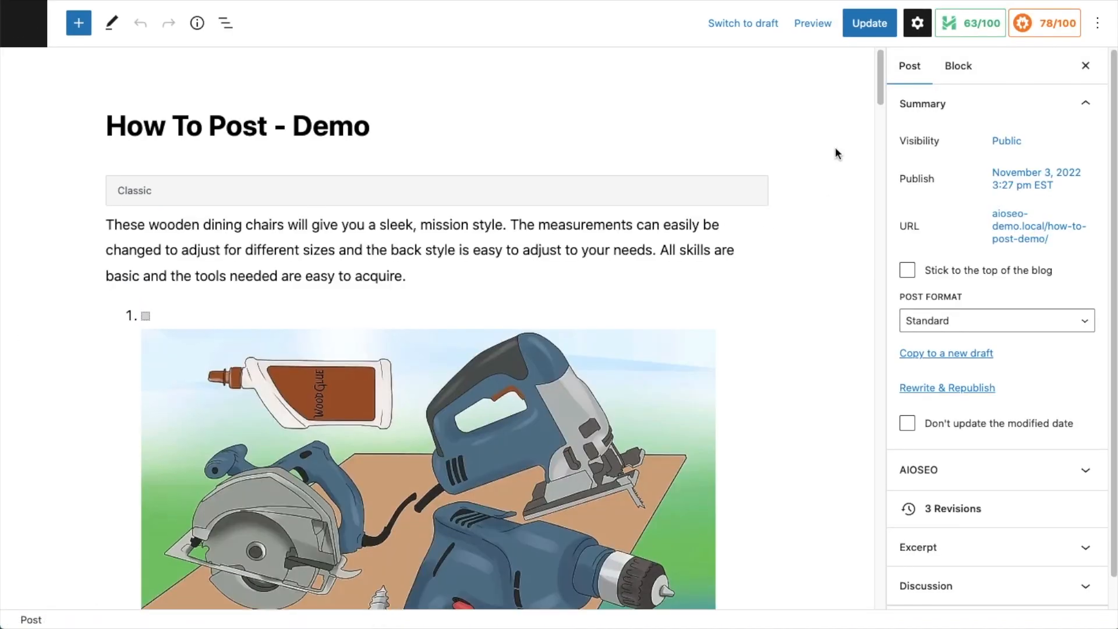
Scroll down the editor to the AIOSEO Settings panel with snippet preview and title format.
scroll("down", 3)
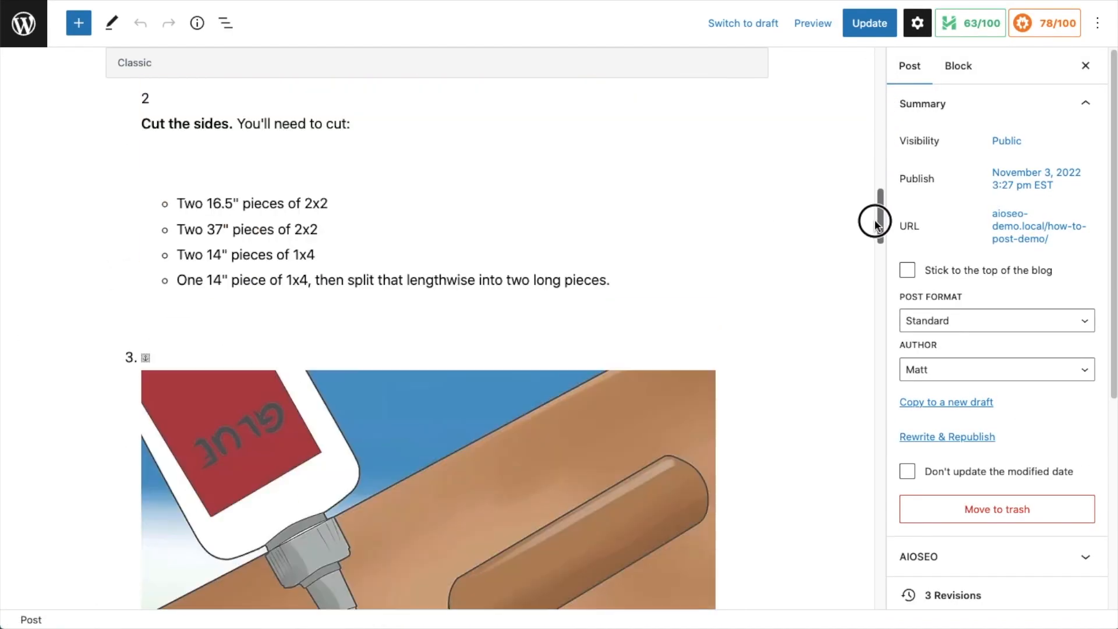
scroll("down", 3)
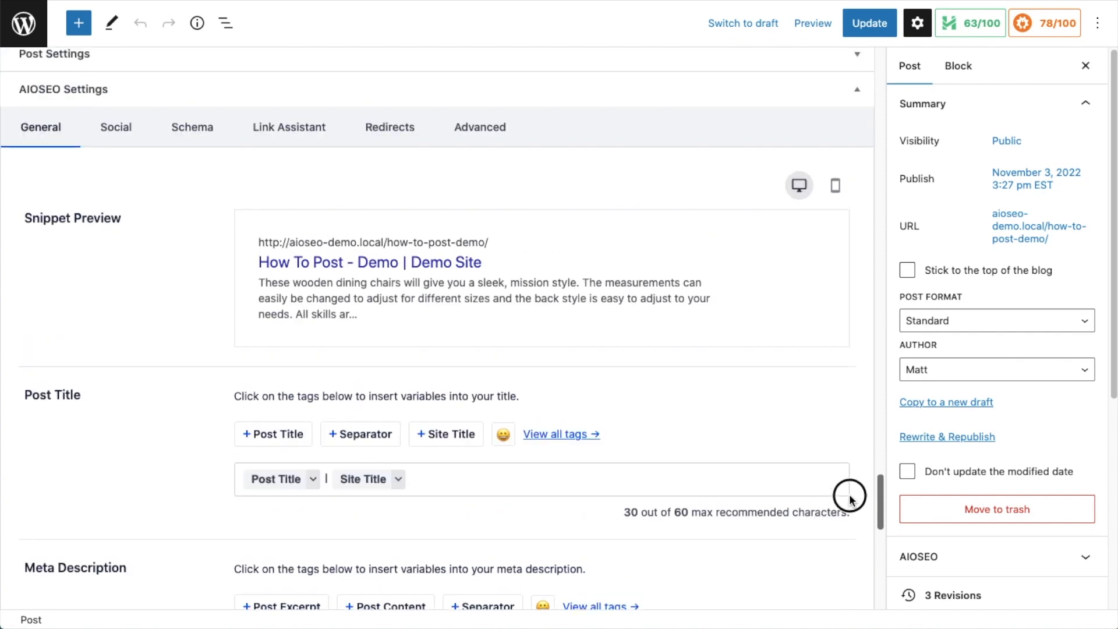
mouse_move(390, 322)
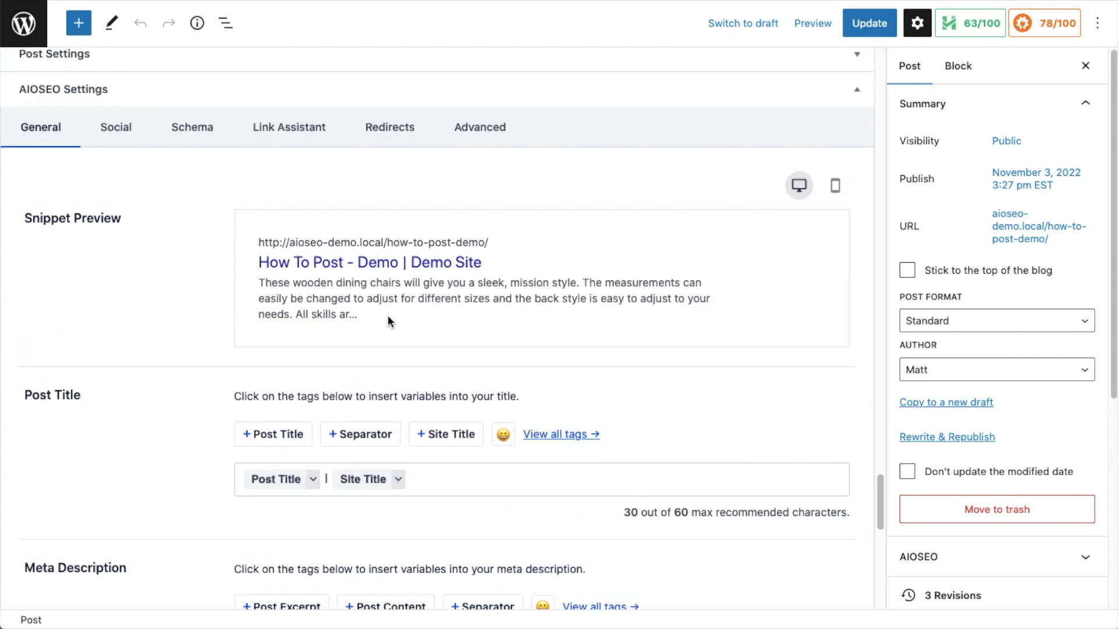
mouse_move(205, 155)
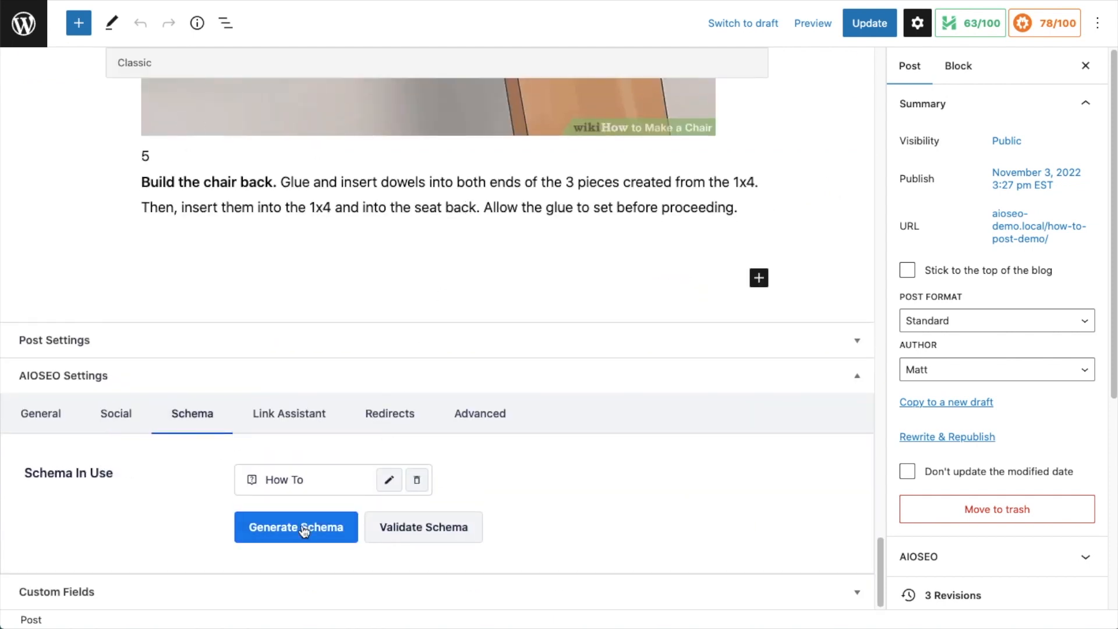
Add the Recipe schema template from the AIOSEO schema catalog.
left_click(296, 528)
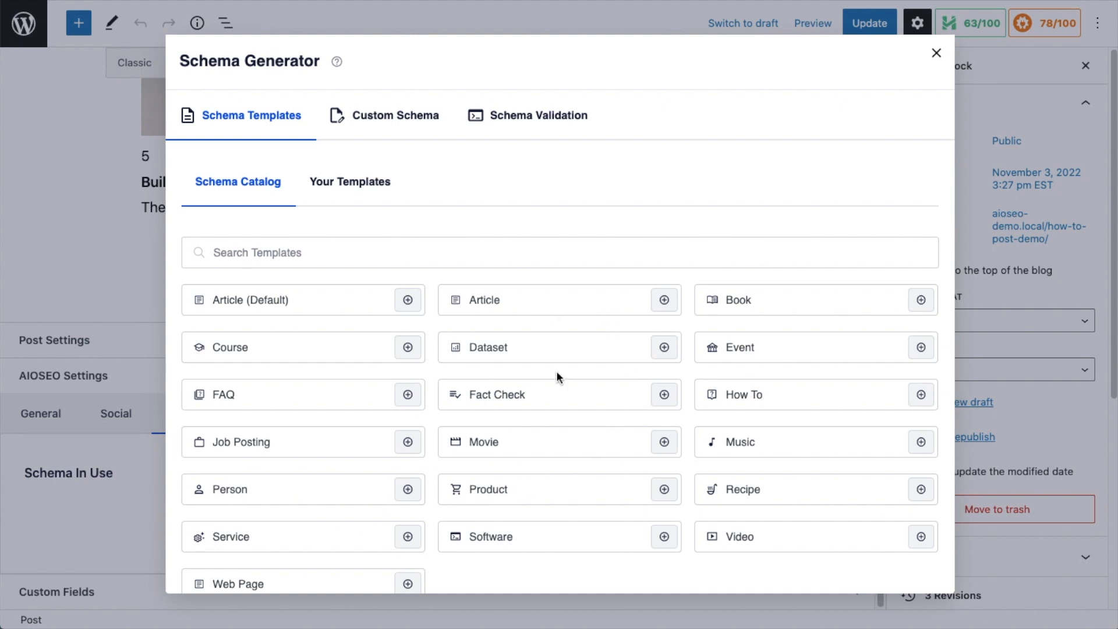
mouse_move(645, 435)
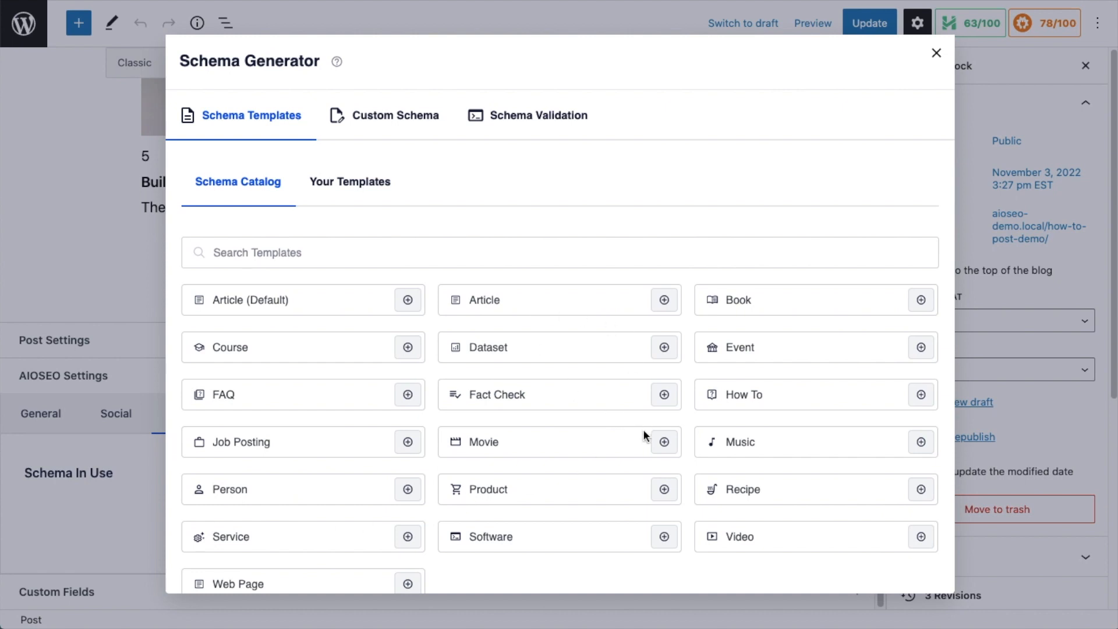
mouse_move(324, 306)
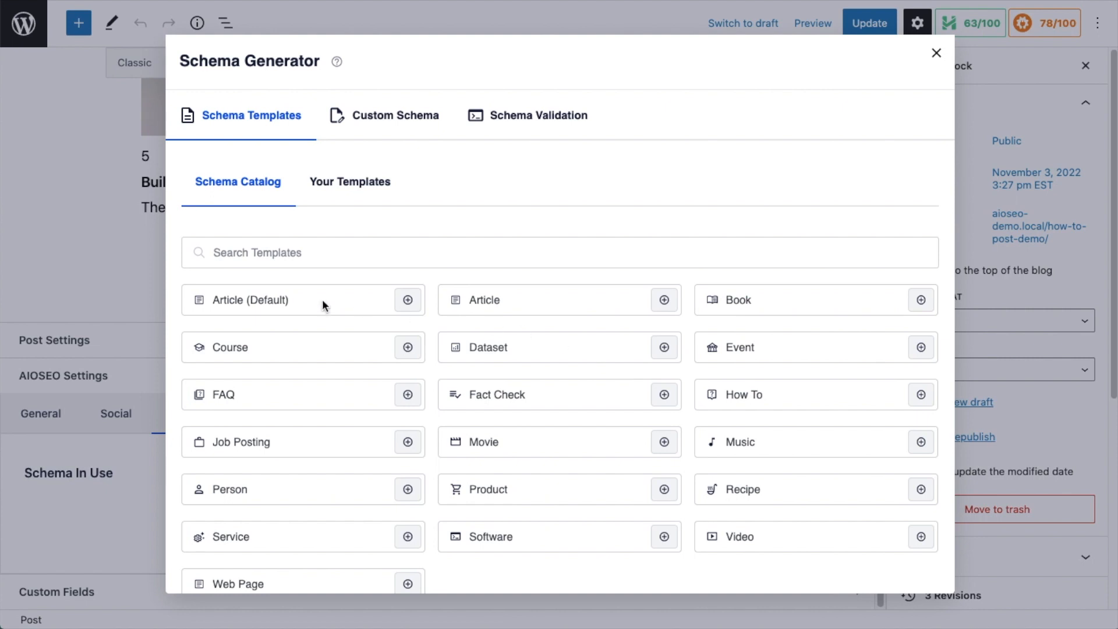
mouse_move(820, 354)
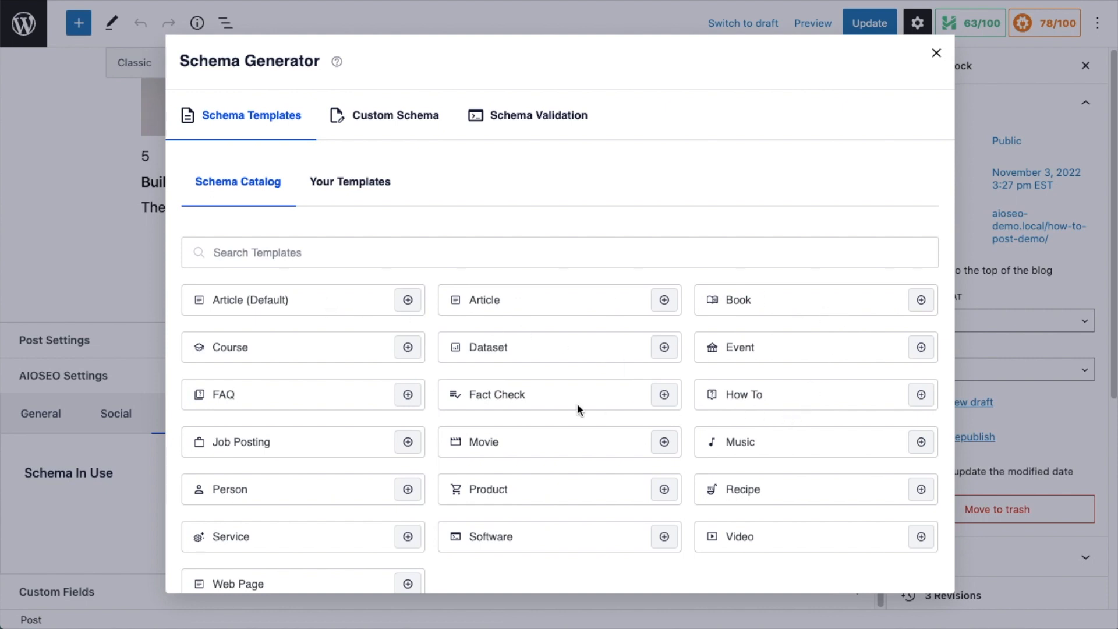
mouse_move(587, 418)
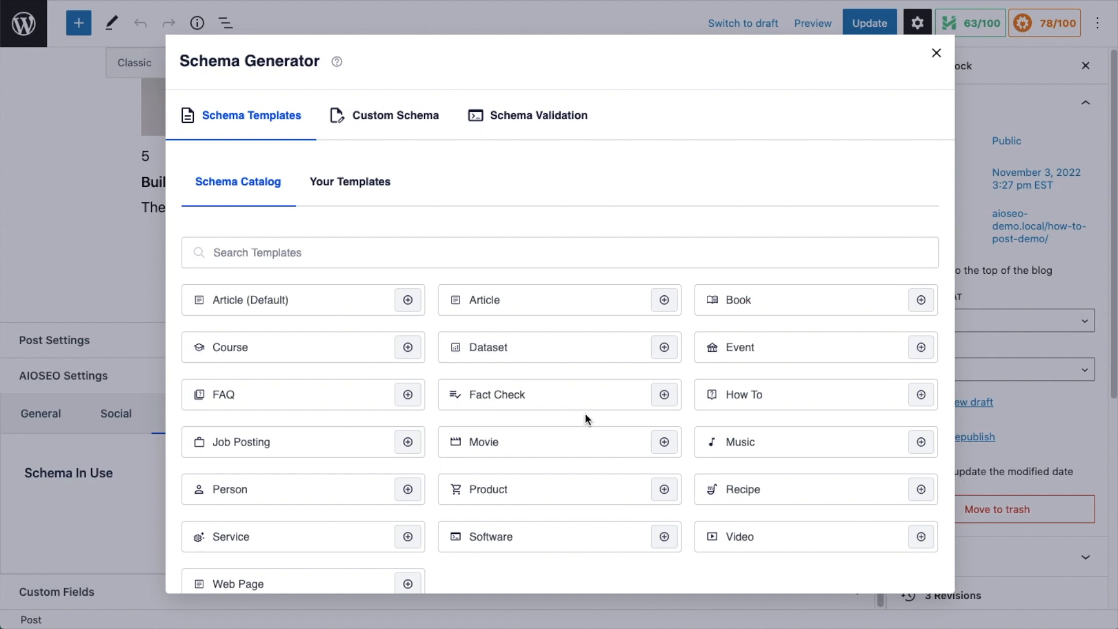
mouse_move(921, 489)
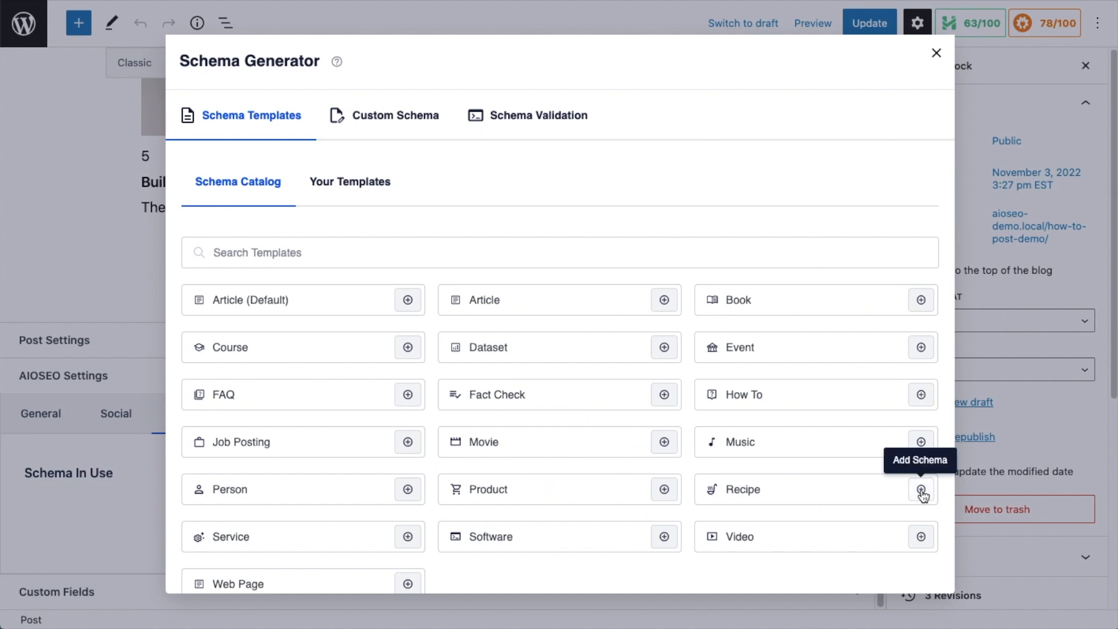
left_click(921, 489)
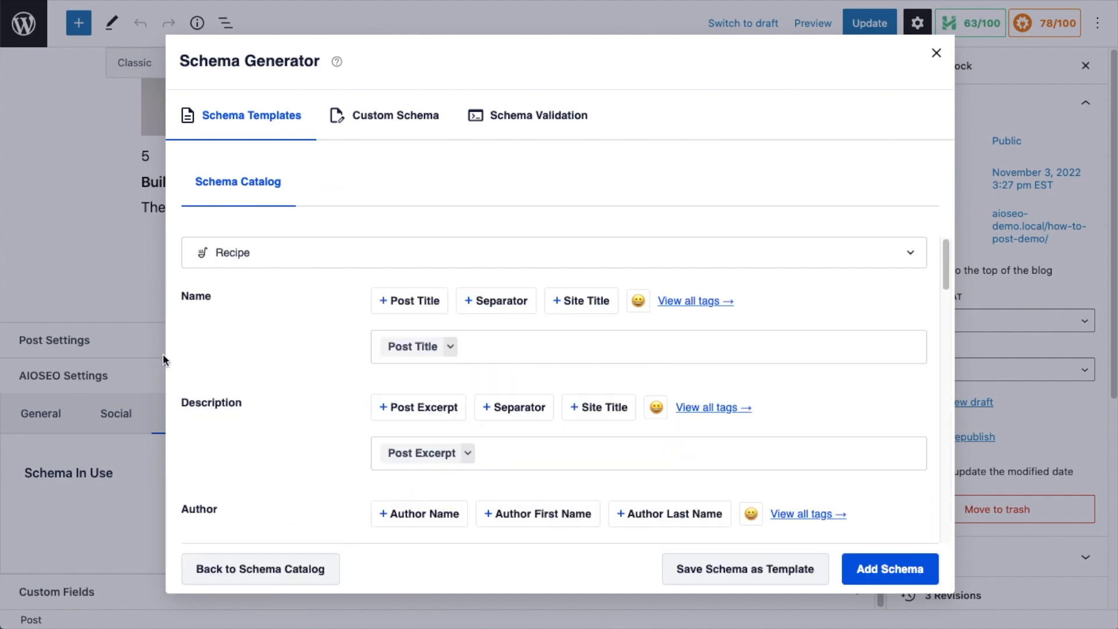
mouse_move(585, 366)
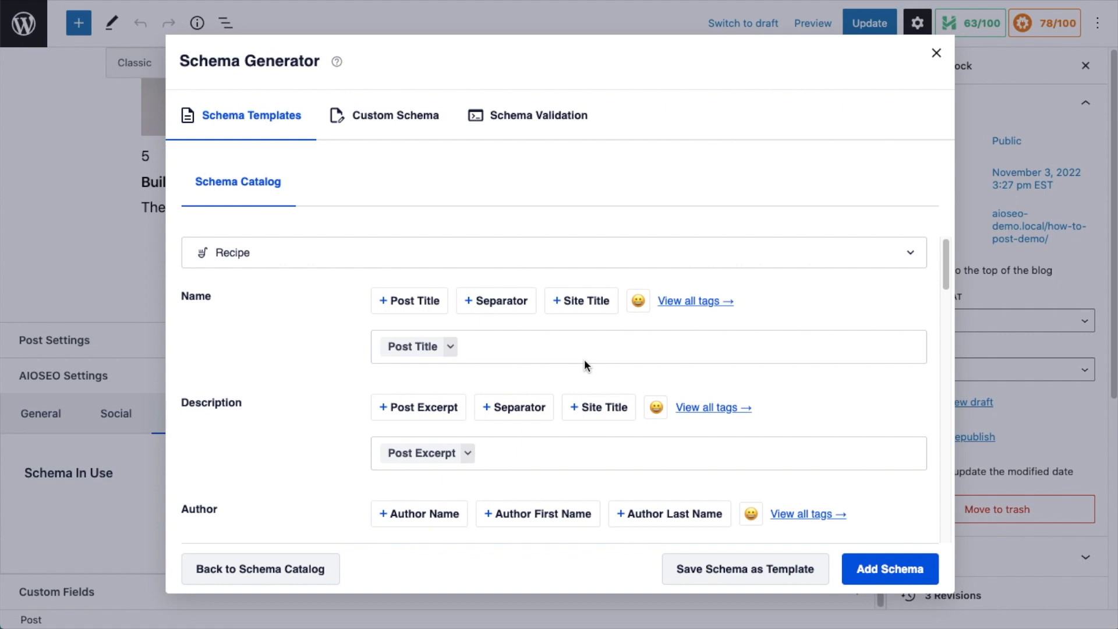
mouse_move(459, 354)
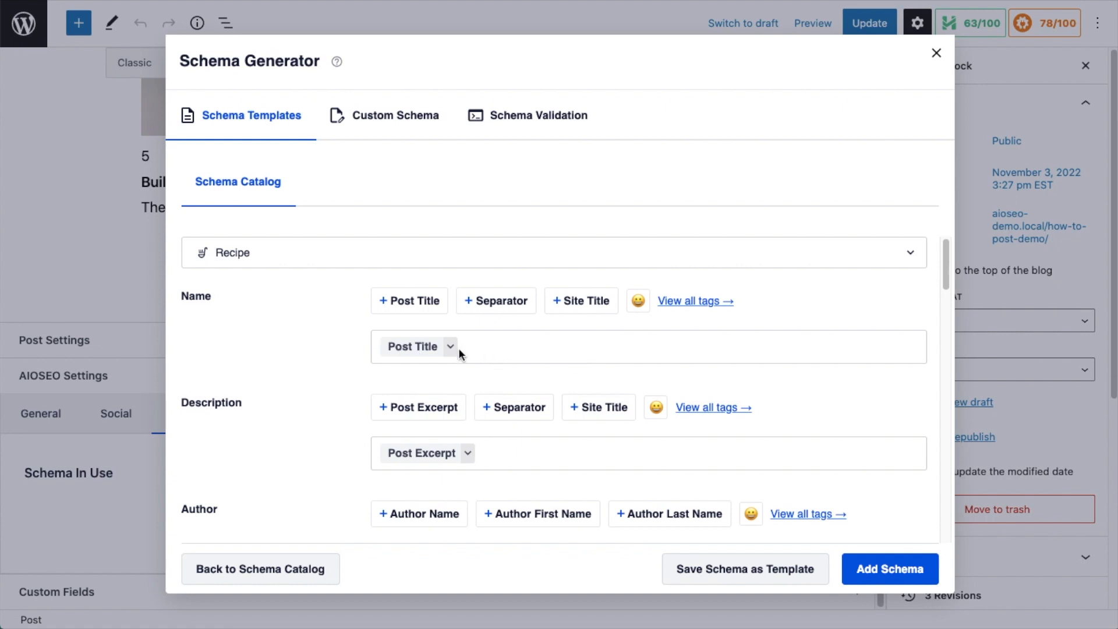
mouse_move(699, 316)
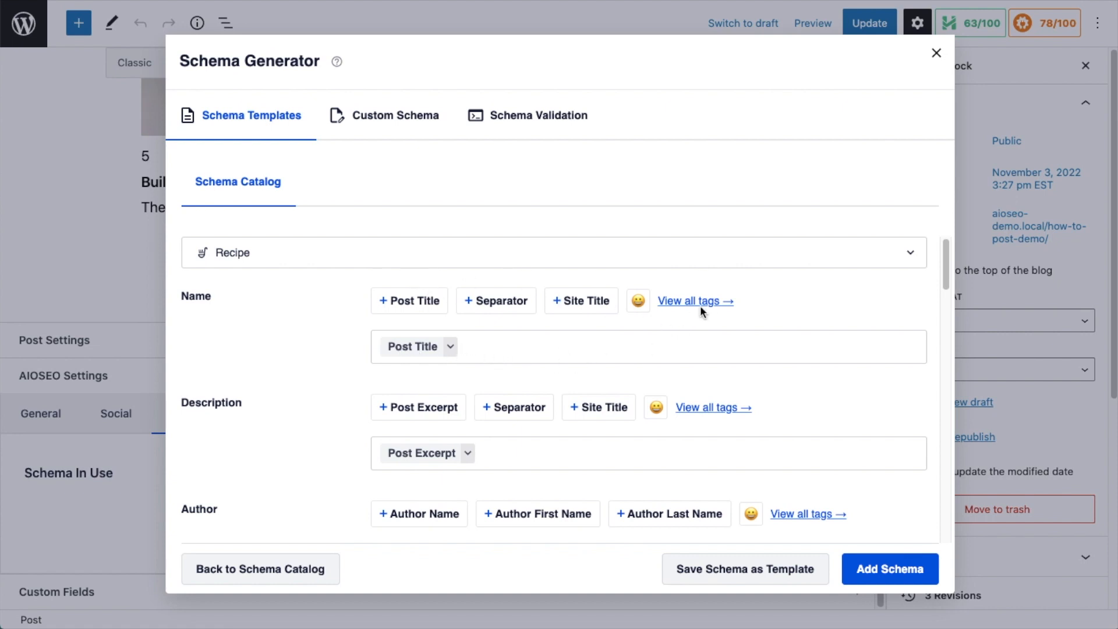
mouse_move(673, 308)
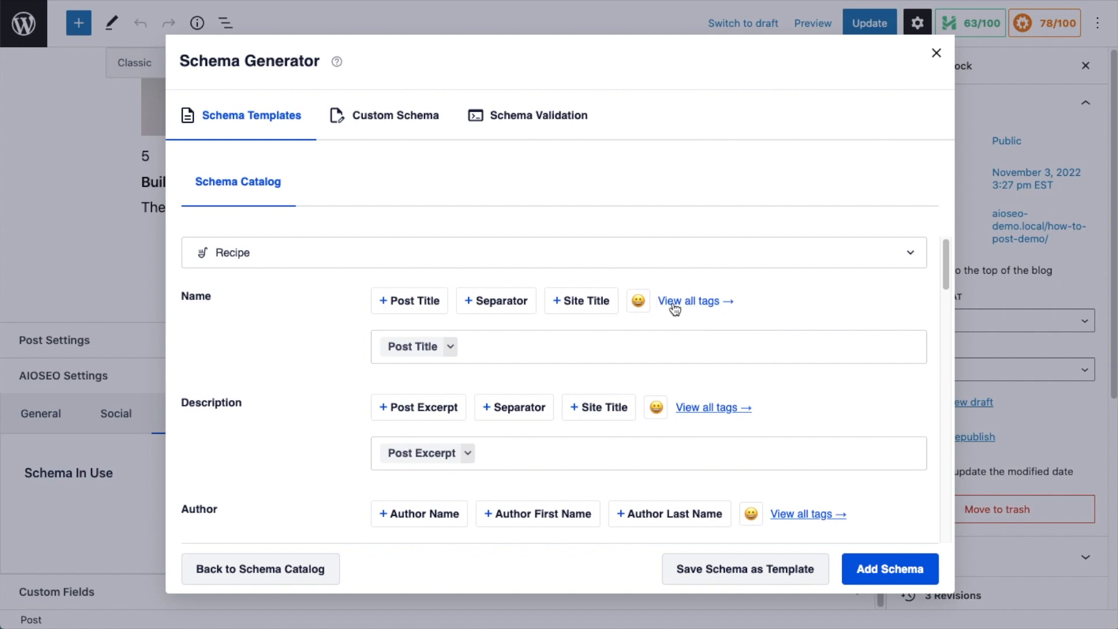
type("#")
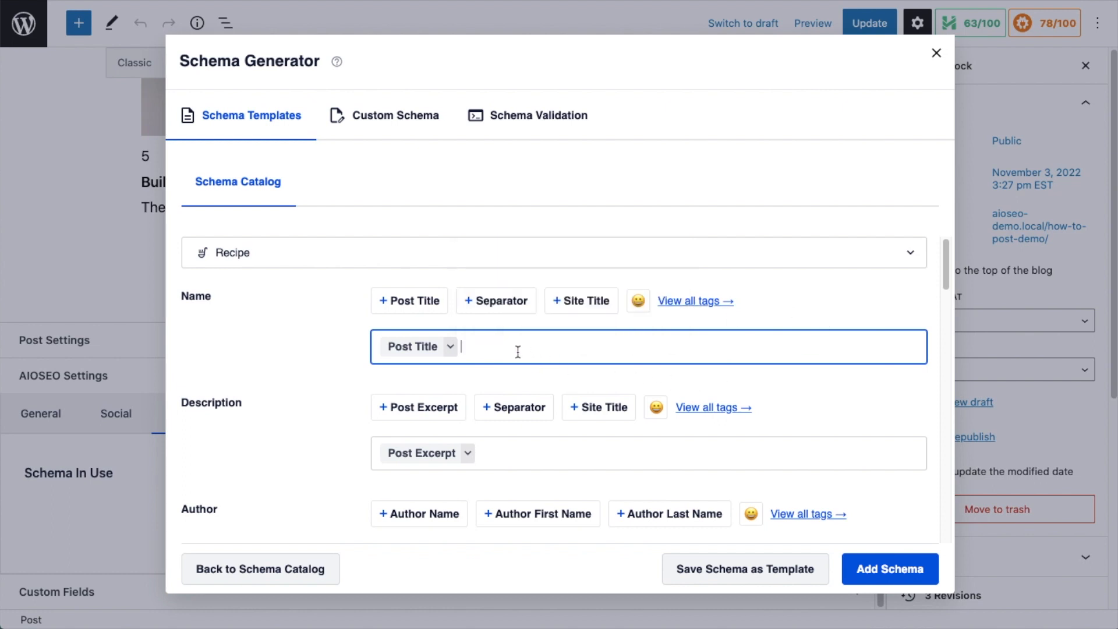
scroll("down", 3)
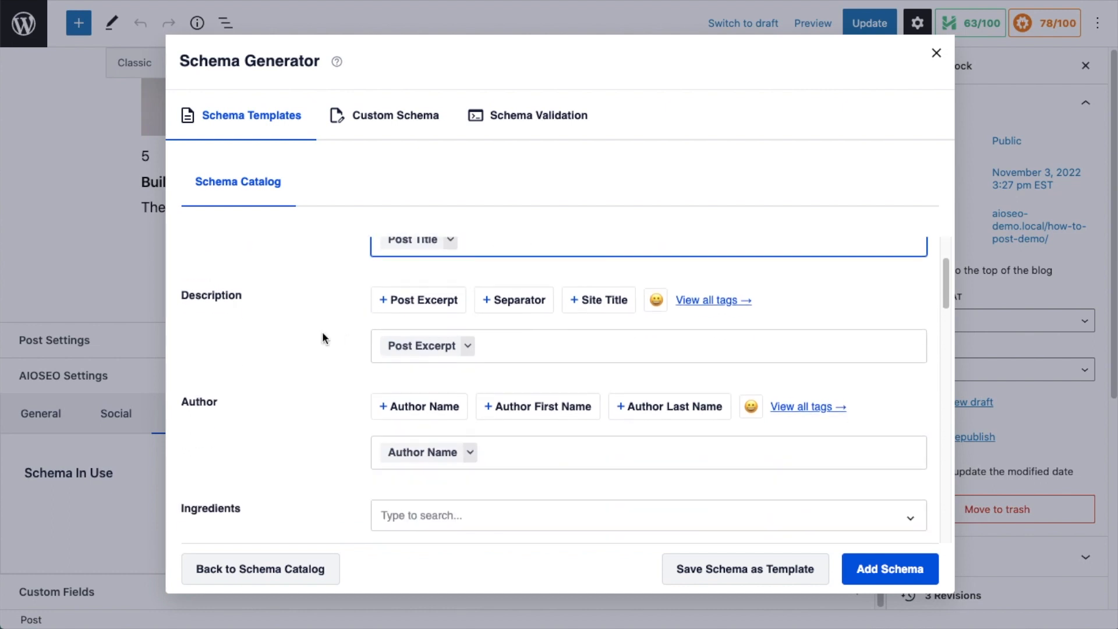
scroll("down", 3)
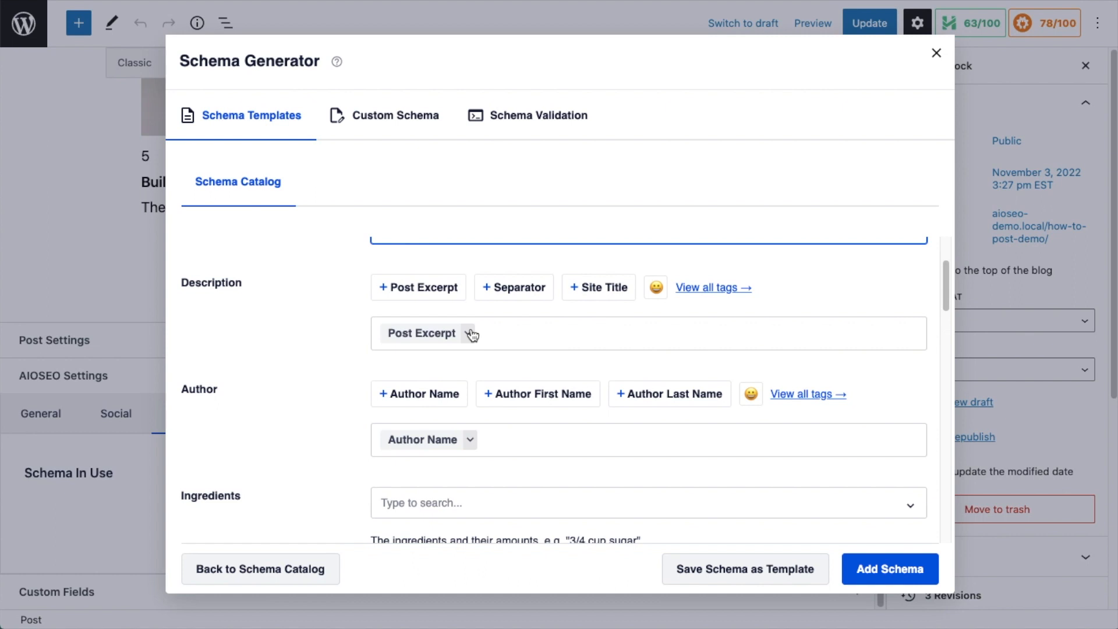
scroll("down", 3)
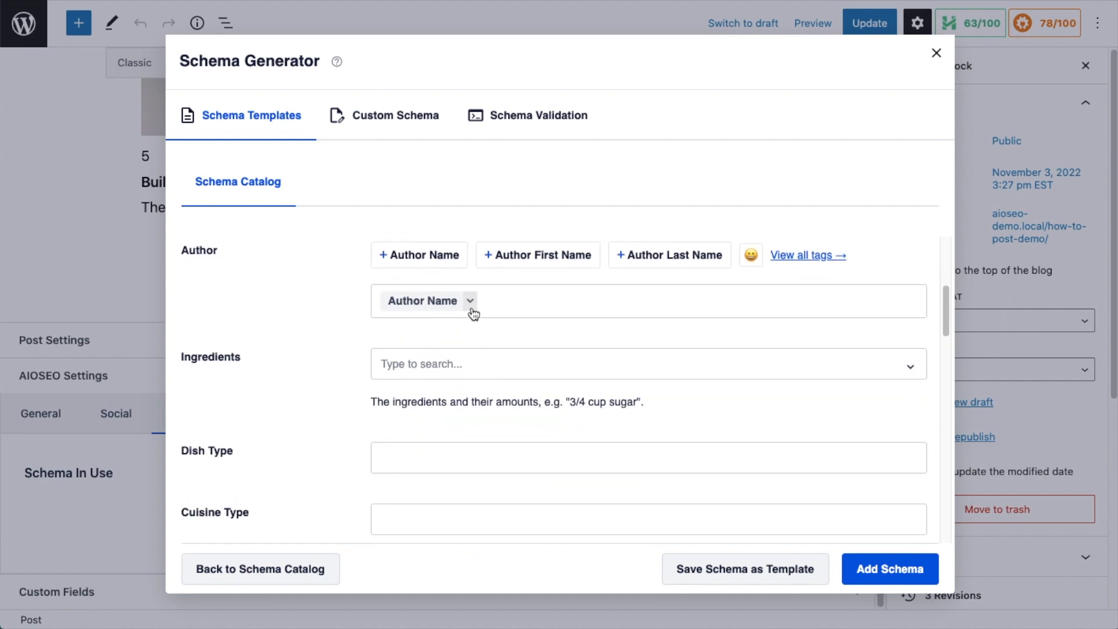
scroll("down", 3)
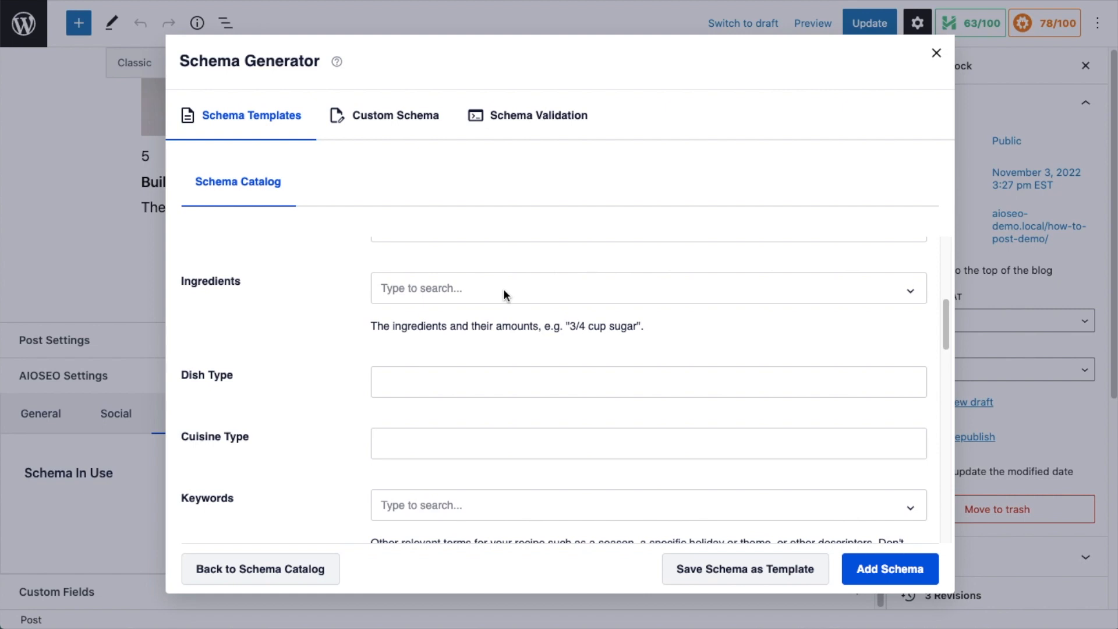
Enter the ingredients duck, carrots, potatoes, celery and spices.
left_click(505, 289)
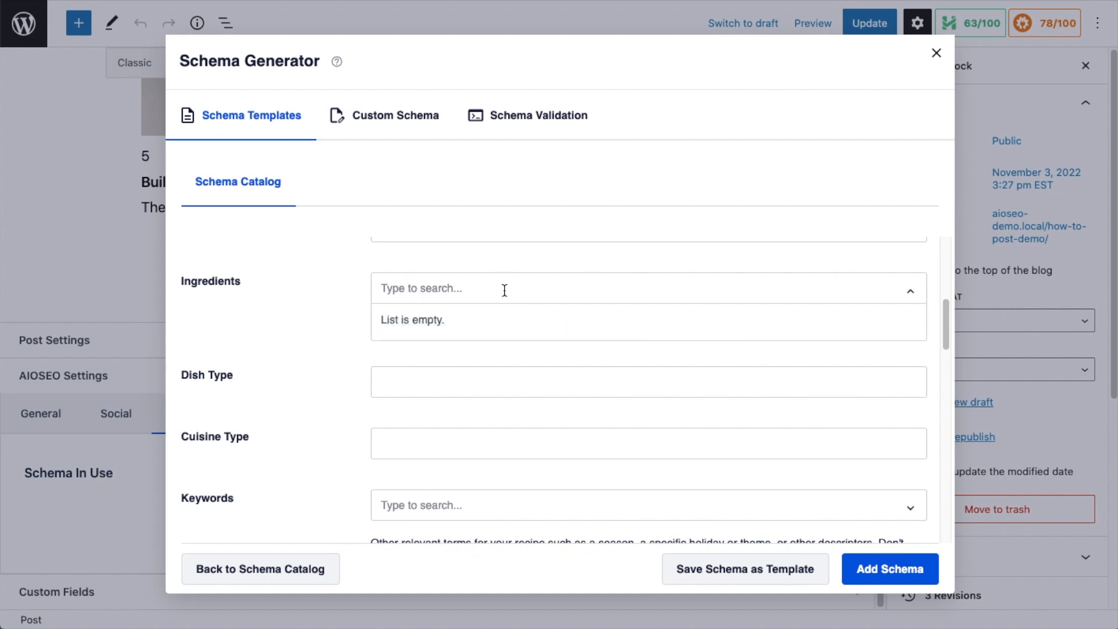
type("duck")
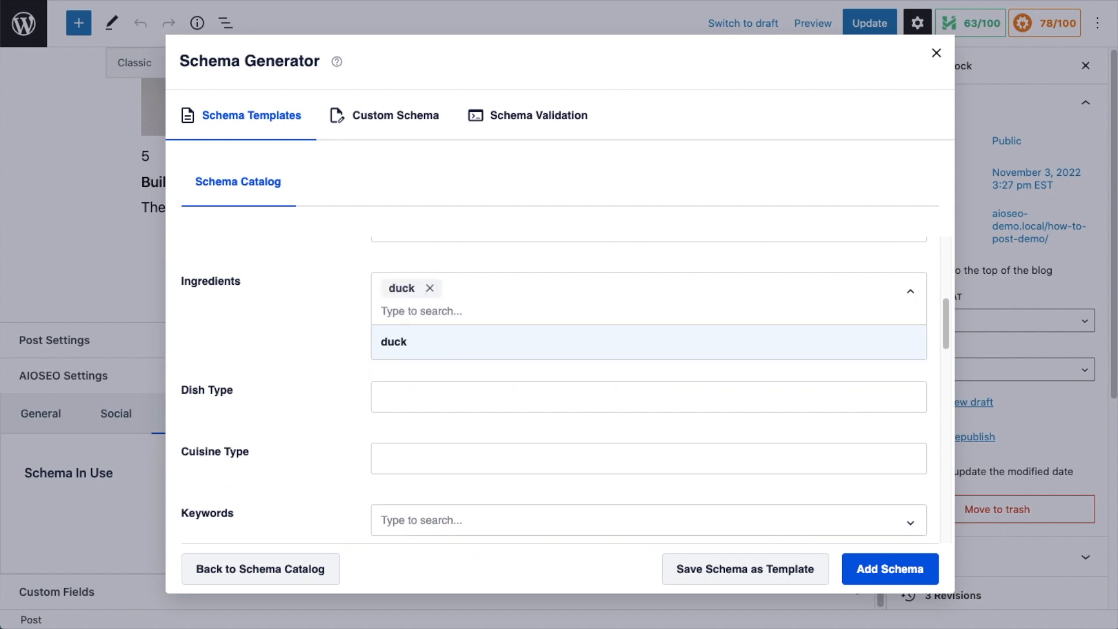
type("carrots")
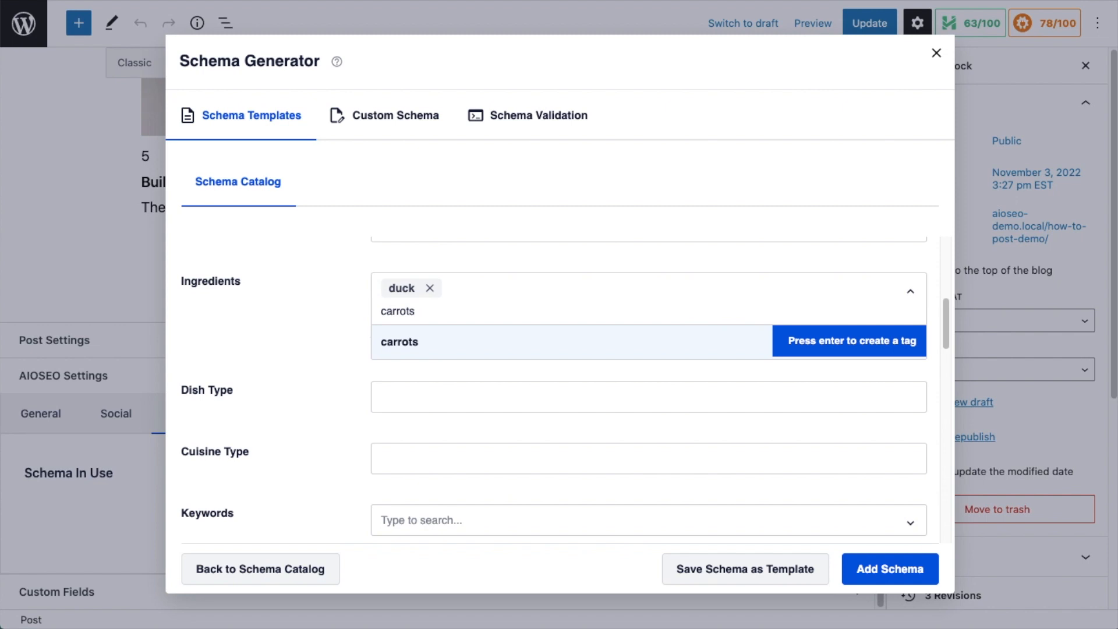
type("pot")
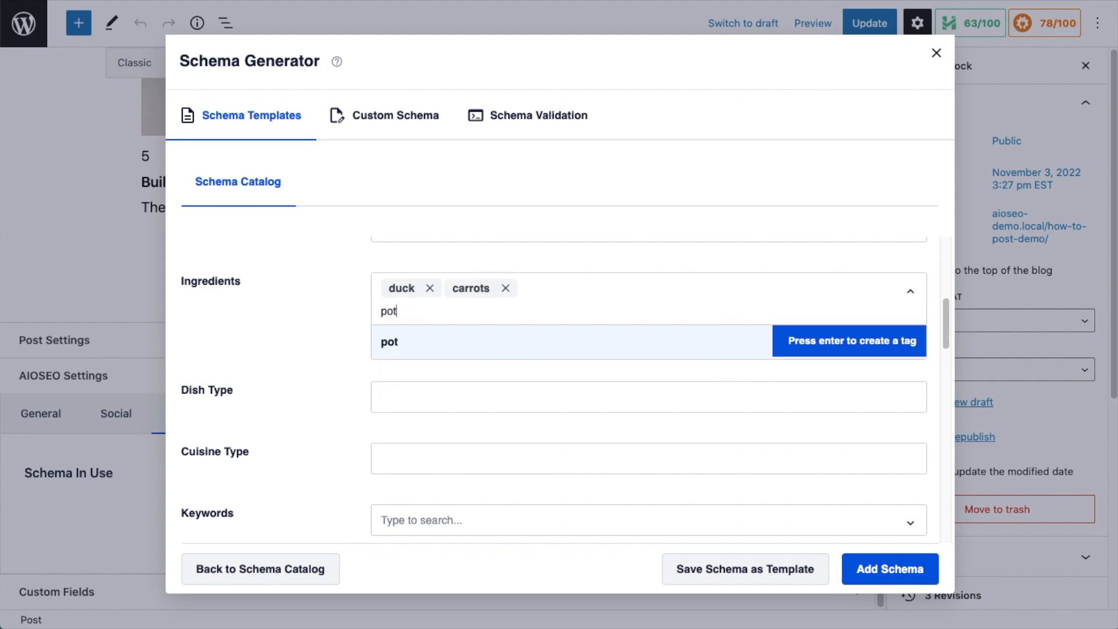
key("Enter")
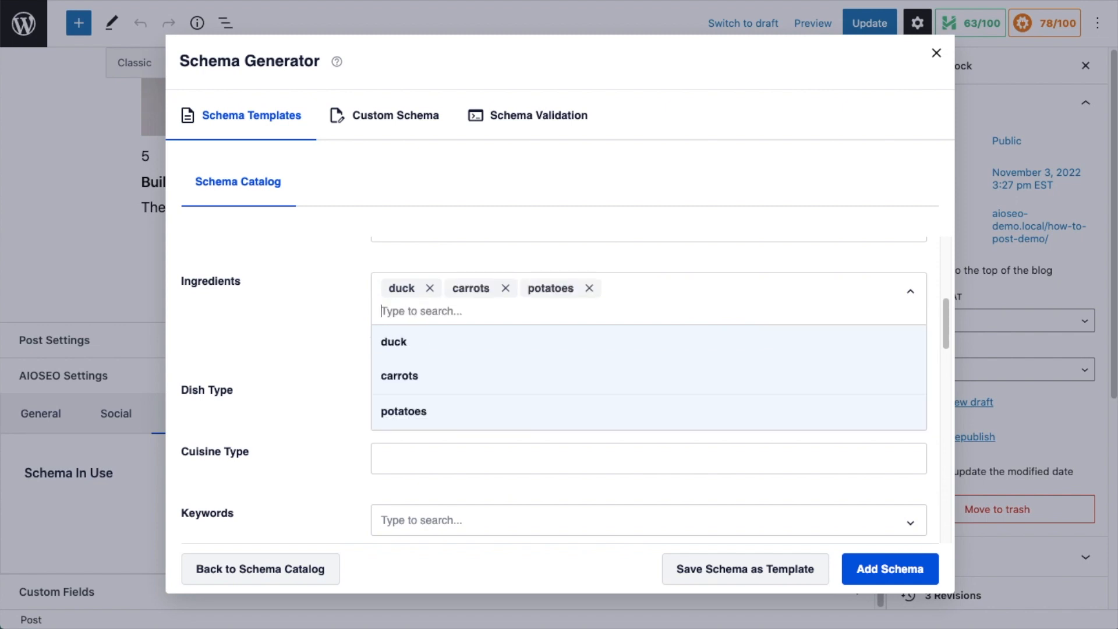
type("cele")
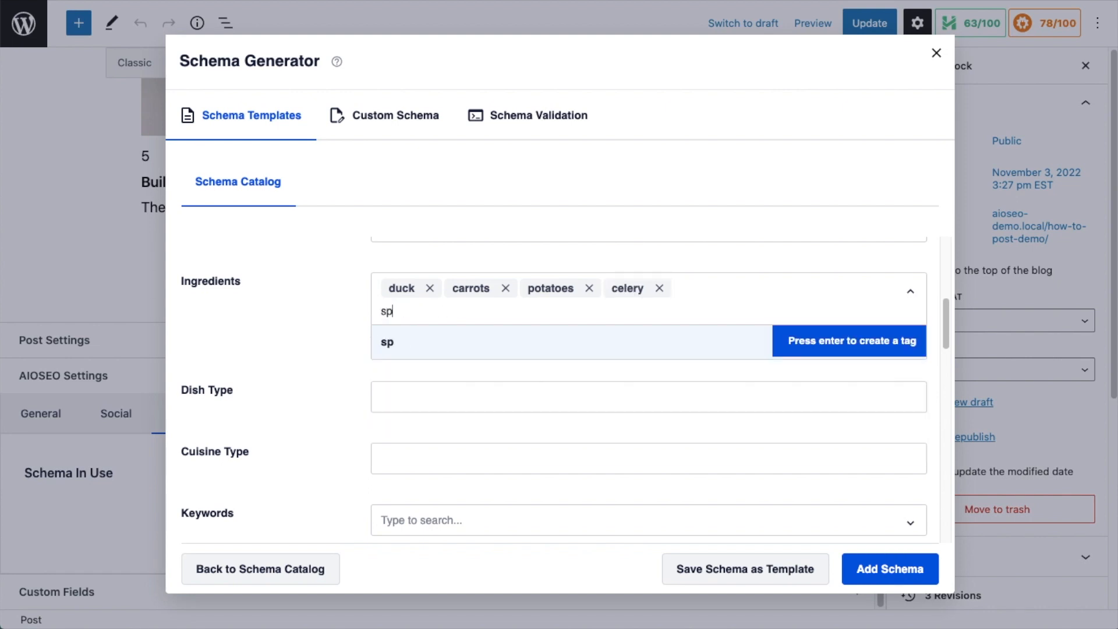
key("Enter")
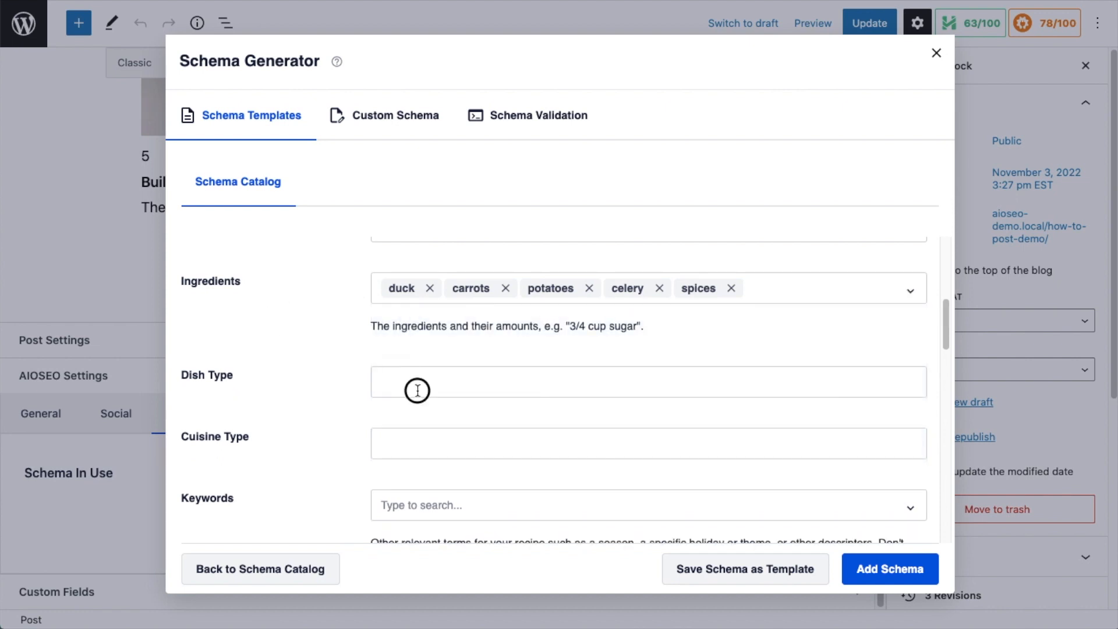
Set dish type Main course, cuisine French and keyword 'duck recipe'.
left_click(417, 390)
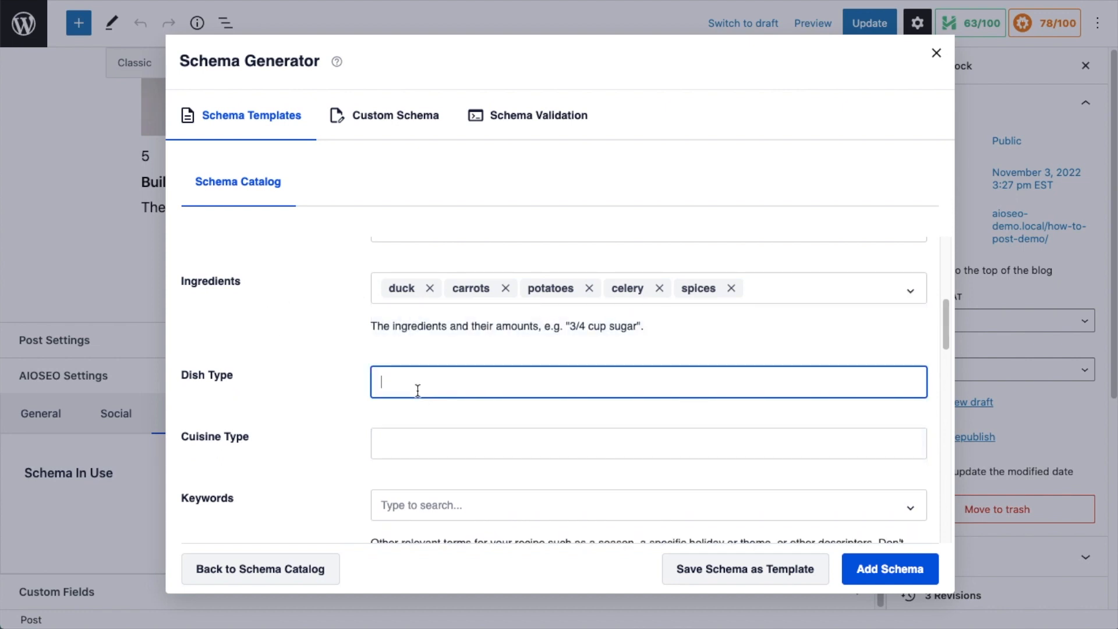
type("Mai")
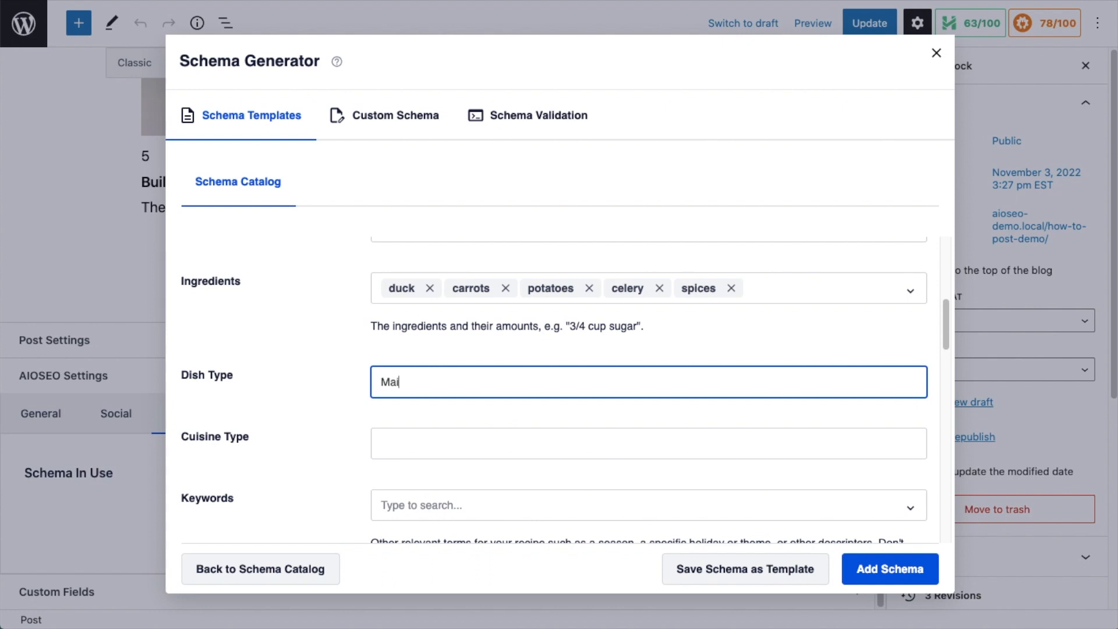
scroll("down", 3)
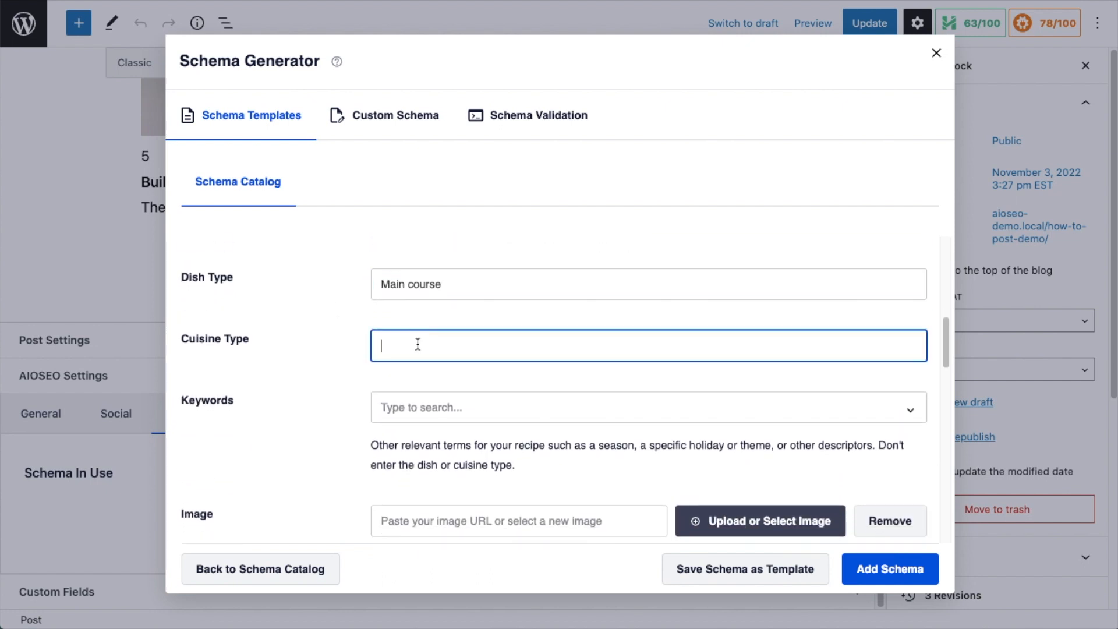
type("French")
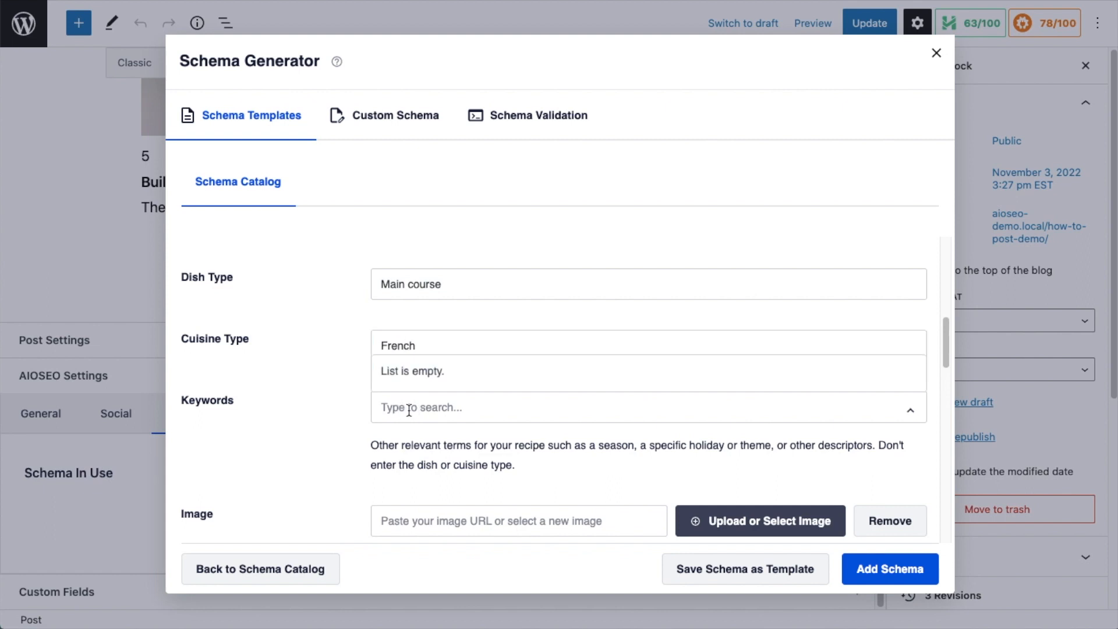
type("duck recipe,")
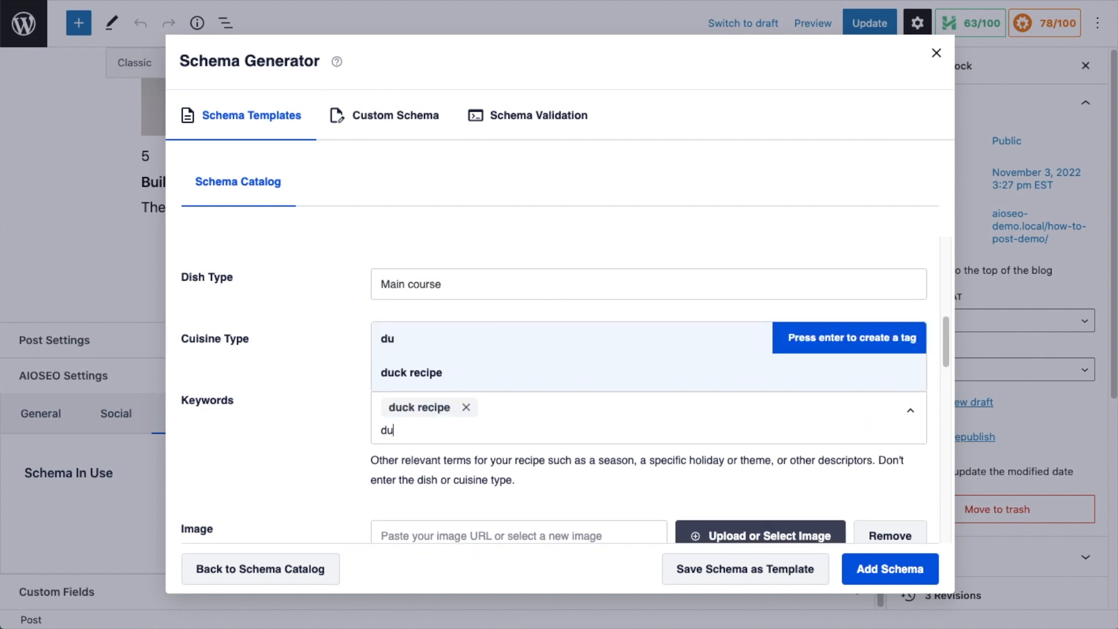
scroll("down", 3)
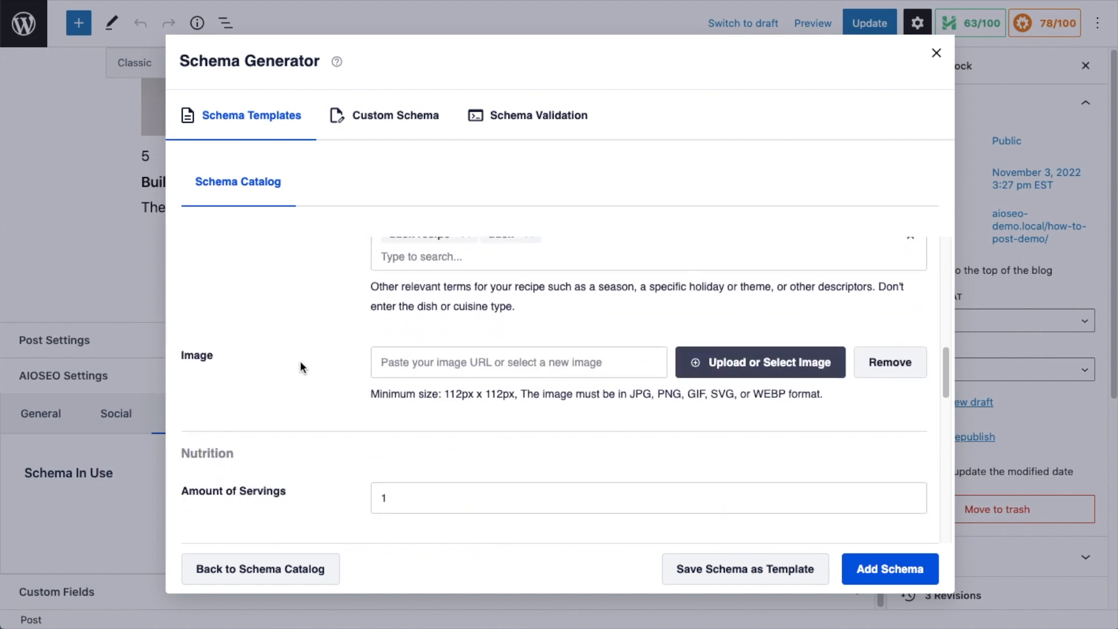
Choose the roast duck photo from the Media Library as the recipe image.
left_click(760, 361)
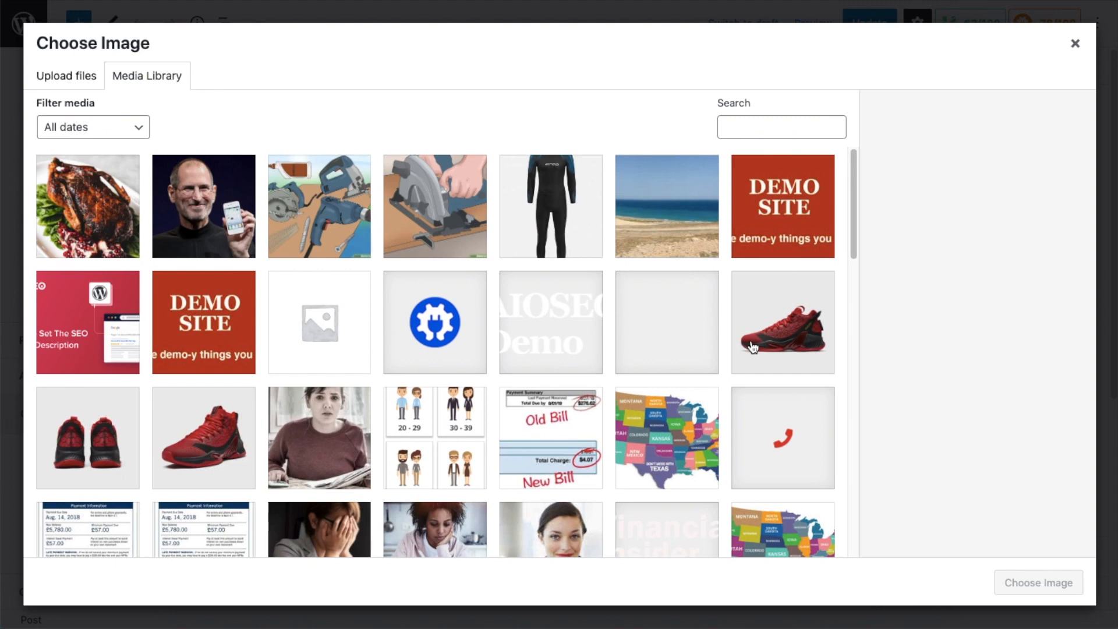
mouse_move(203, 123)
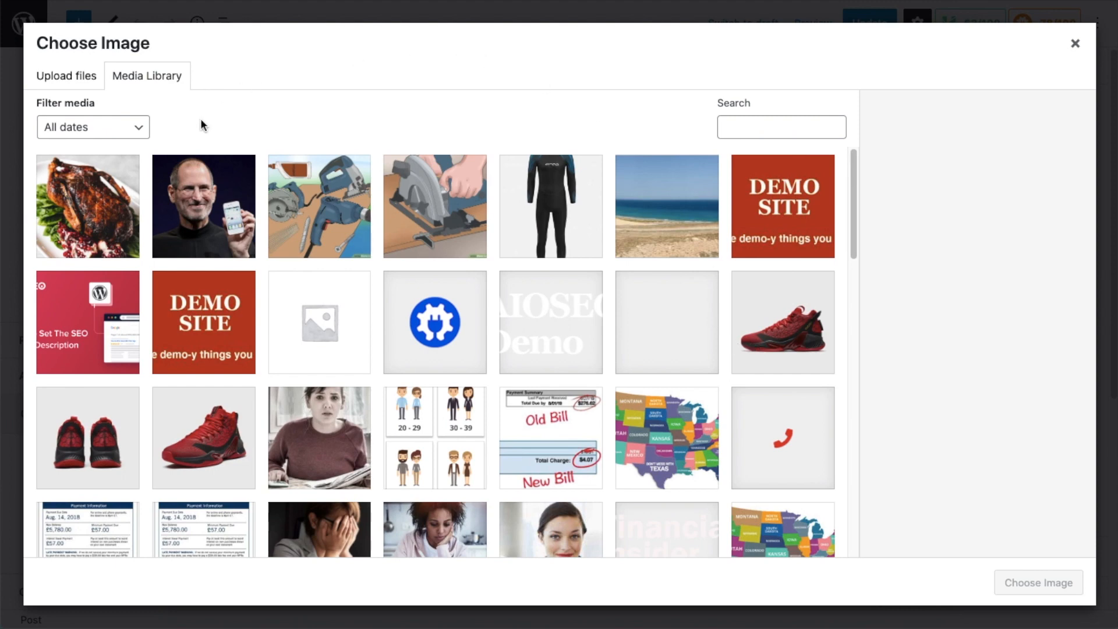
left_click(86, 206)
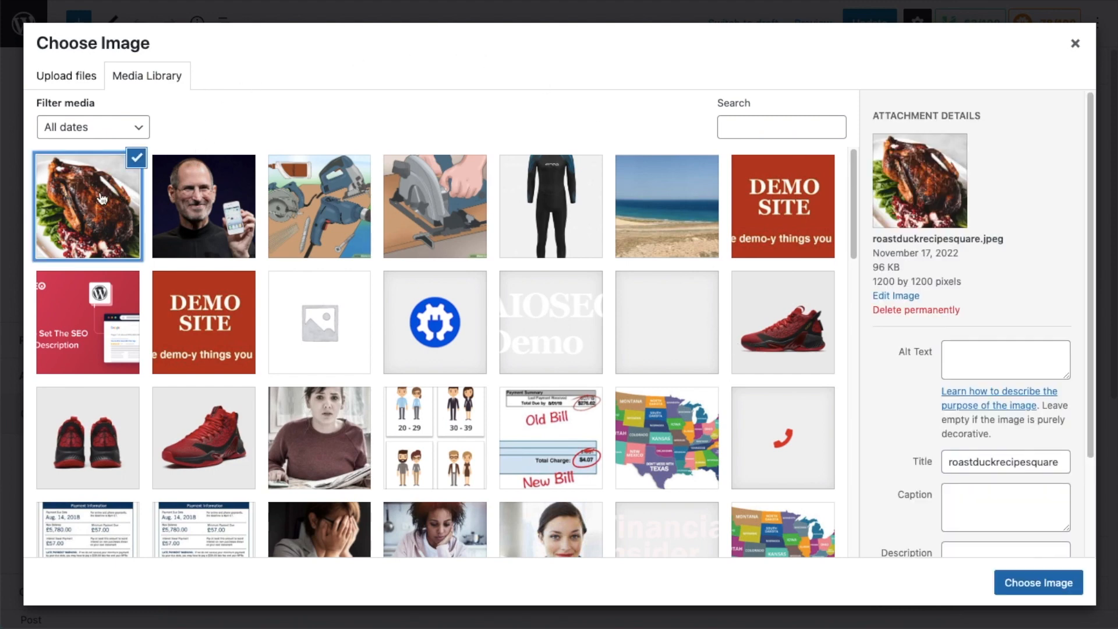
left_click(1039, 582)
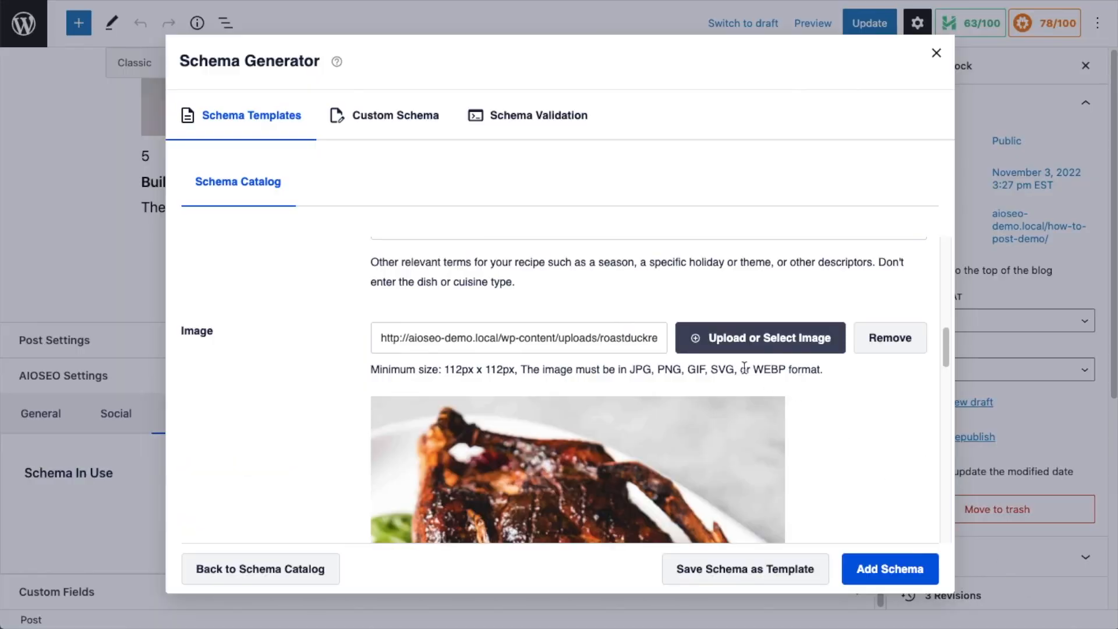
Enter 775 calories, 180 minutes preparation time and 65 minutes cooking time.
scroll("down", 3)
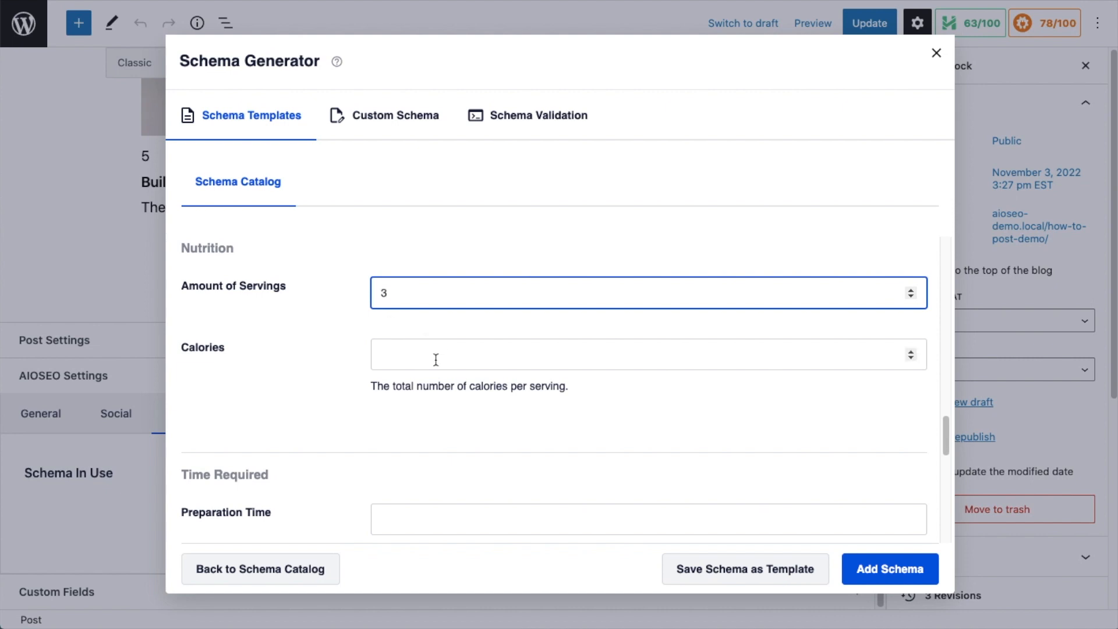
left_click(435, 358)
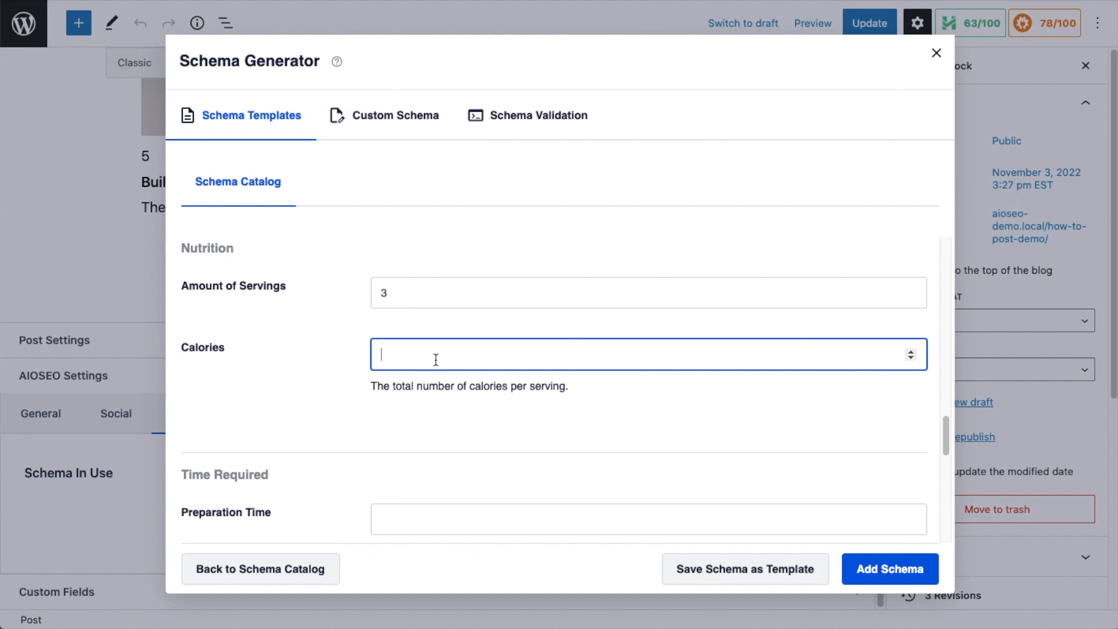
type("775")
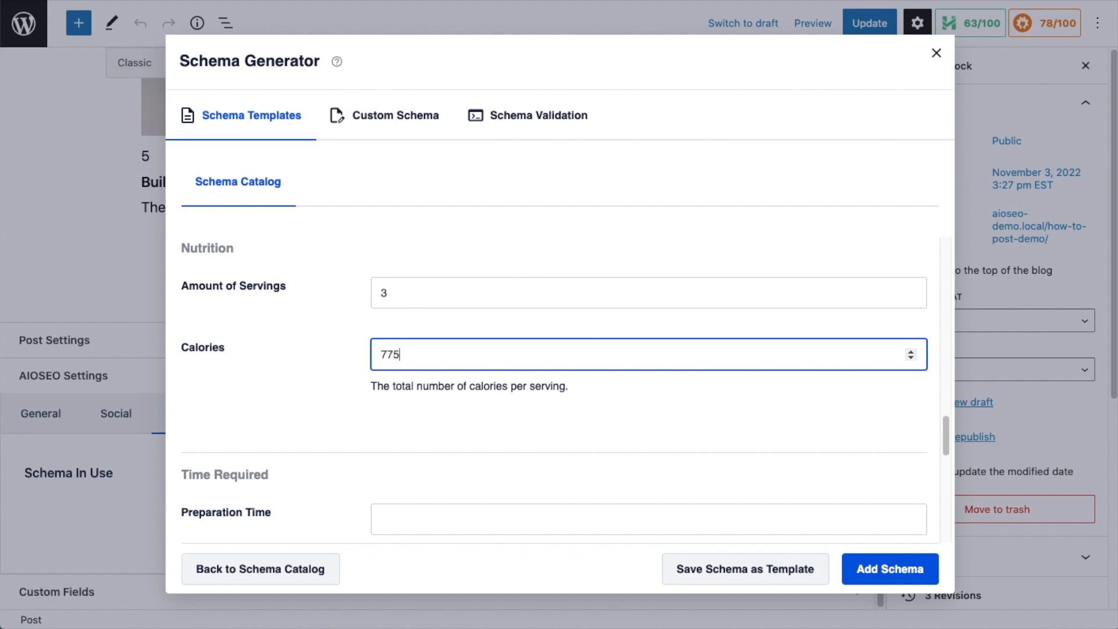
scroll("down", 3)
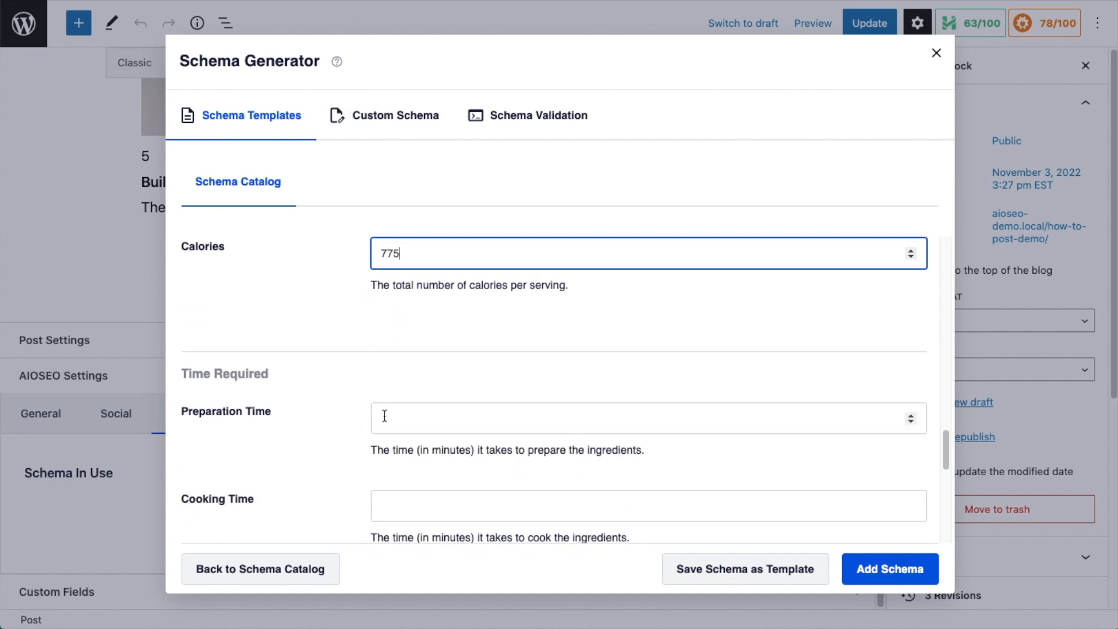
left_click(635, 417)
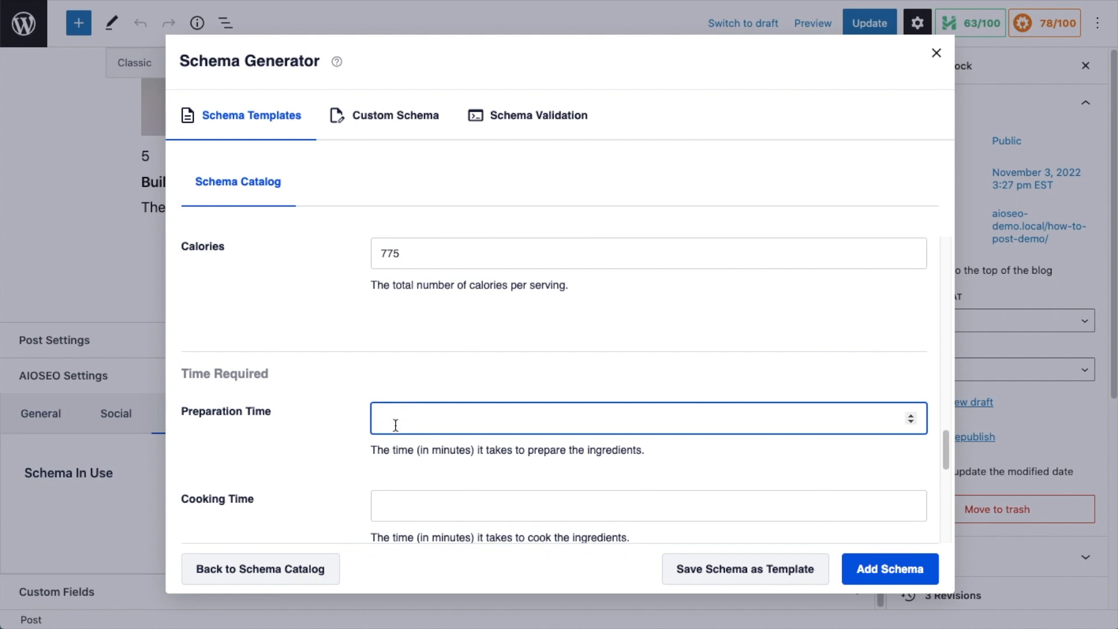
mouse_move(401, 419)
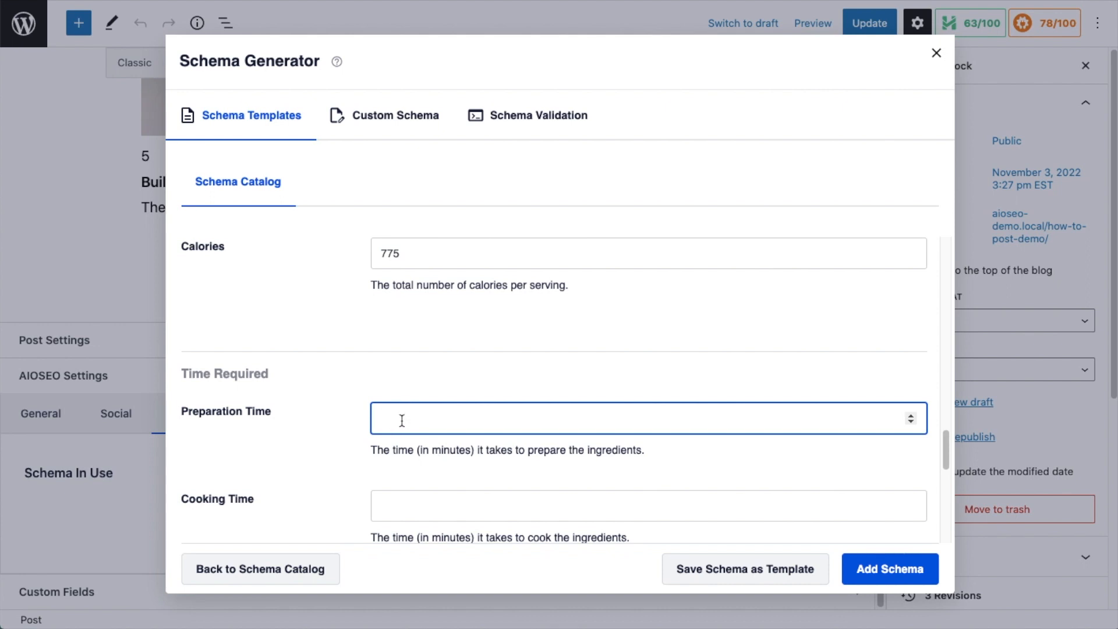
type("180")
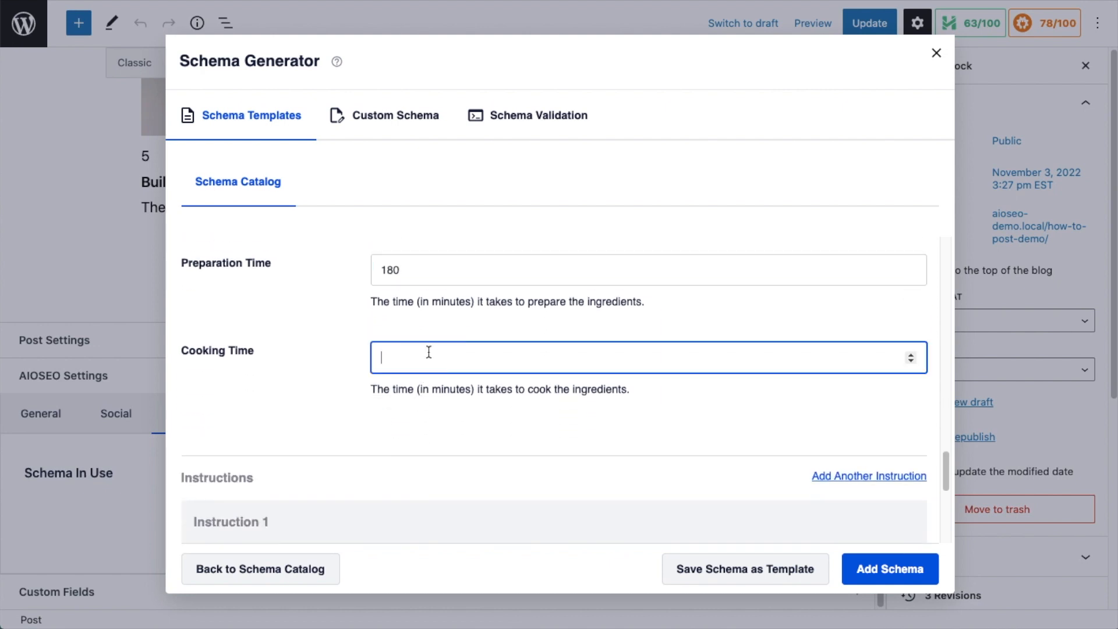
type("65")
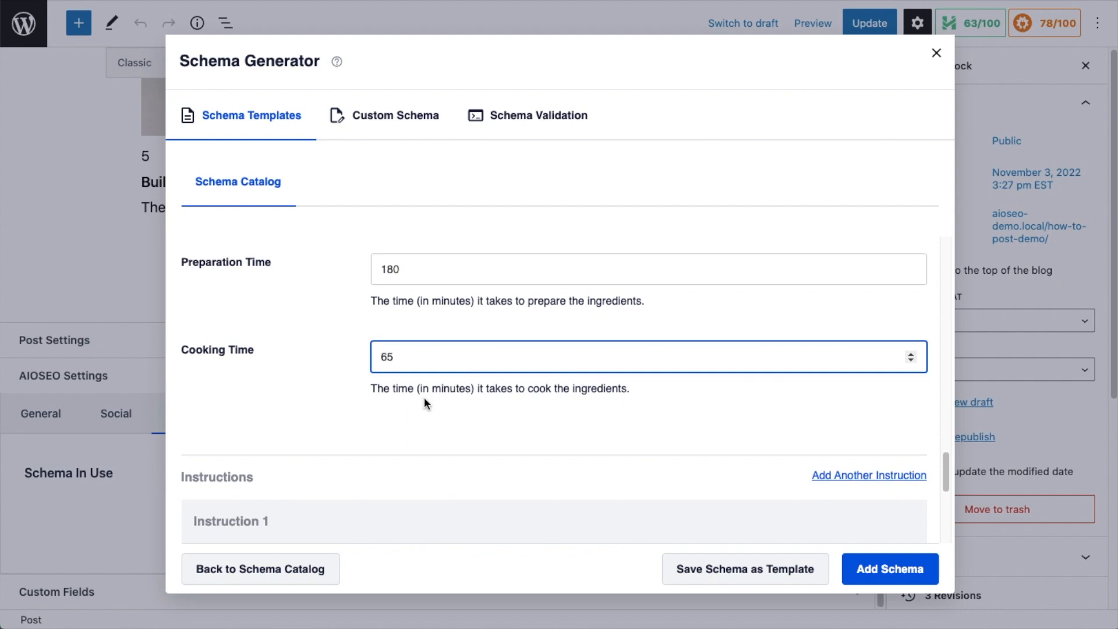
scroll("down", 3)
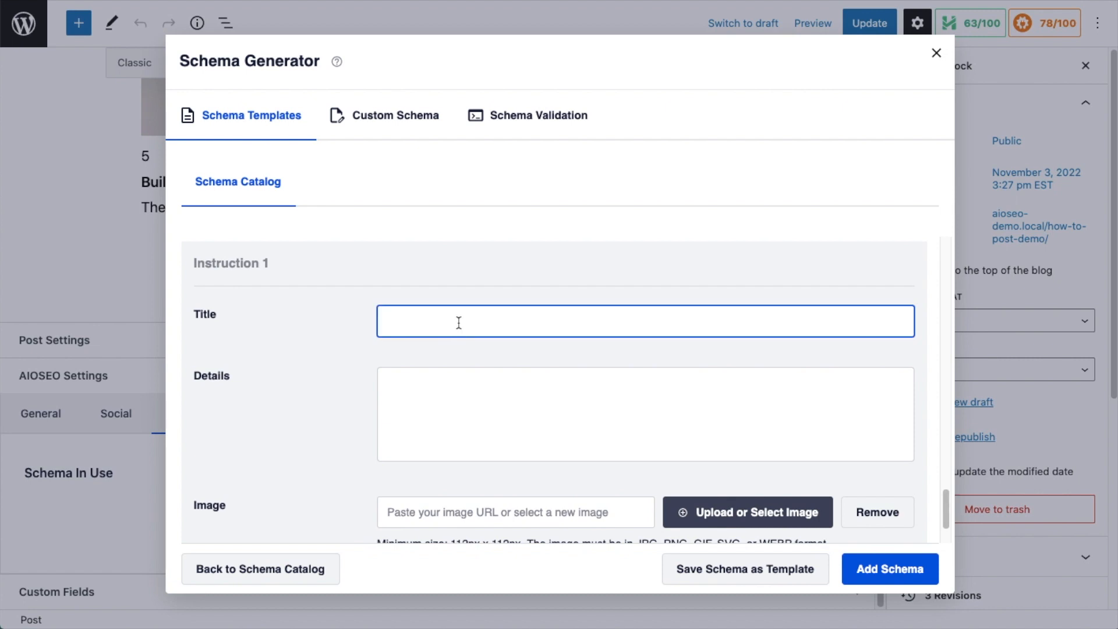
Add instruction 'Cook The Duck' with details 'Put duck in oven and cook it.' and add the schema to the post.
type("Cook The Duck")
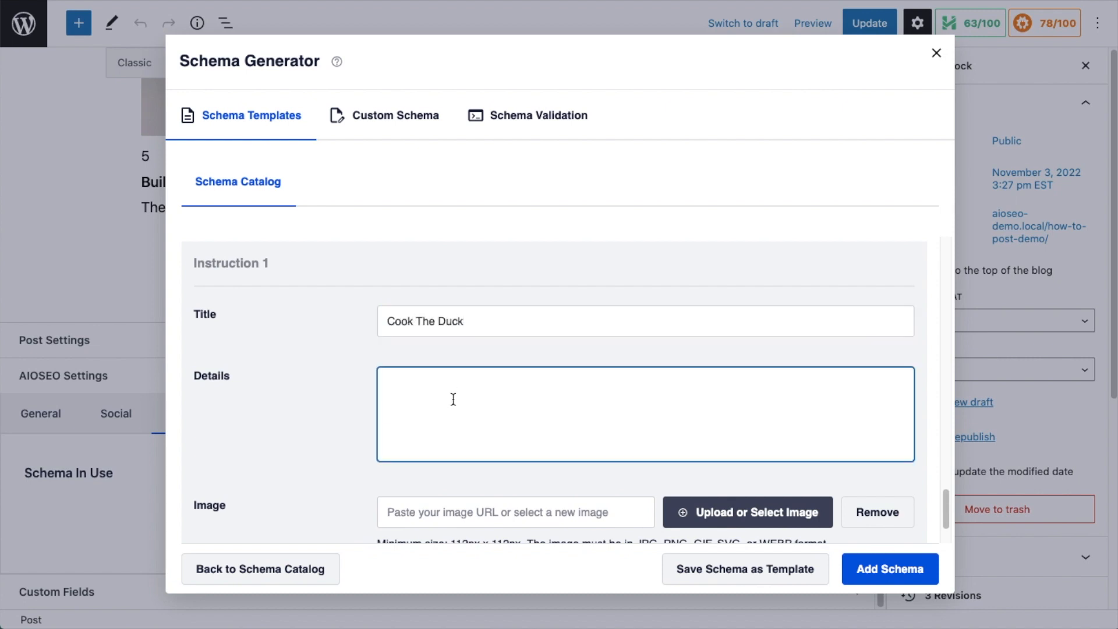
type("Put duck in oven and cook it.")
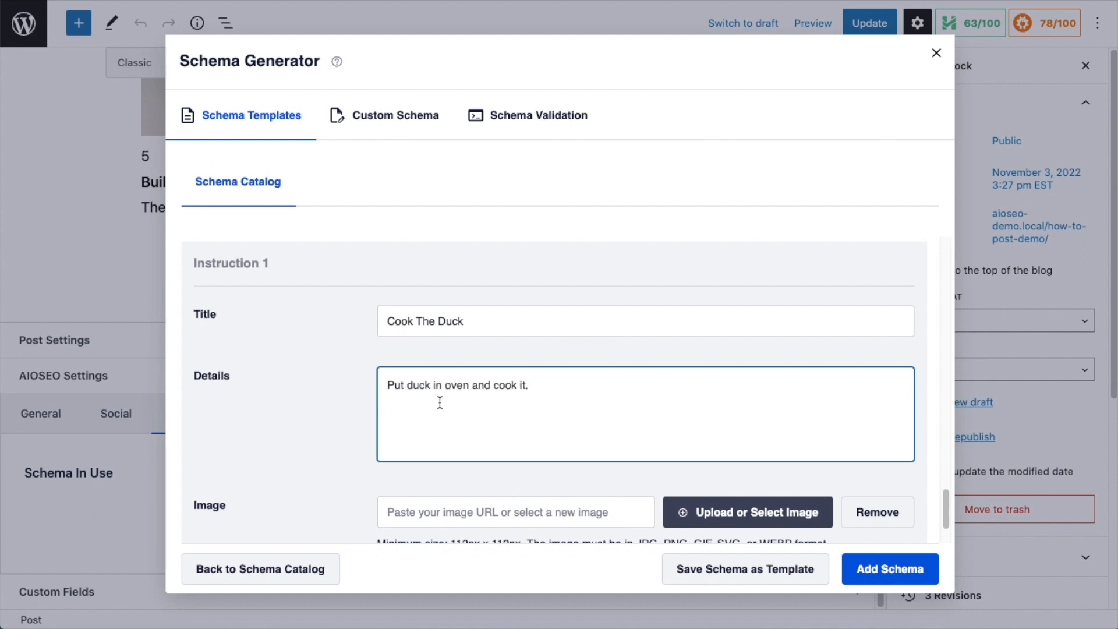
scroll("down", 3)
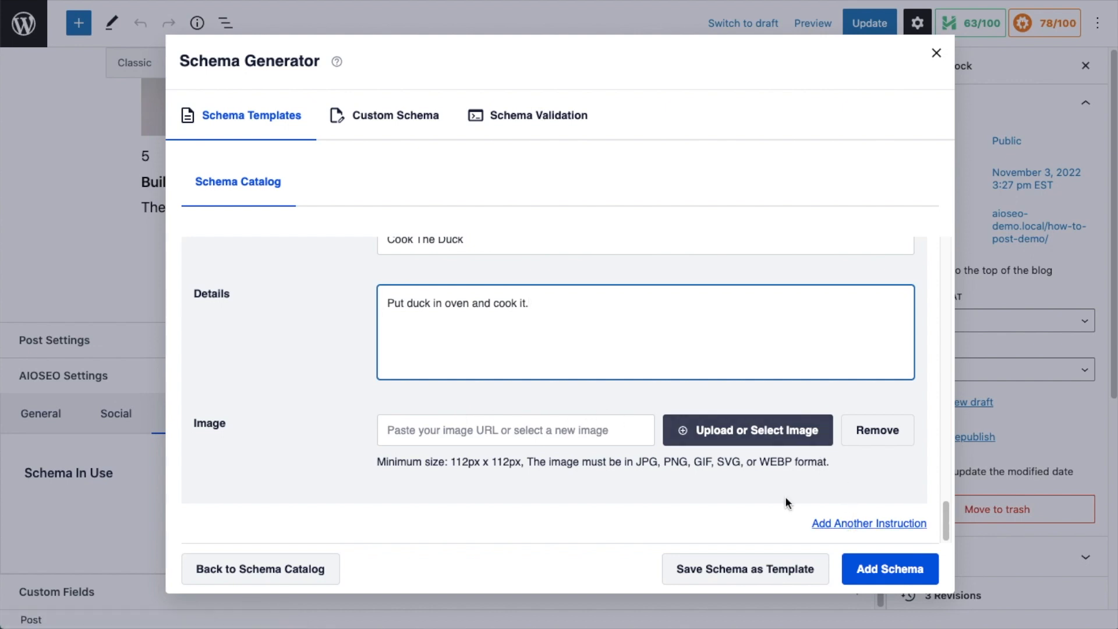
mouse_move(859, 532)
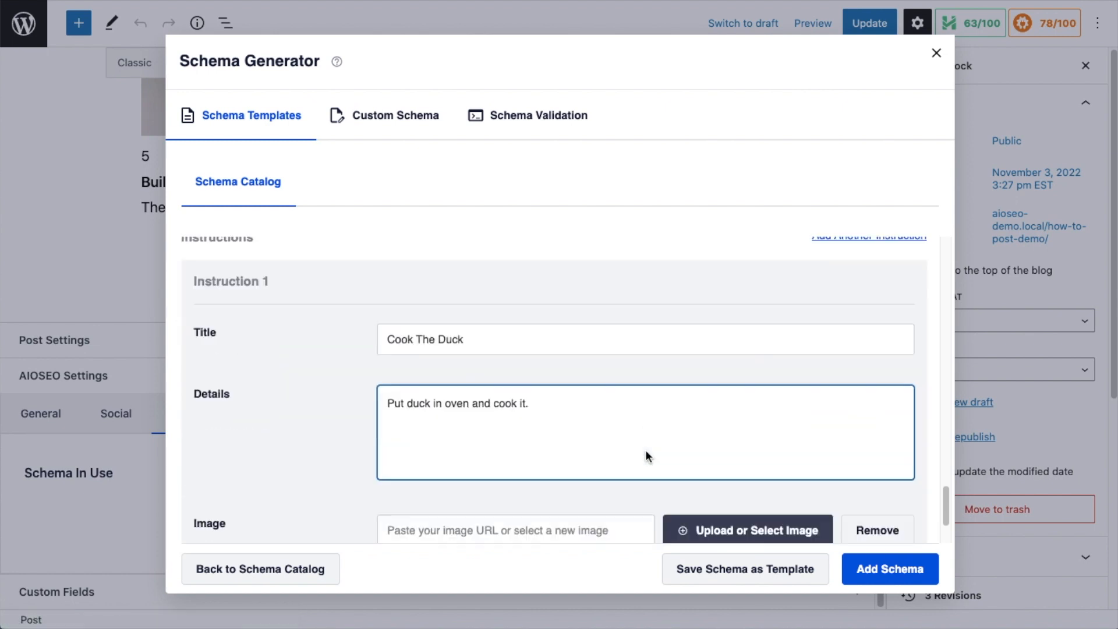
scroll("down", 3)
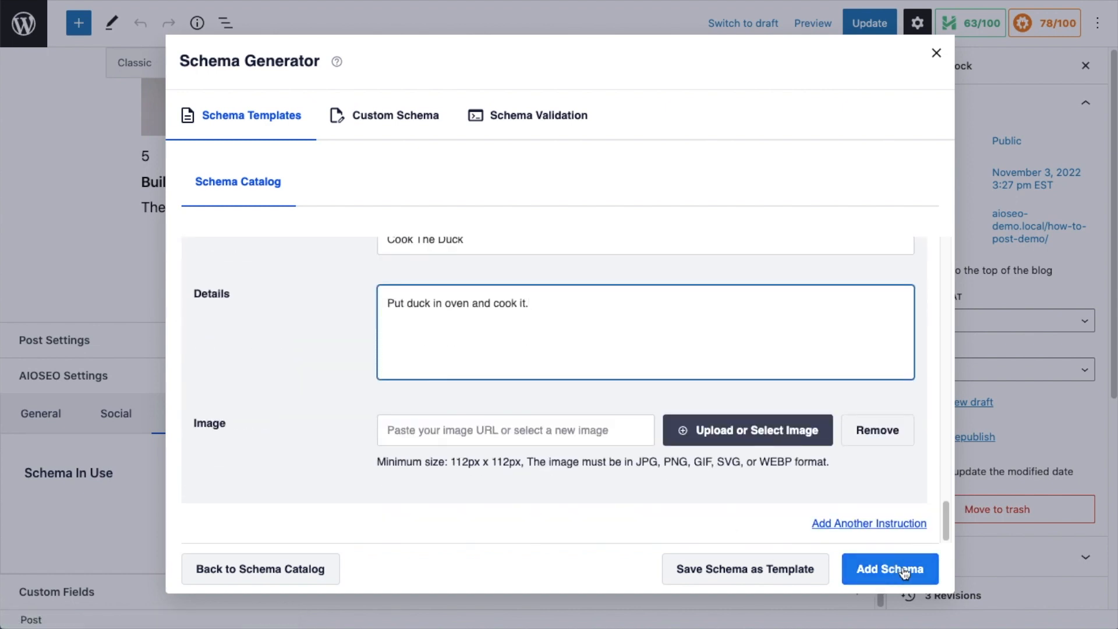
left_click(890, 568)
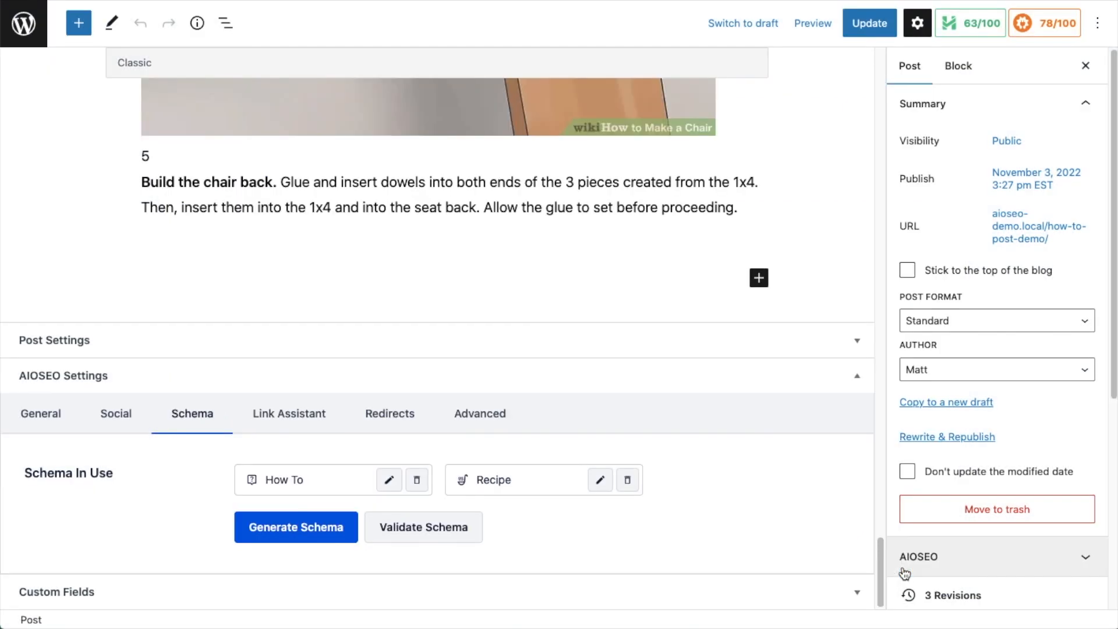
mouse_move(650, 337)
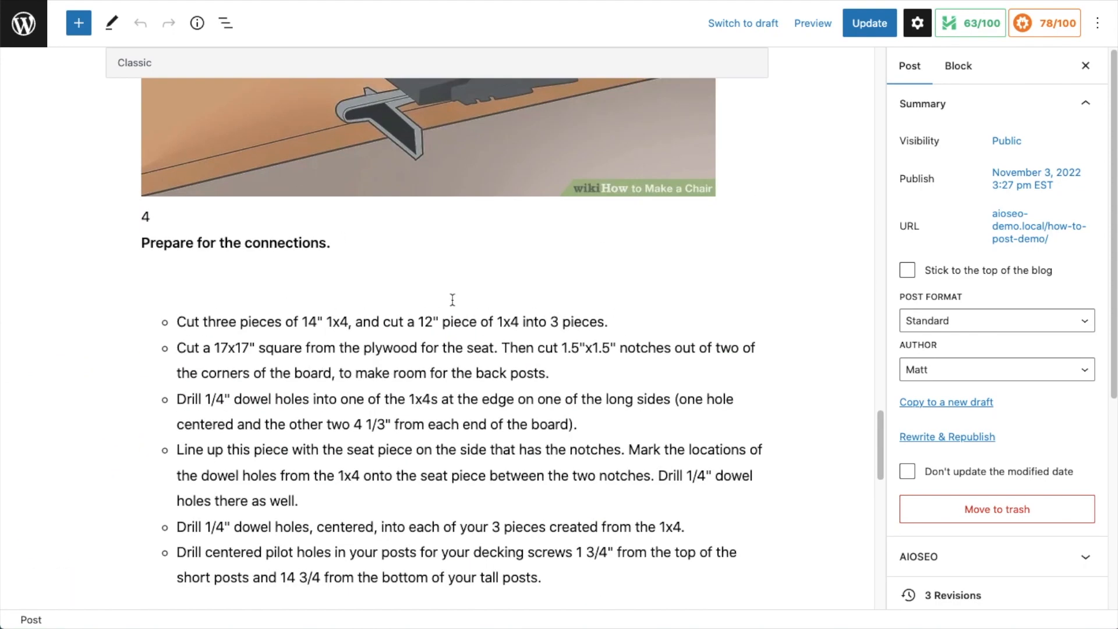
scroll("down", 3)
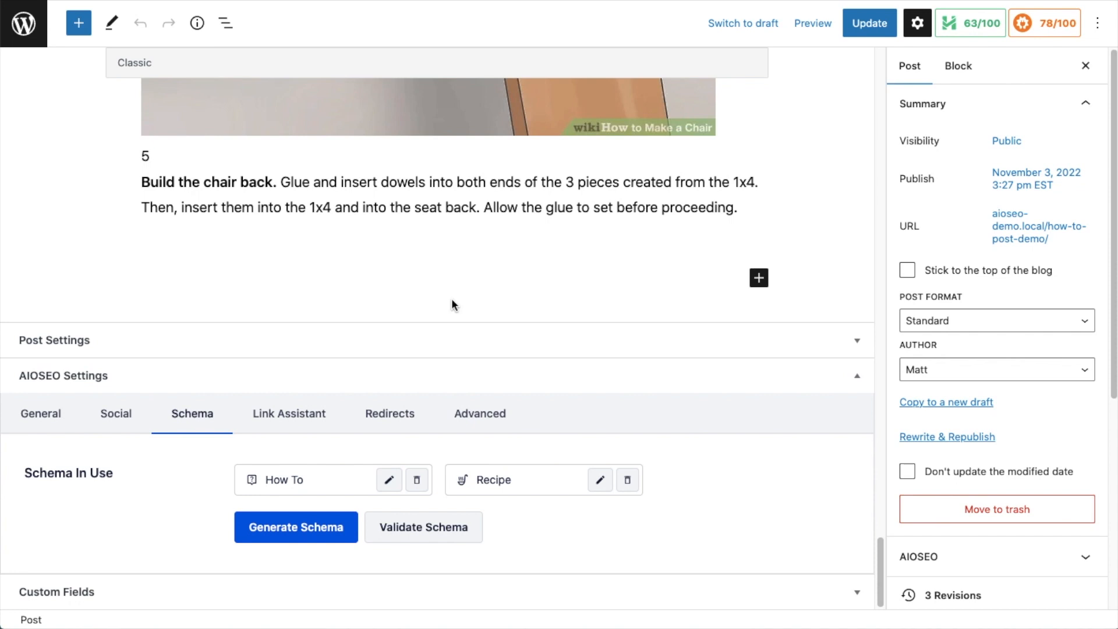
mouse_move(473, 319)
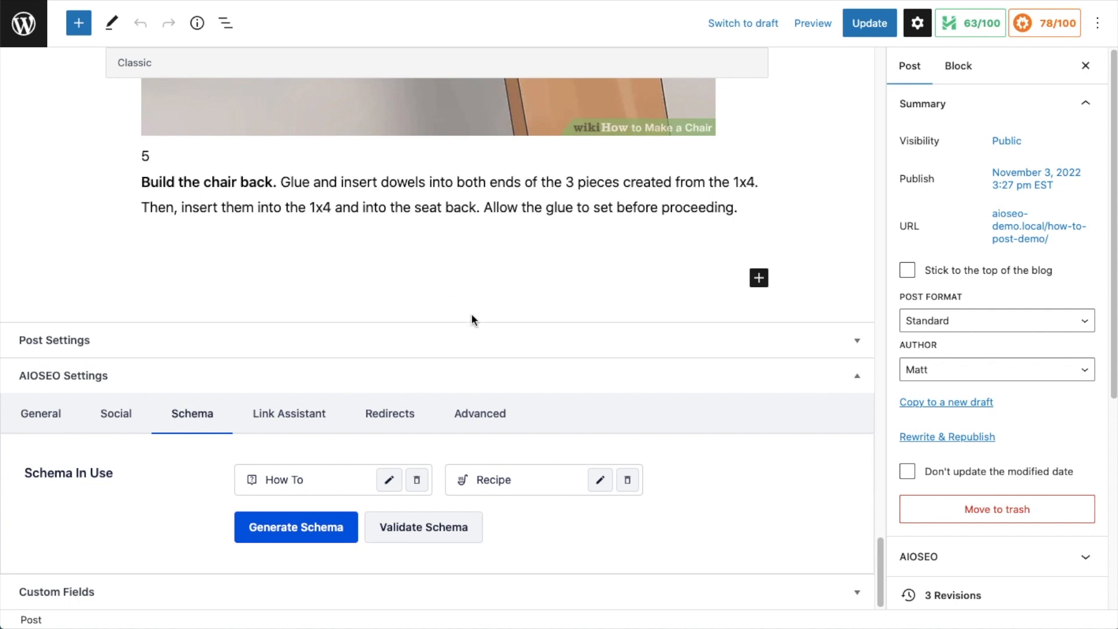
mouse_move(705, 403)
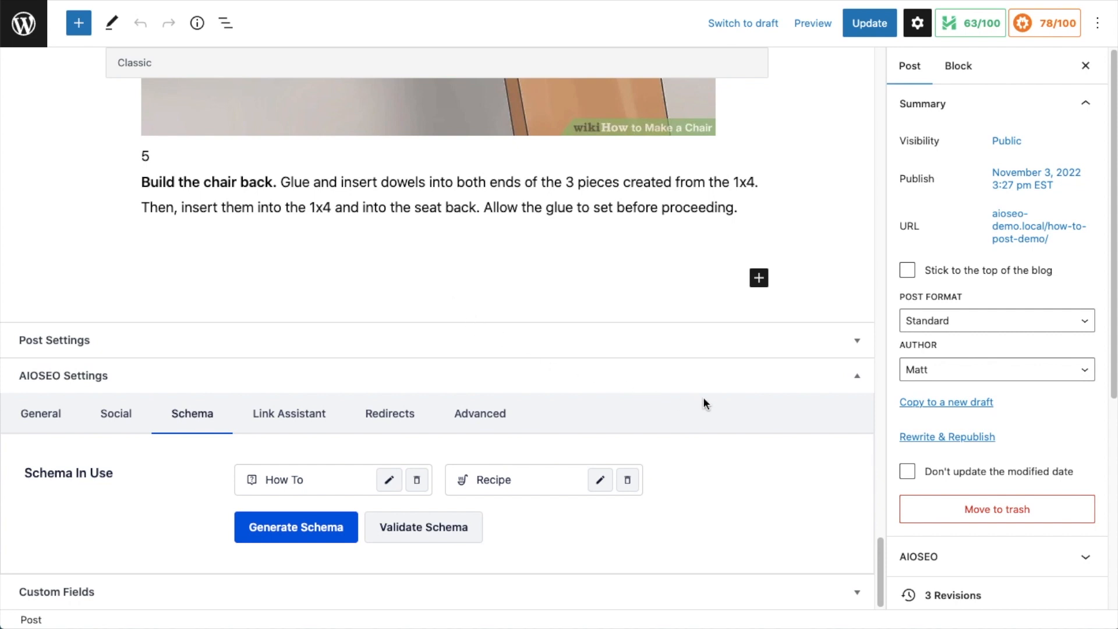
mouse_move(267, 483)
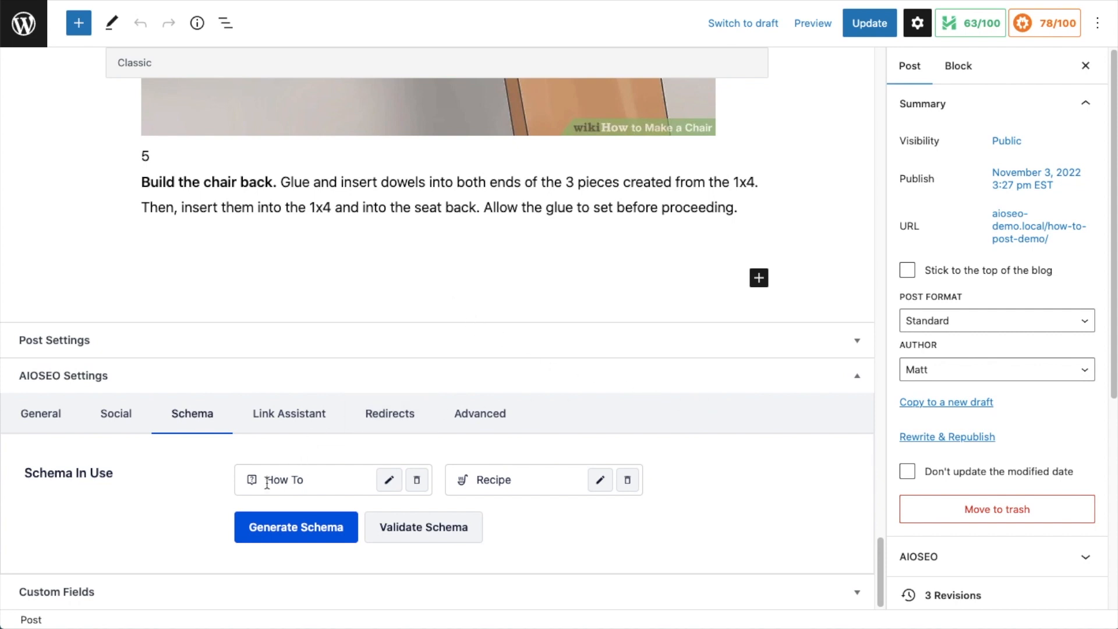
mouse_move(529, 498)
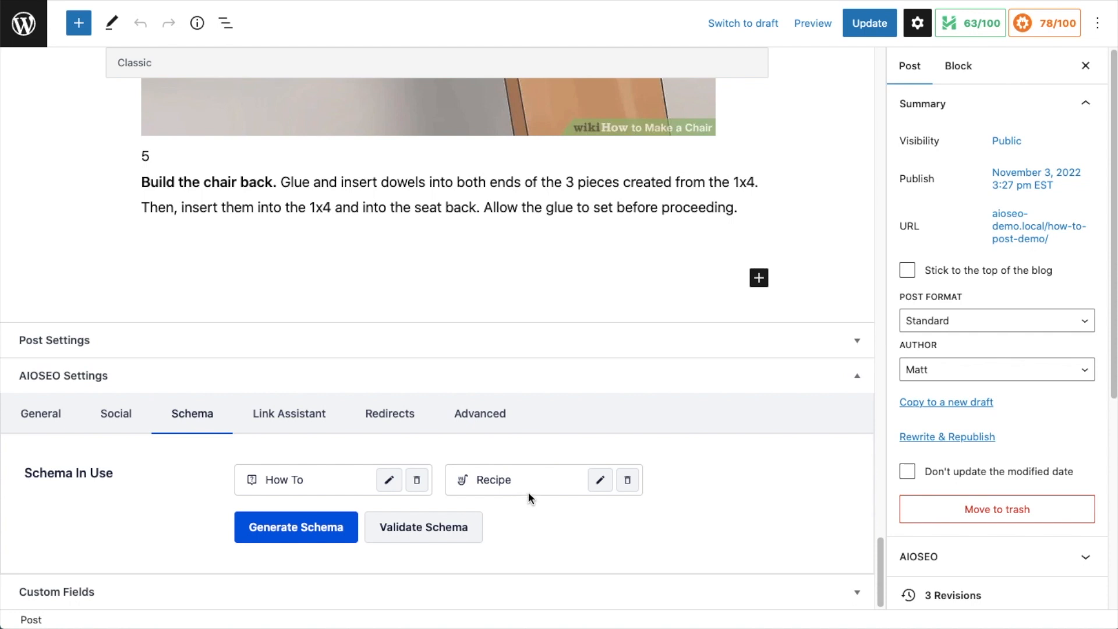
mouse_move(504, 286)
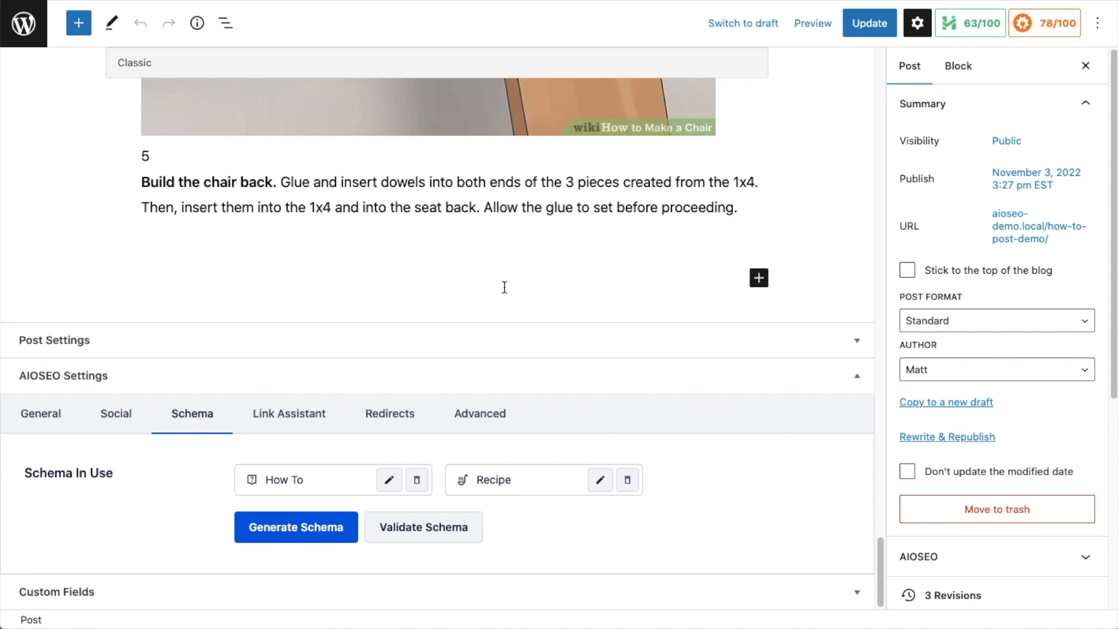
mouse_move(417, 481)
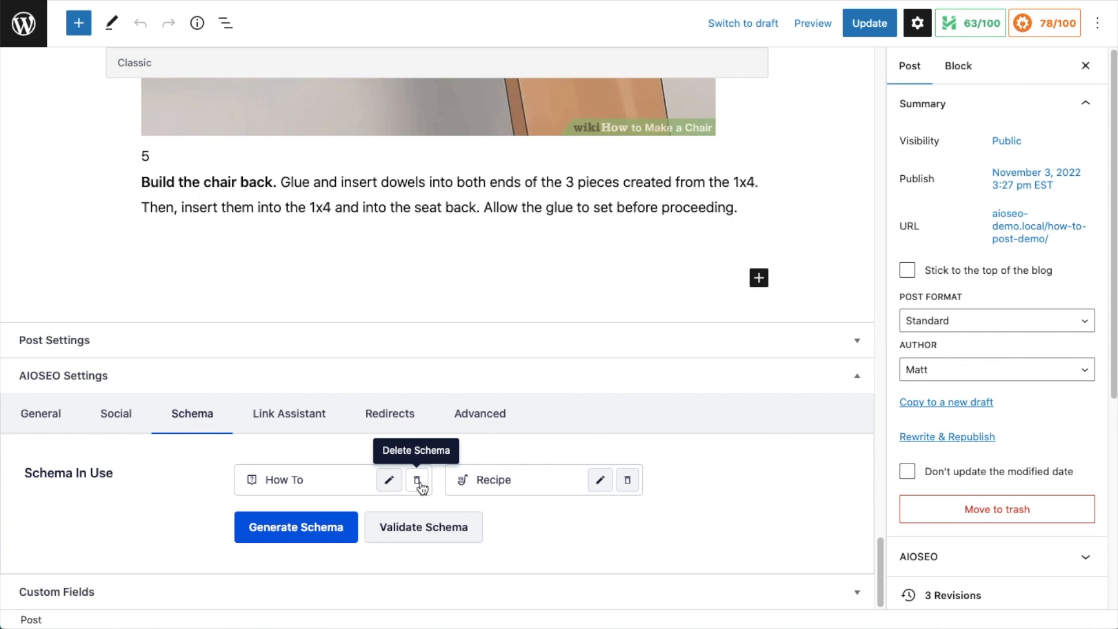
Delete the How To schema, confirming, and update the post.
left_click(417, 480)
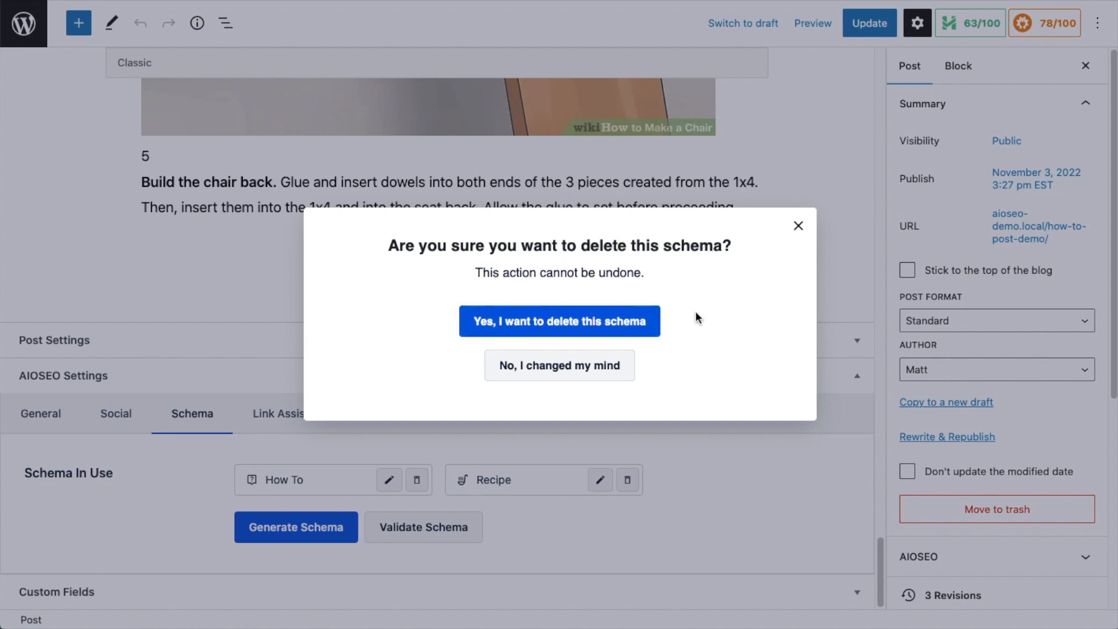
left_click(559, 321)
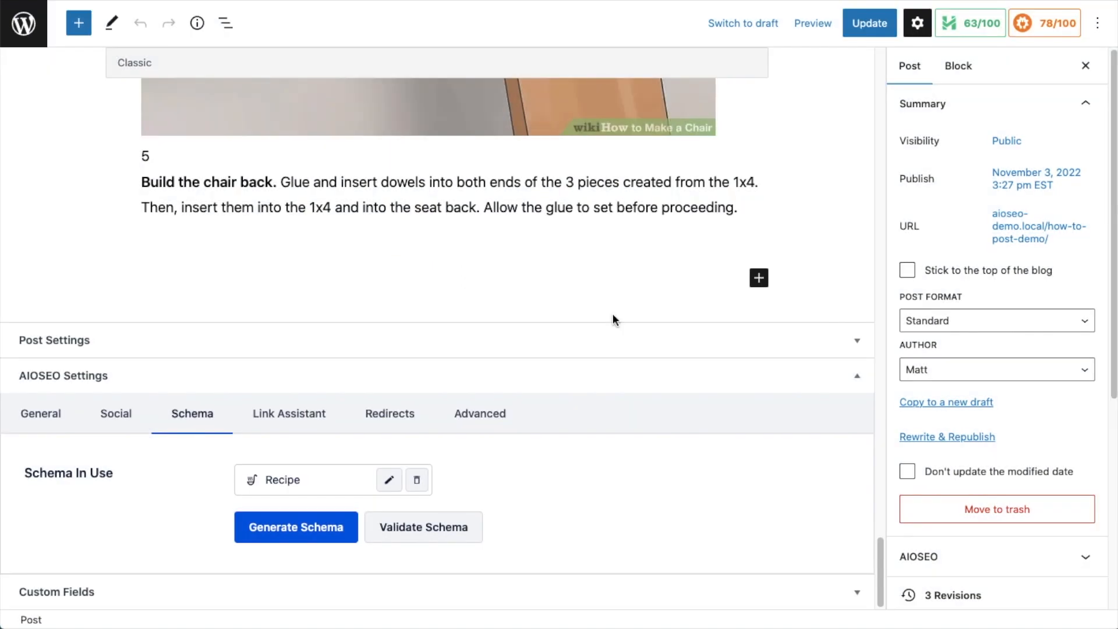
mouse_move(877, 29)
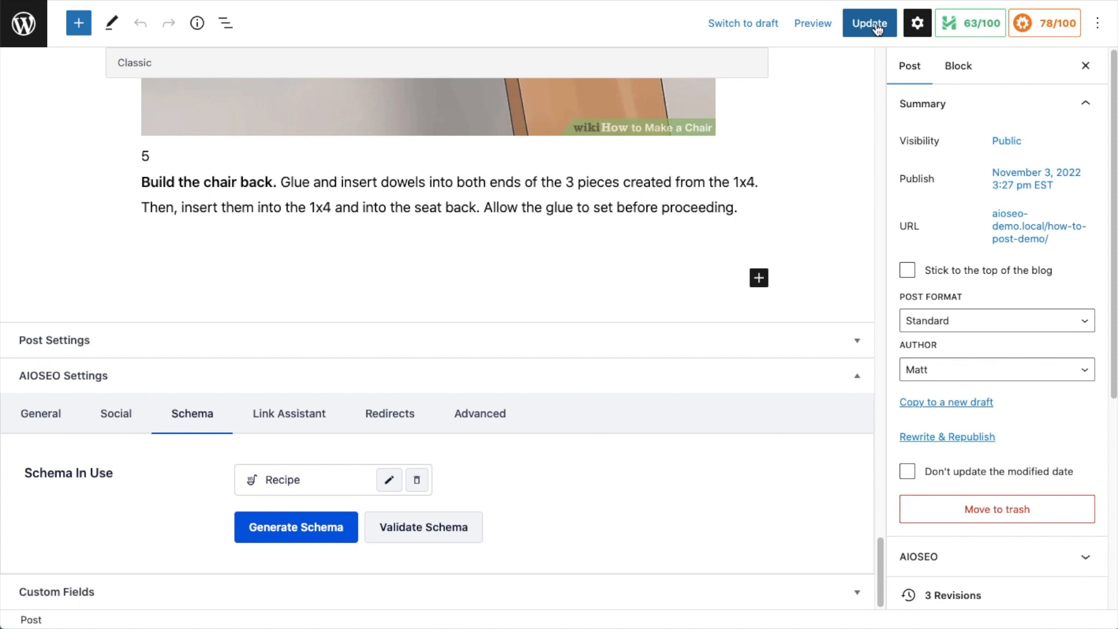
left_click(869, 23)
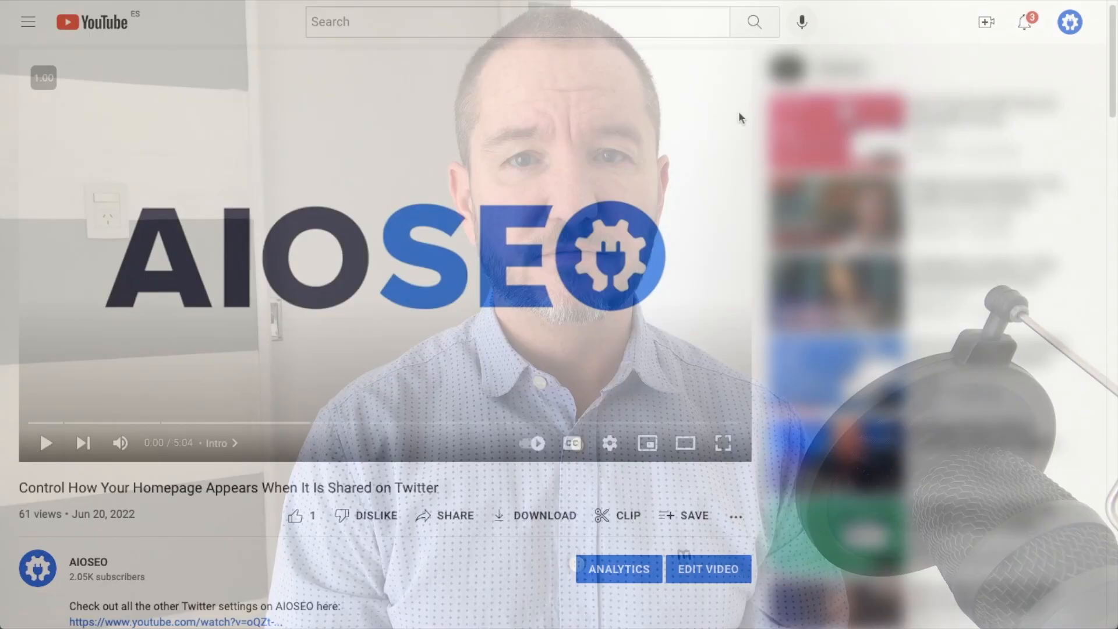
Expand the video description and follow its aioseo.com link to the AIOSEO homepage.
scroll("down", 3)
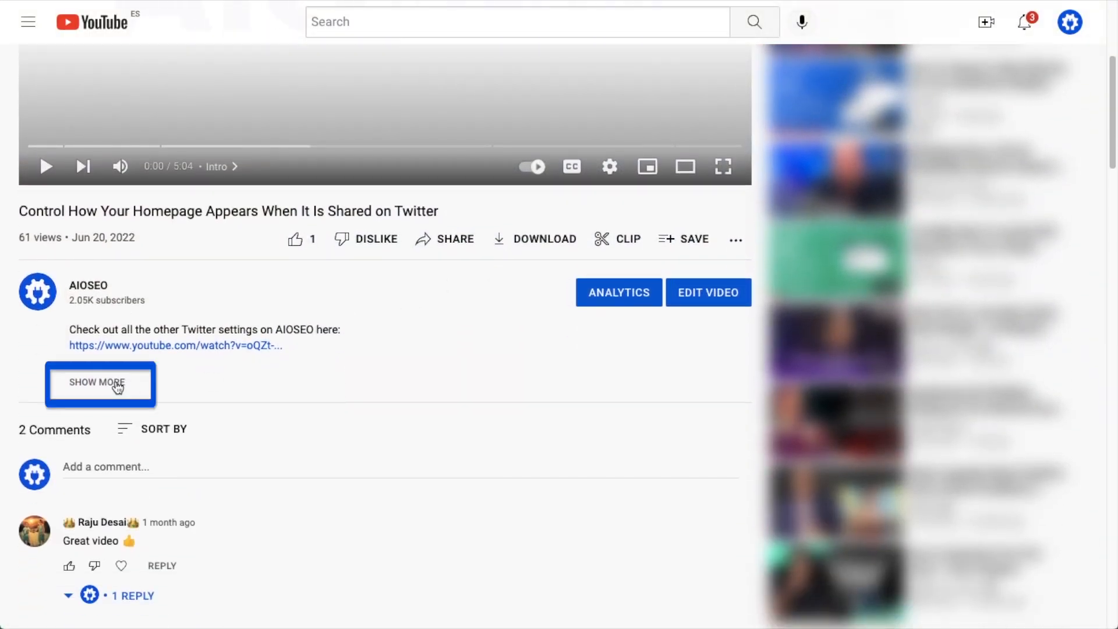
left_click(98, 382)
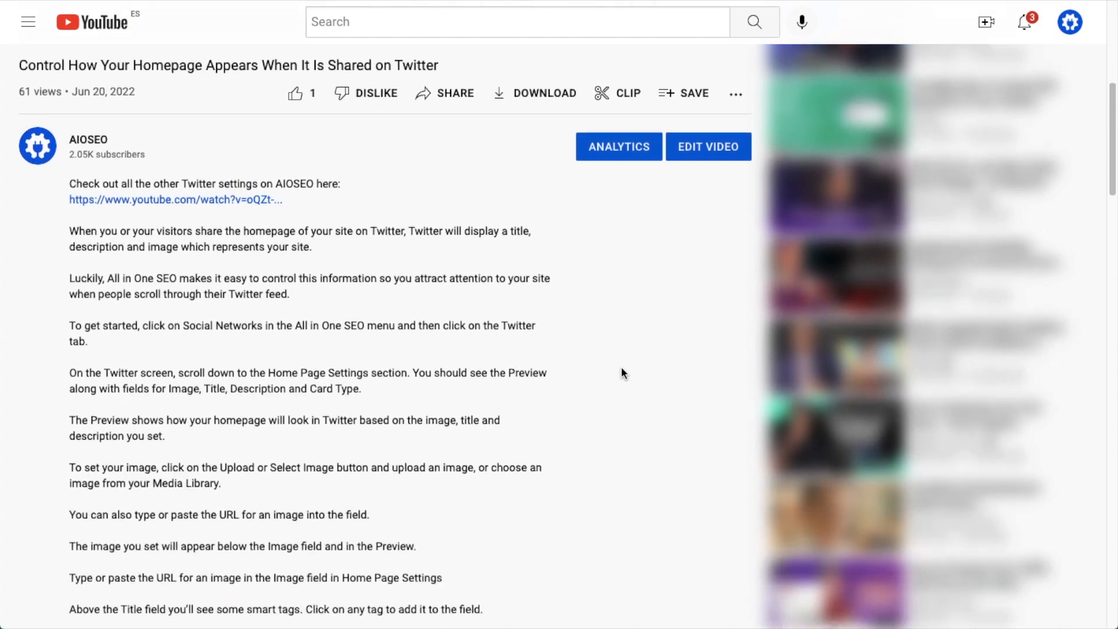
scroll("down", 3)
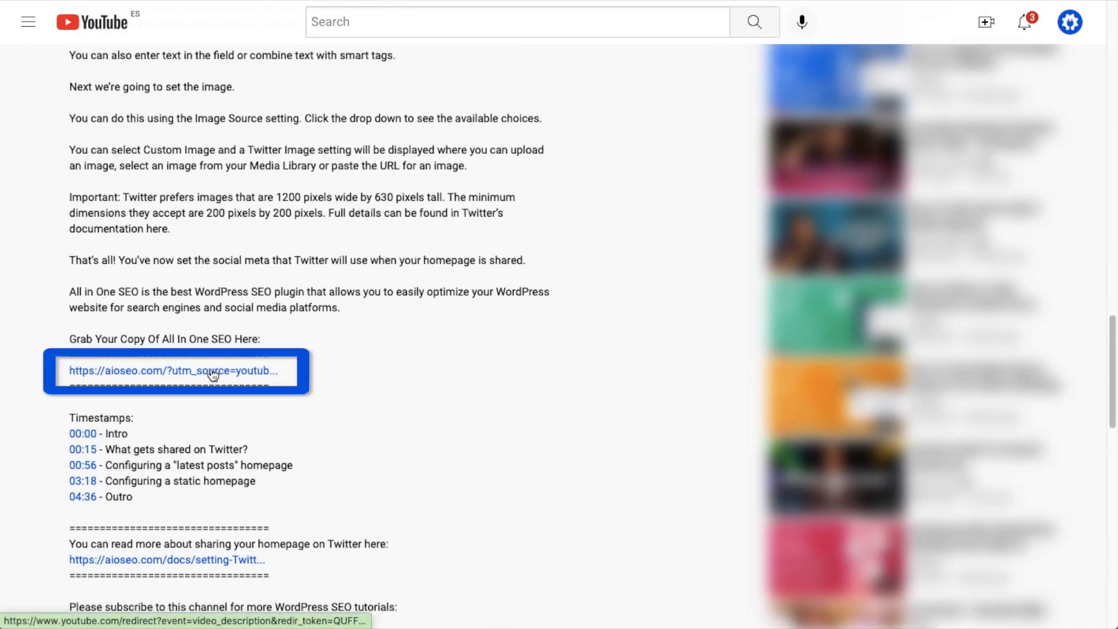
left_click(209, 371)
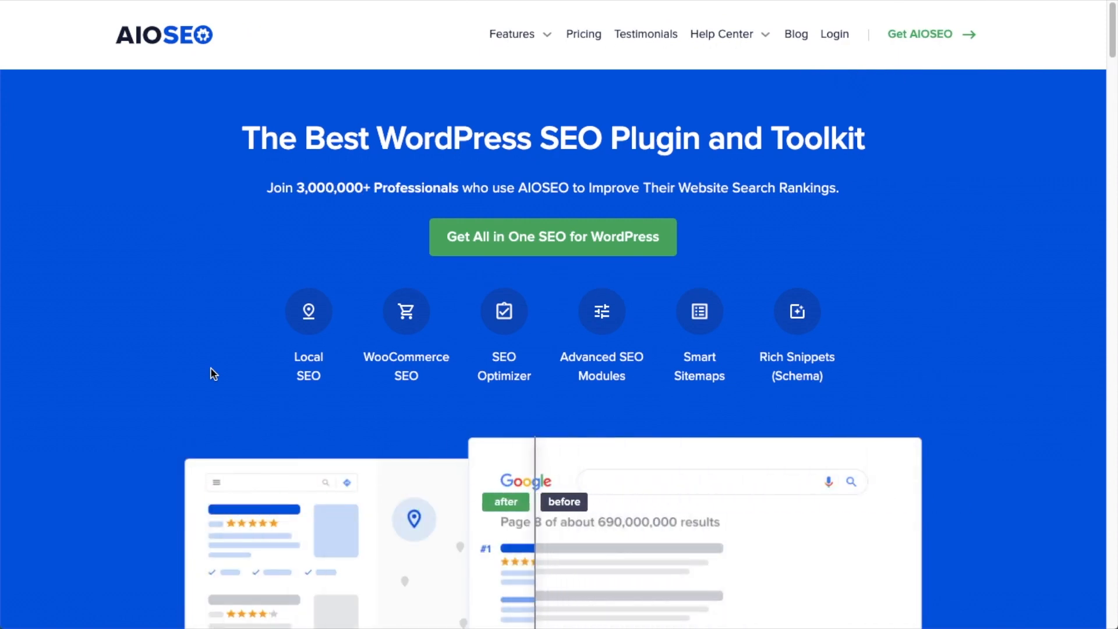
mouse_move(538, 243)
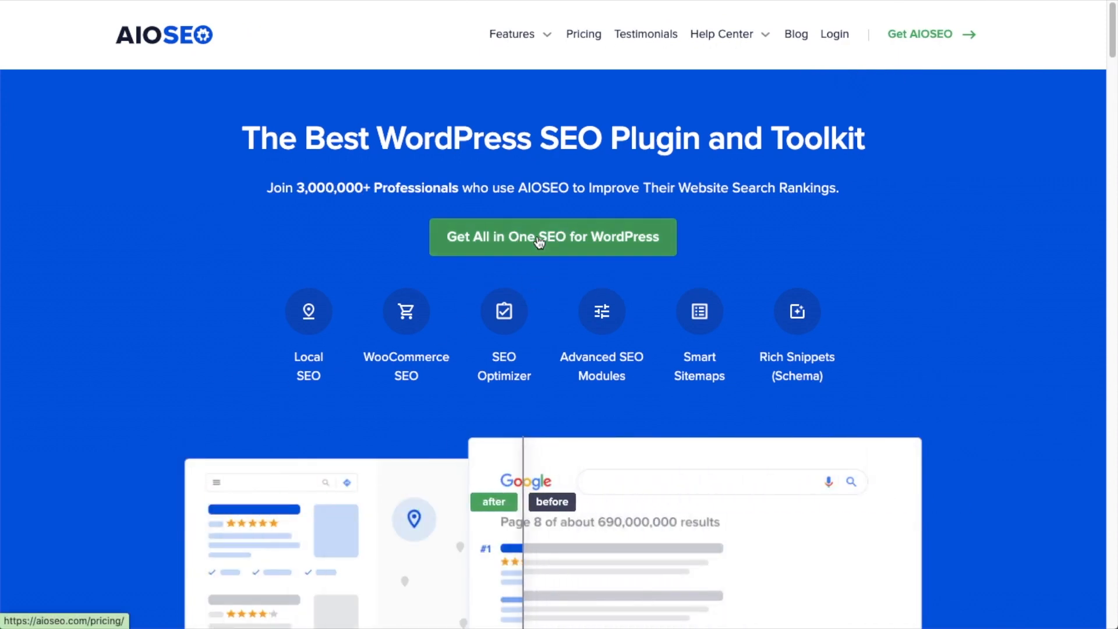